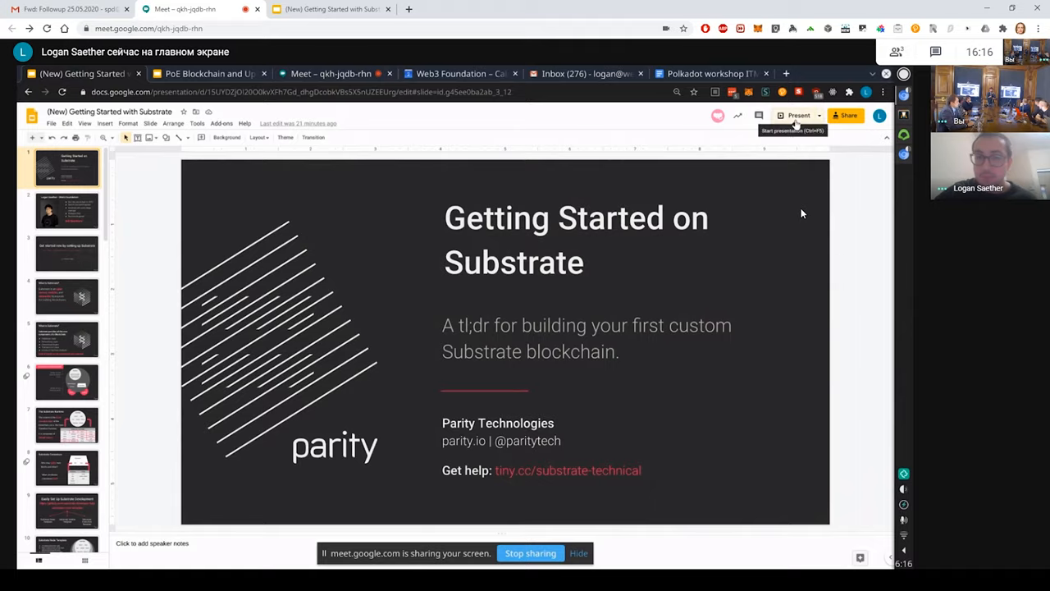
Start presenting the 'Getting Started on Substrate' deck full screen.
{"action": "left_click", "coordinate": [798, 115]}
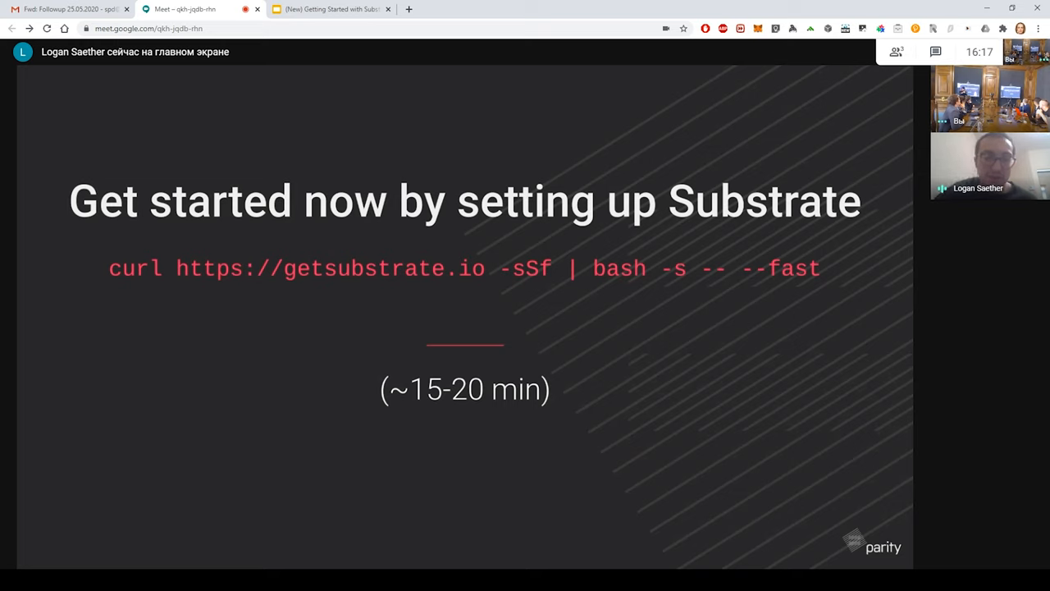
{"action": "mouse_move", "coordinate": [175, 300]}
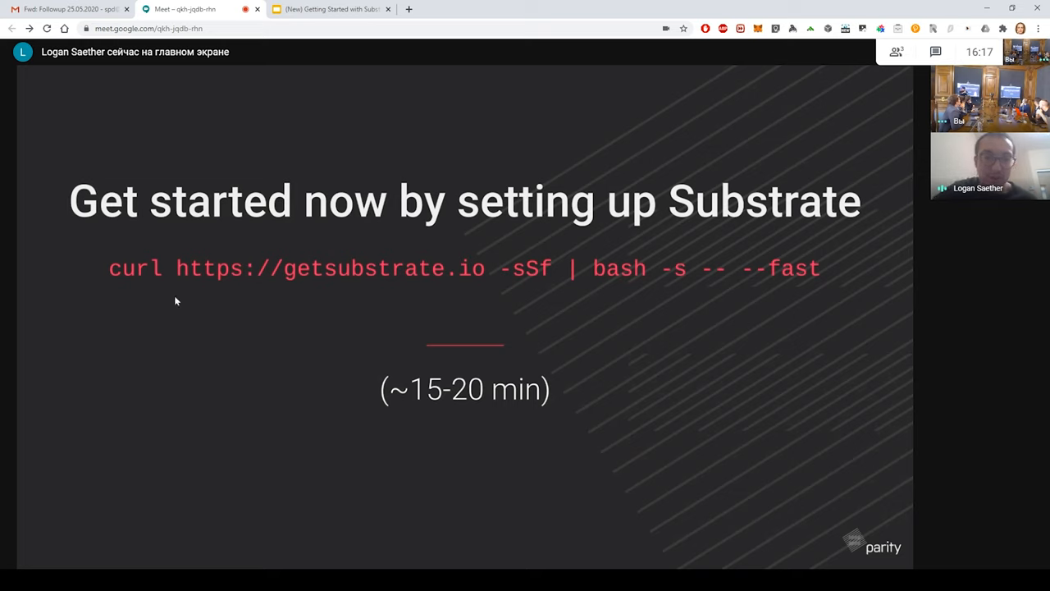
{"action": "mouse_move", "coordinate": [437, 281]}
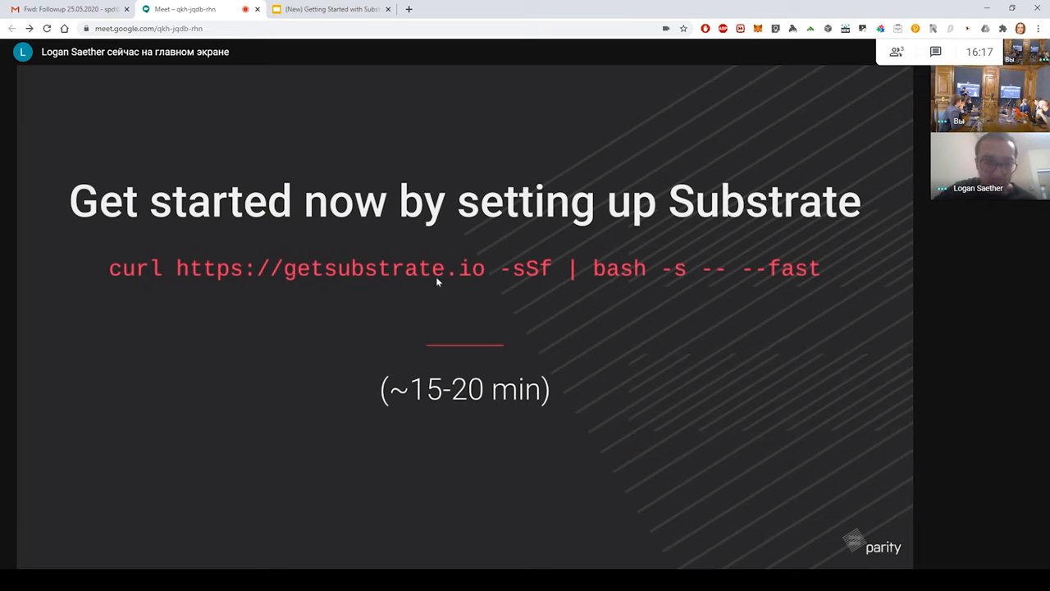
{"action": "mouse_move", "coordinate": [502, 284]}
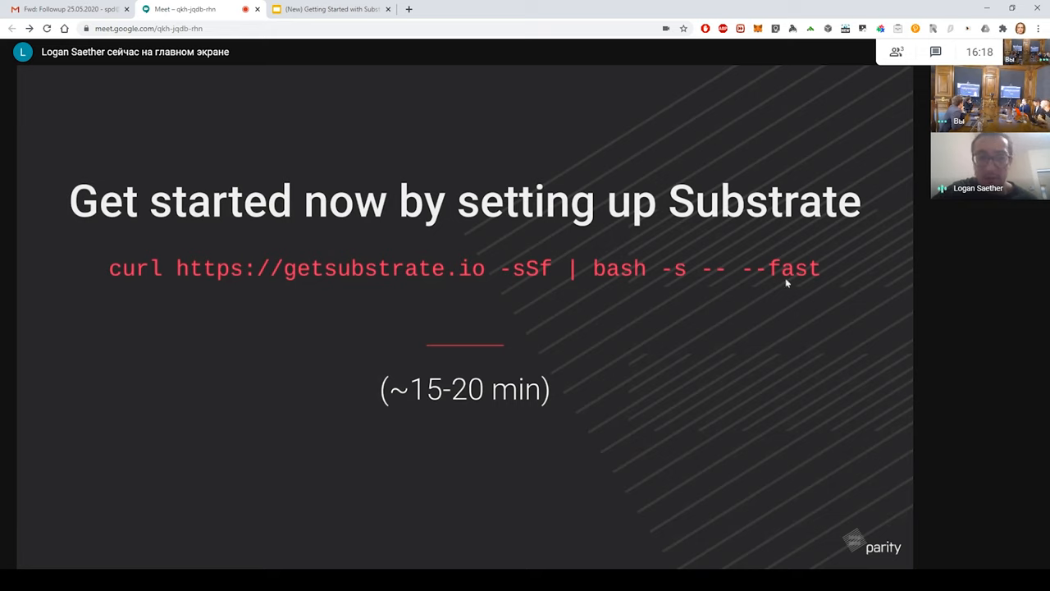
{"action": "mouse_move", "coordinate": [433, 312]}
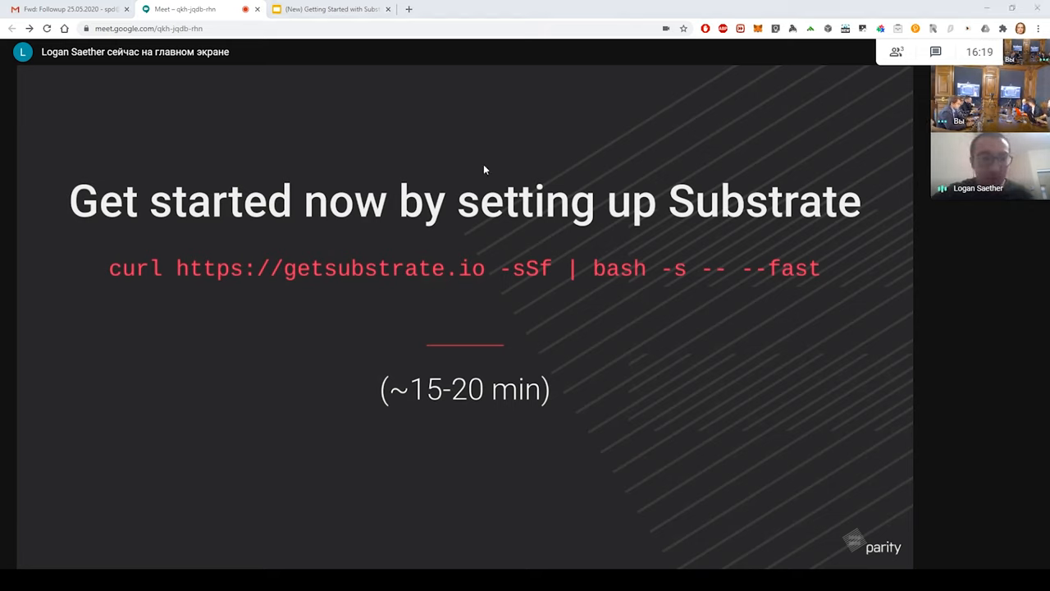
{"action": "mouse_move", "coordinate": [663, 434]}
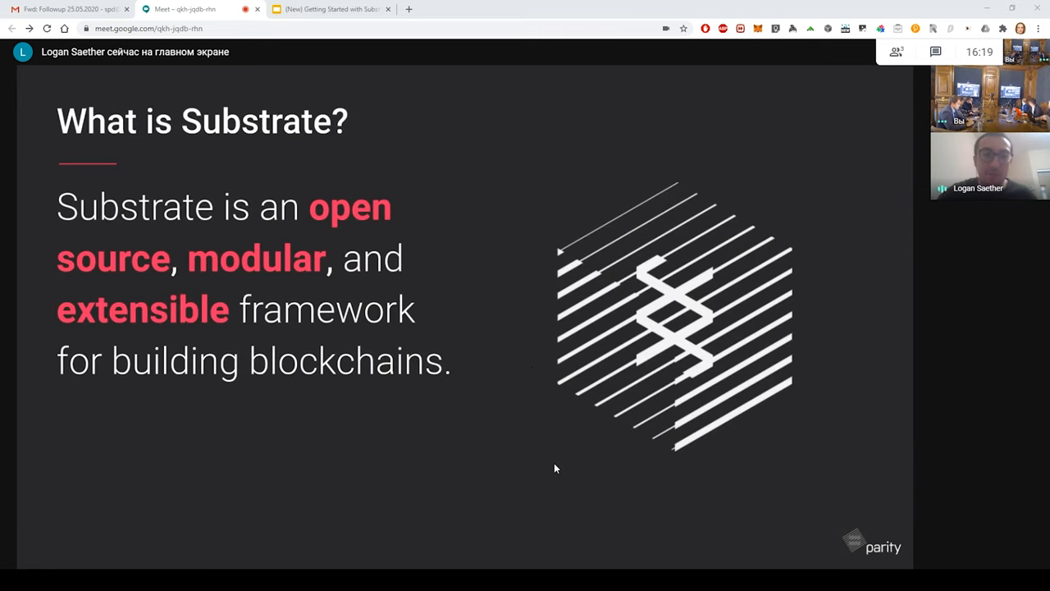
{"action": "mouse_move", "coordinate": [810, 58]}
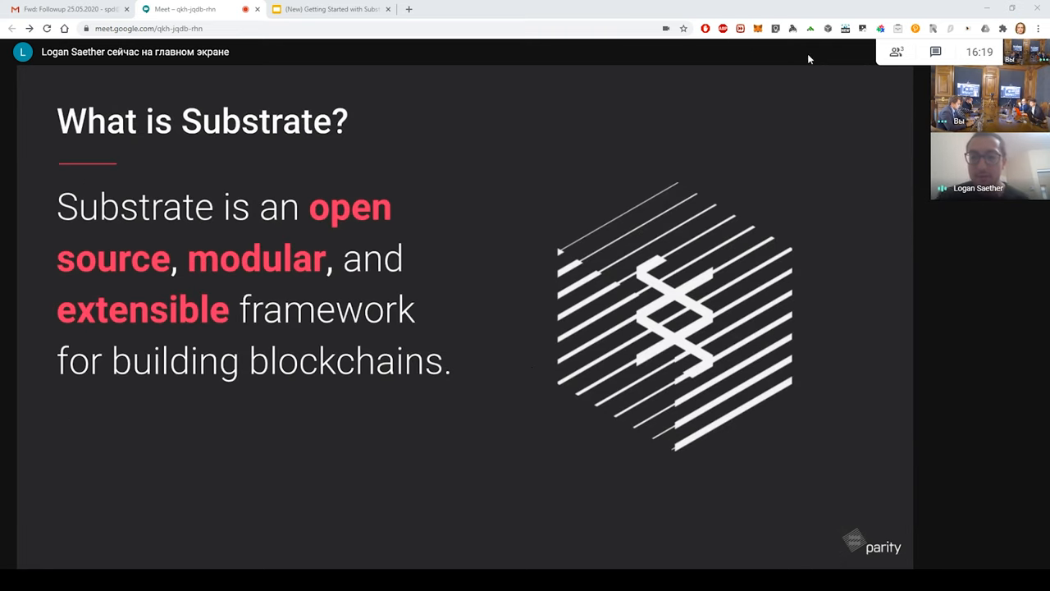
{"action": "mouse_move", "coordinate": [752, 65]}
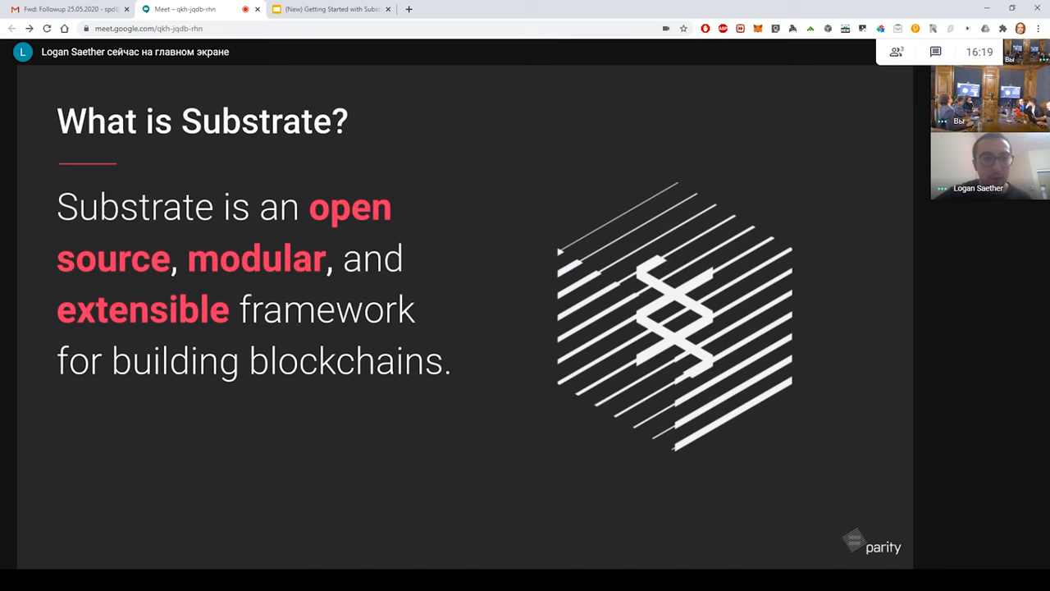
Advance to the slide listing Database Layer, Networking Layer and other core components.
{"action": "key", "text": "Right"}
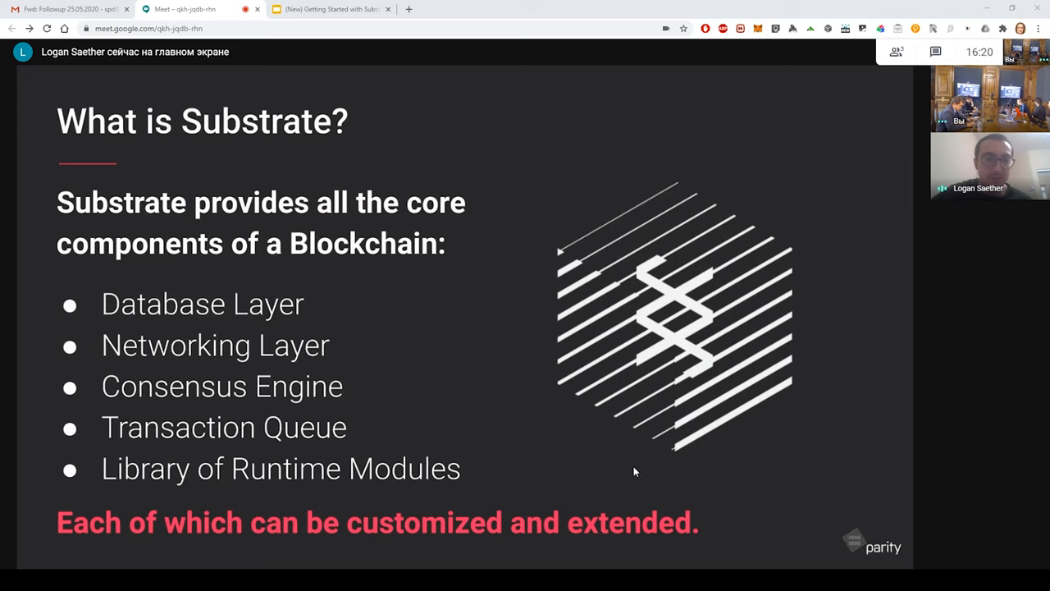
{"action": "mouse_move", "coordinate": [758, 77]}
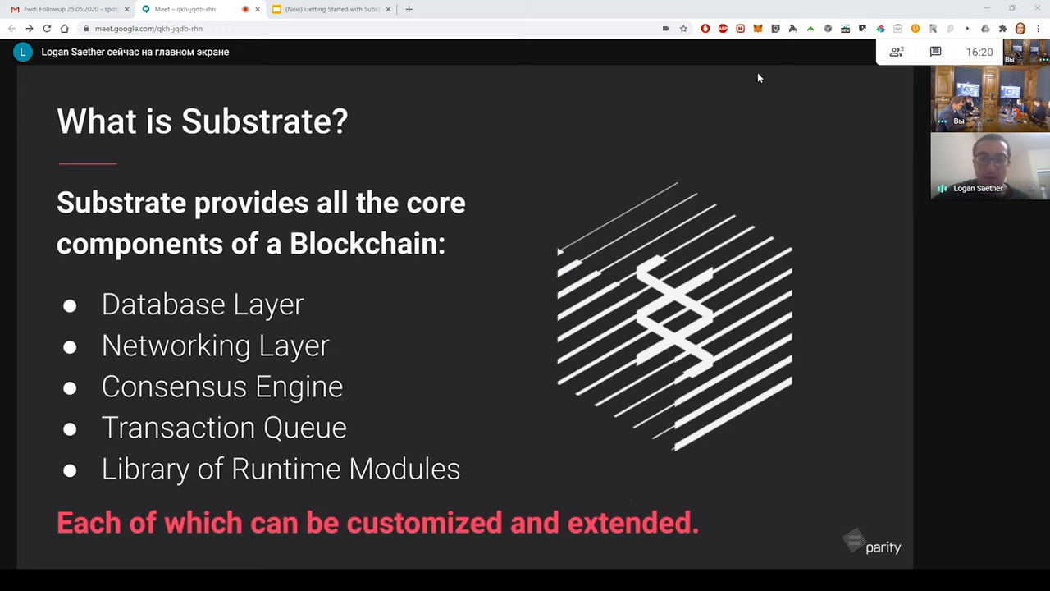
{"action": "mouse_move", "coordinate": [880, 430]}
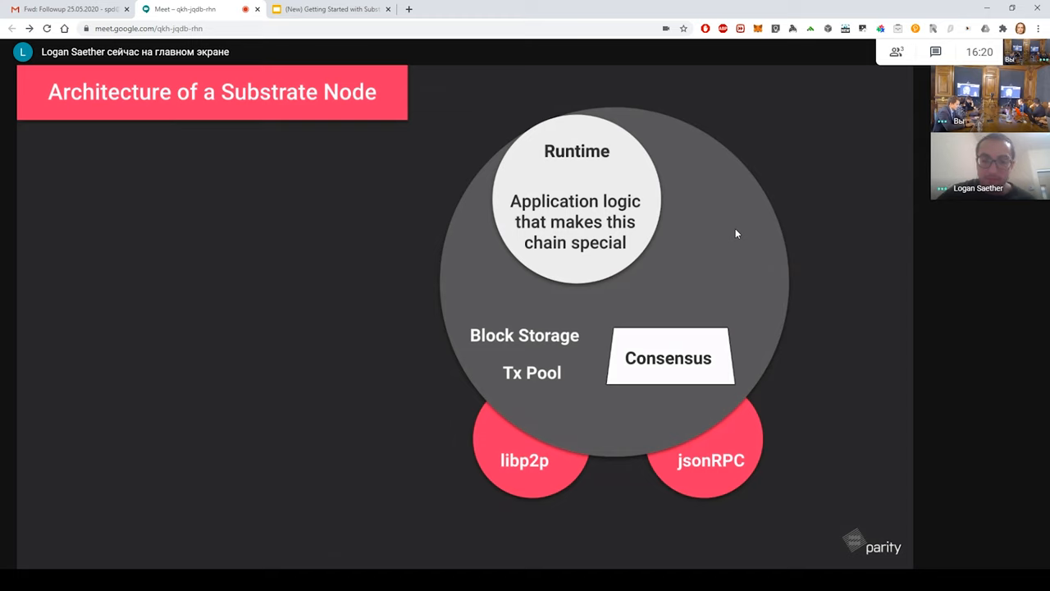
{"action": "mouse_move", "coordinate": [882, 354]}
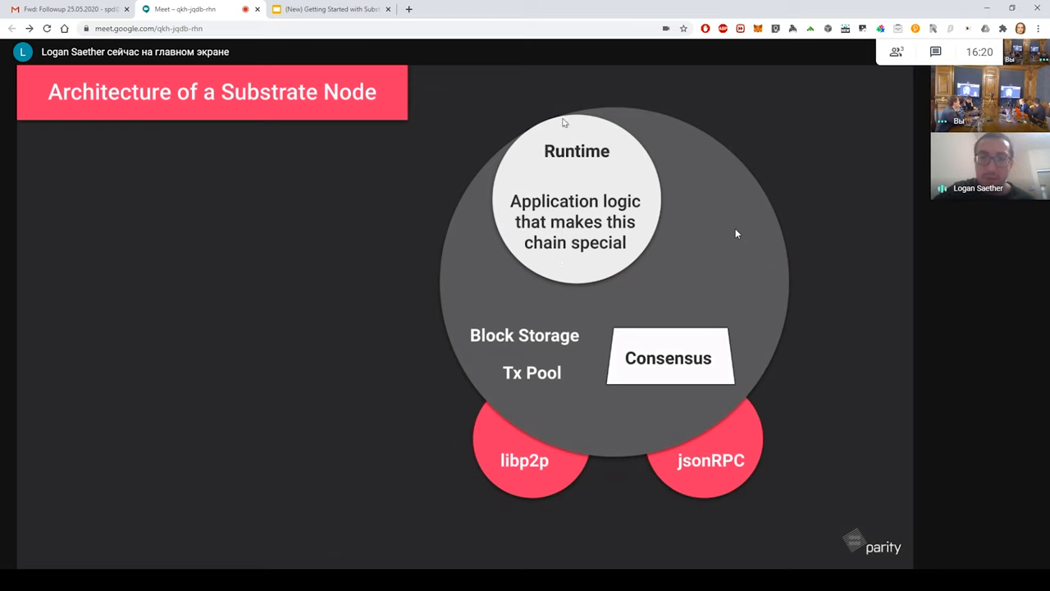
{"action": "mouse_move", "coordinate": [630, 156]}
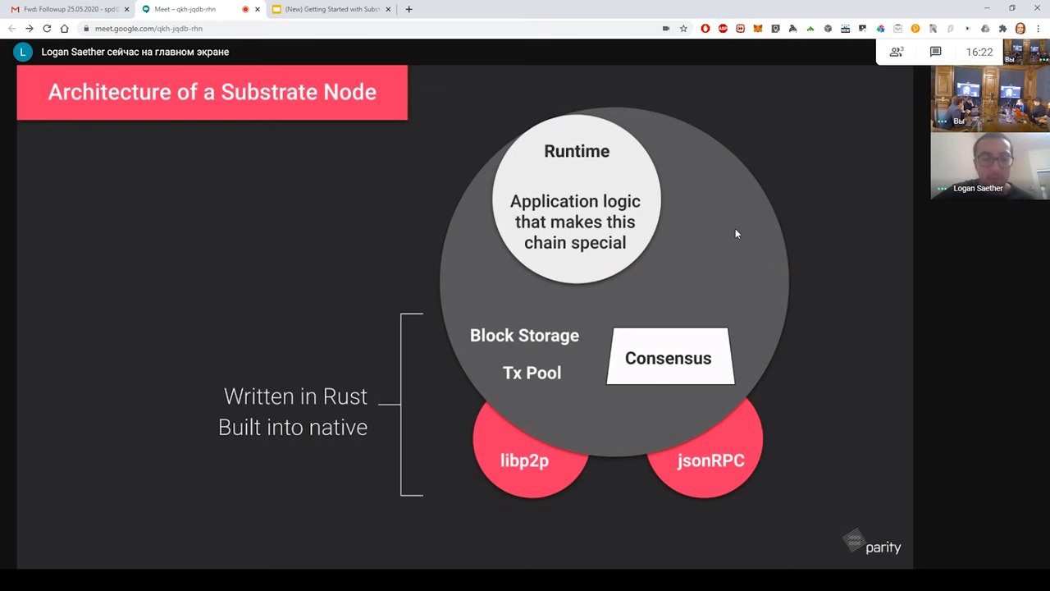
{"action": "mouse_move", "coordinate": [761, 436]}
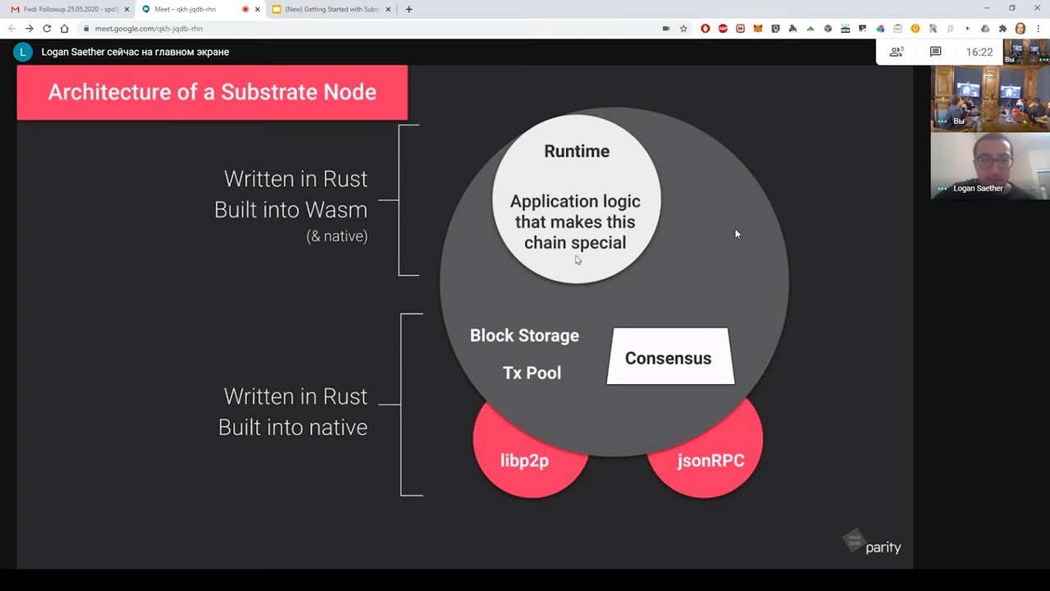
{"action": "mouse_move", "coordinate": [591, 144]}
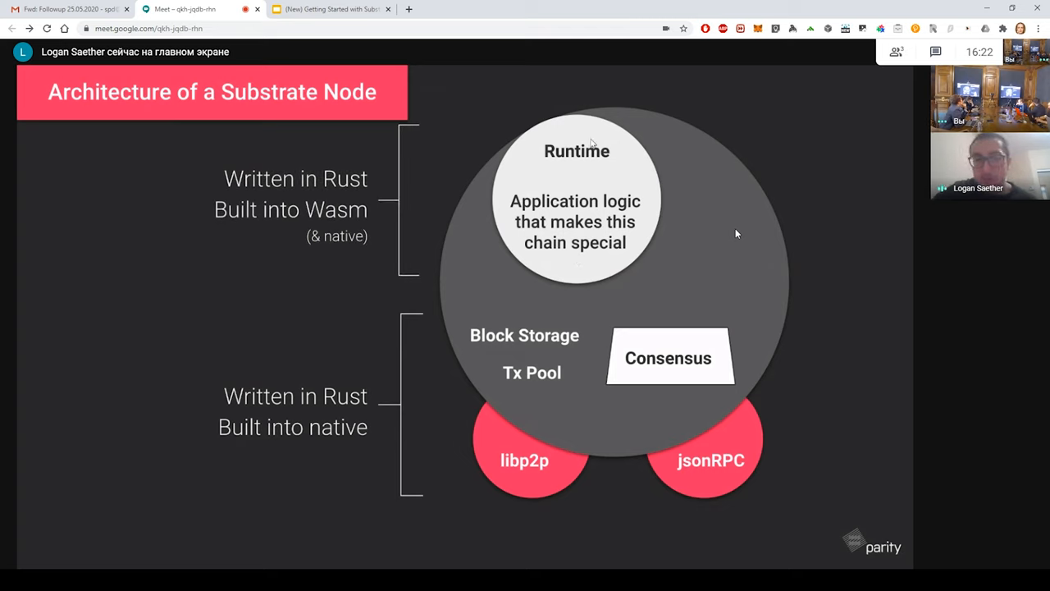
{"action": "mouse_move", "coordinate": [584, 301]}
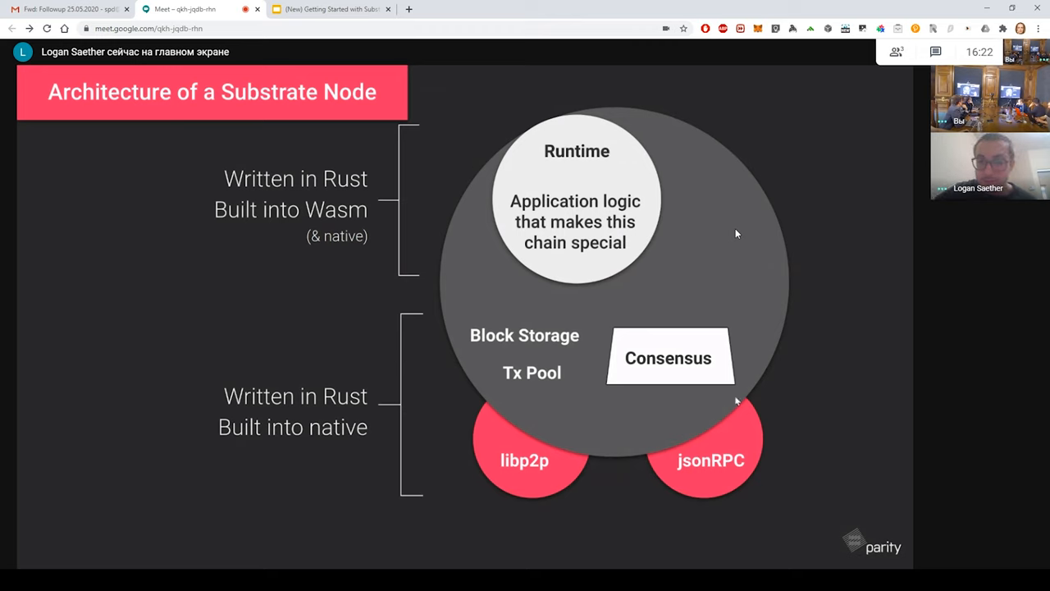
{"action": "mouse_move", "coordinate": [769, 369]}
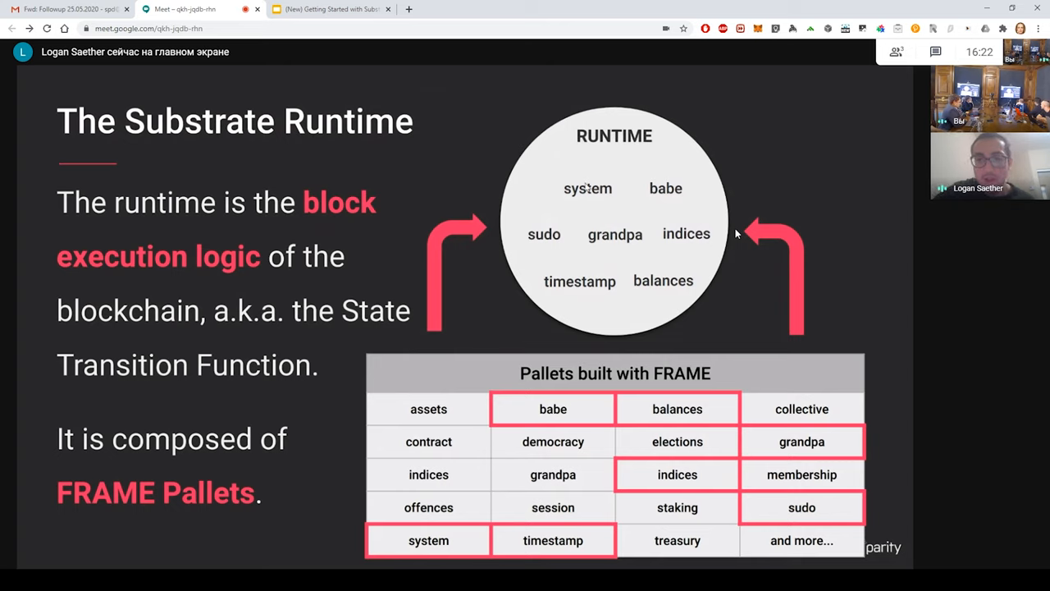
{"action": "mouse_move", "coordinate": [572, 351]}
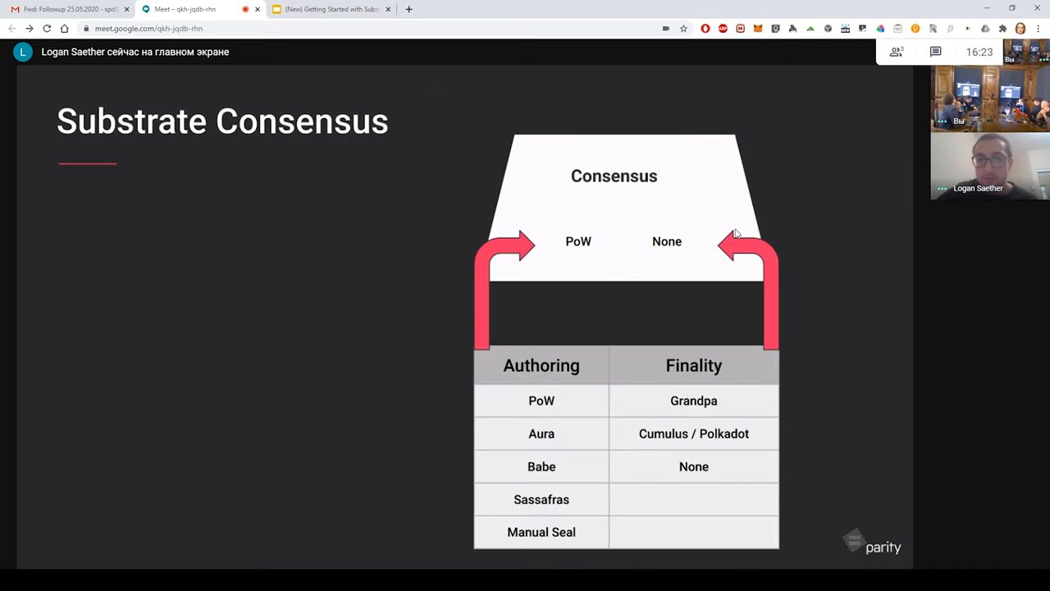
{"action": "mouse_move", "coordinate": [410, 185]}
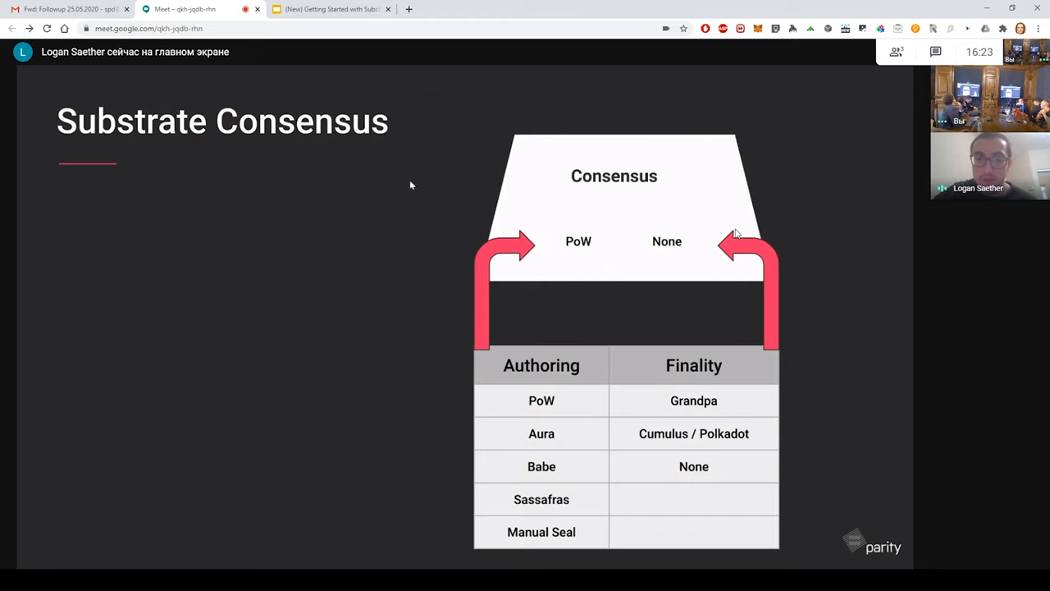
{"action": "mouse_move", "coordinate": [794, 339]}
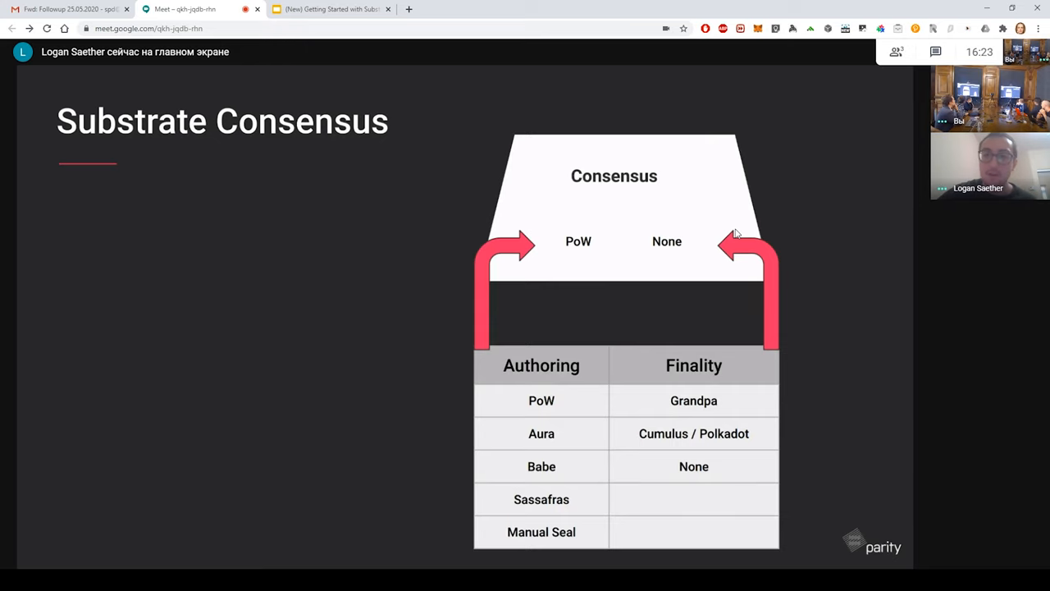
{"action": "mouse_move", "coordinate": [803, 329]}
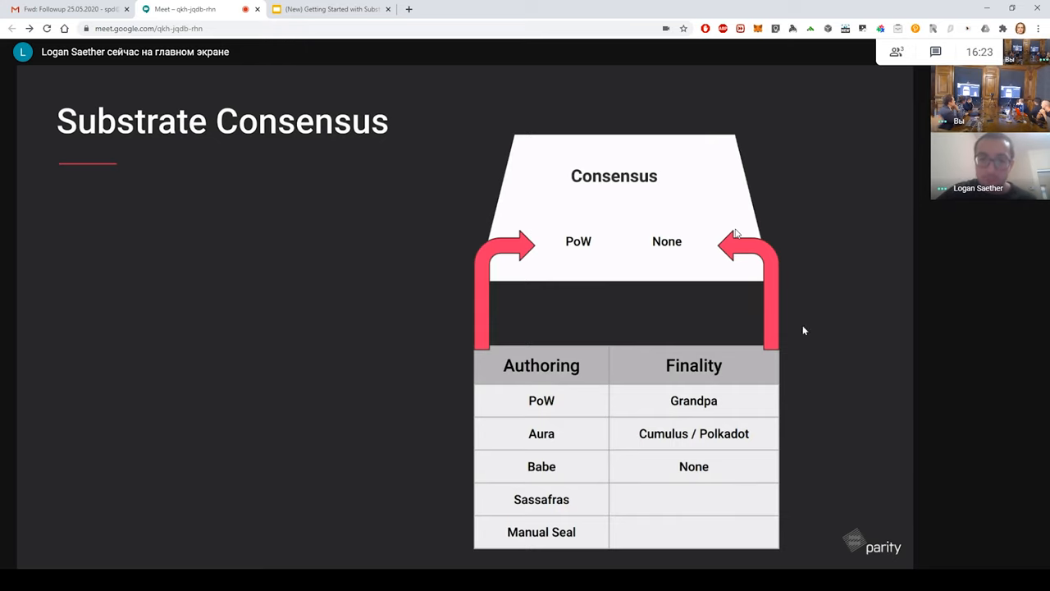
{"action": "mouse_move", "coordinate": [549, 390]}
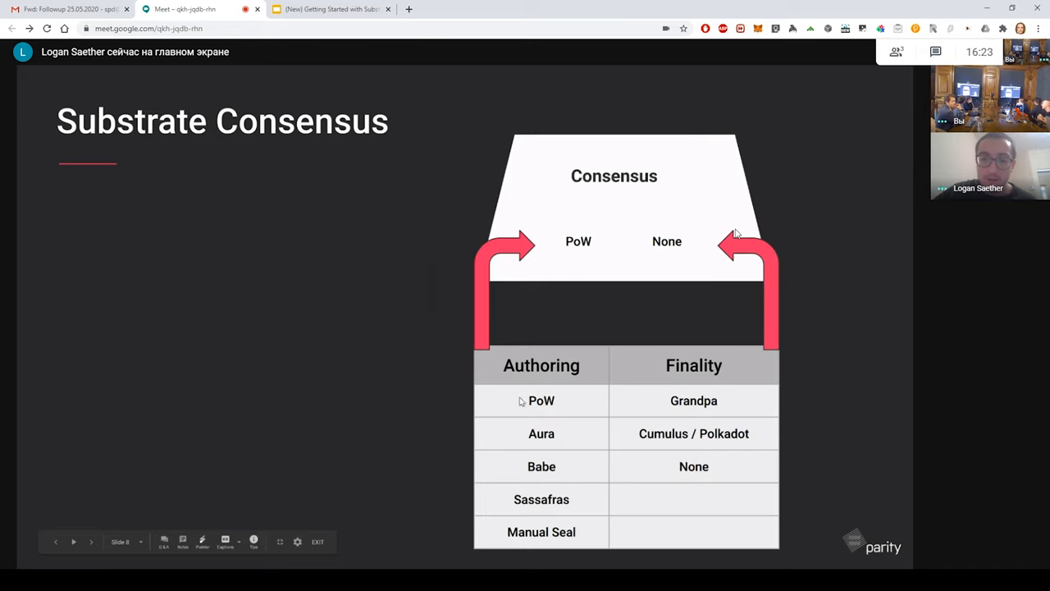
{"action": "mouse_move", "coordinate": [558, 403]}
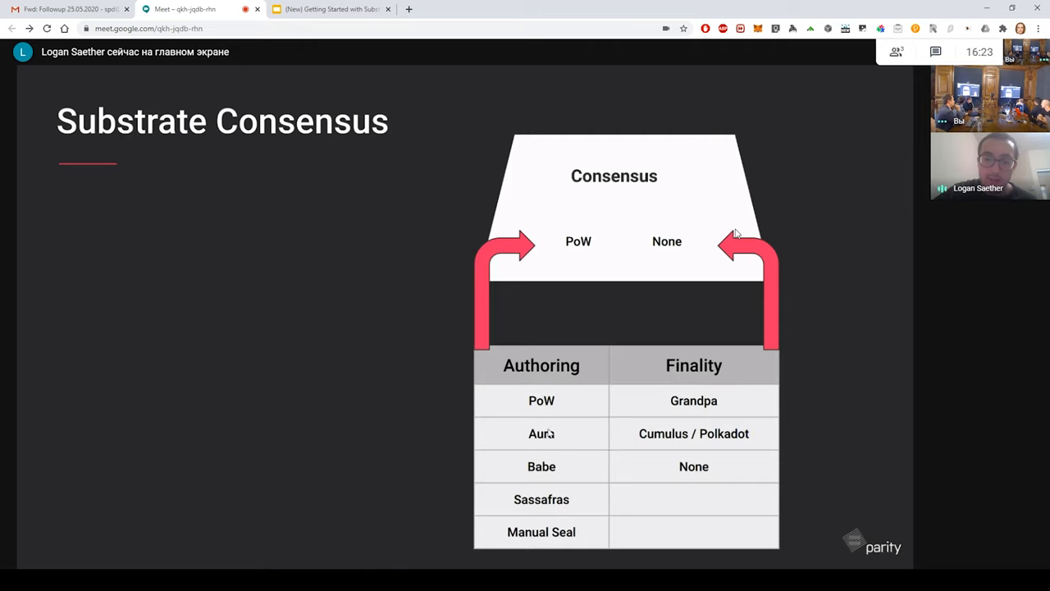
{"action": "mouse_move", "coordinate": [530, 447]}
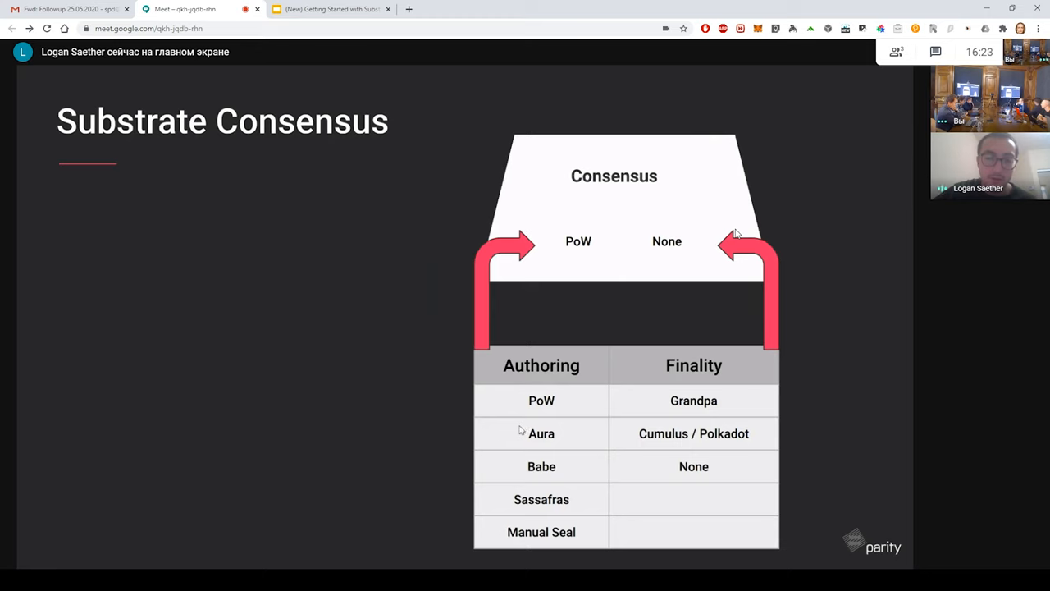
{"action": "mouse_move", "coordinate": [515, 465]}
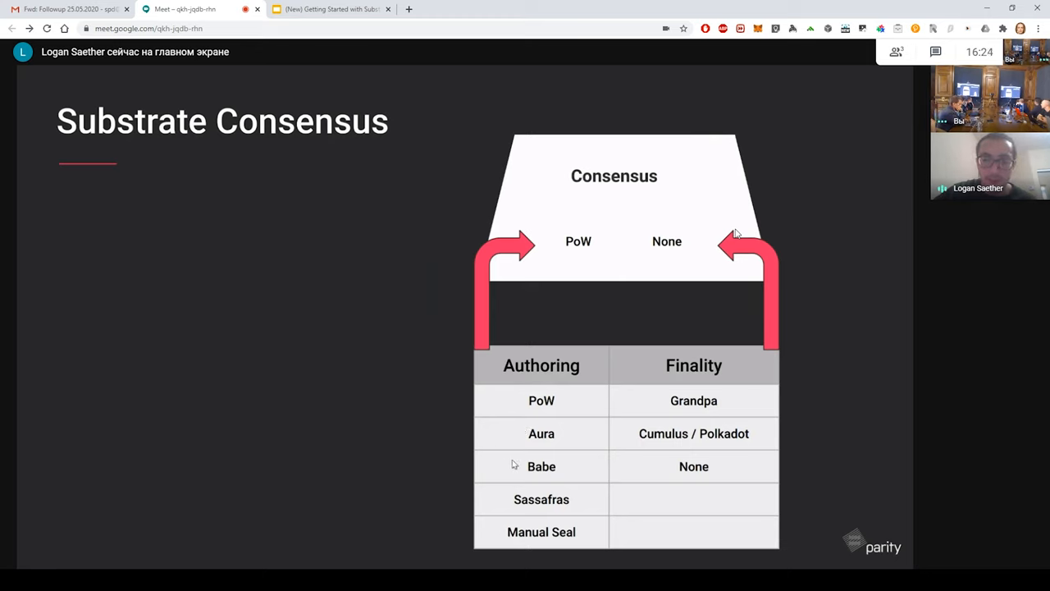
{"action": "mouse_move", "coordinate": [526, 487]}
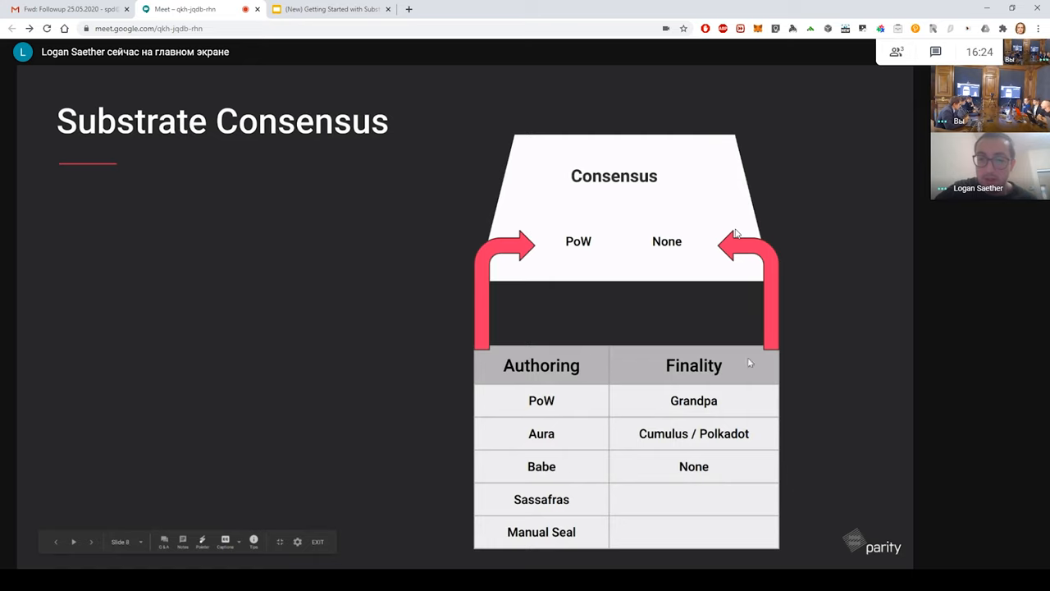
{"action": "mouse_move", "coordinate": [654, 452]}
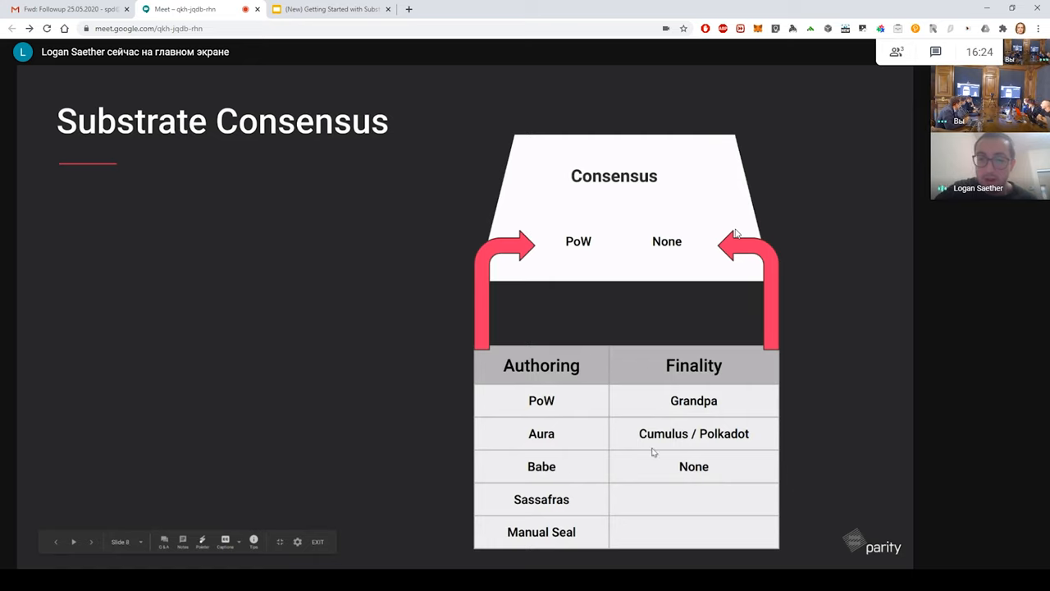
{"action": "mouse_move", "coordinate": [755, 409]}
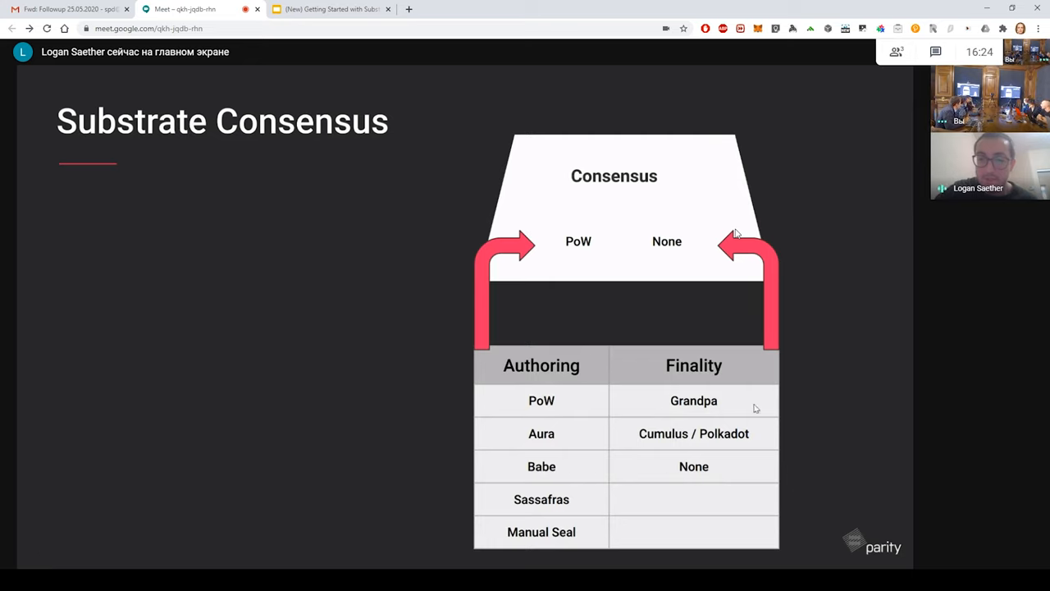
{"action": "mouse_move", "coordinate": [763, 398]}
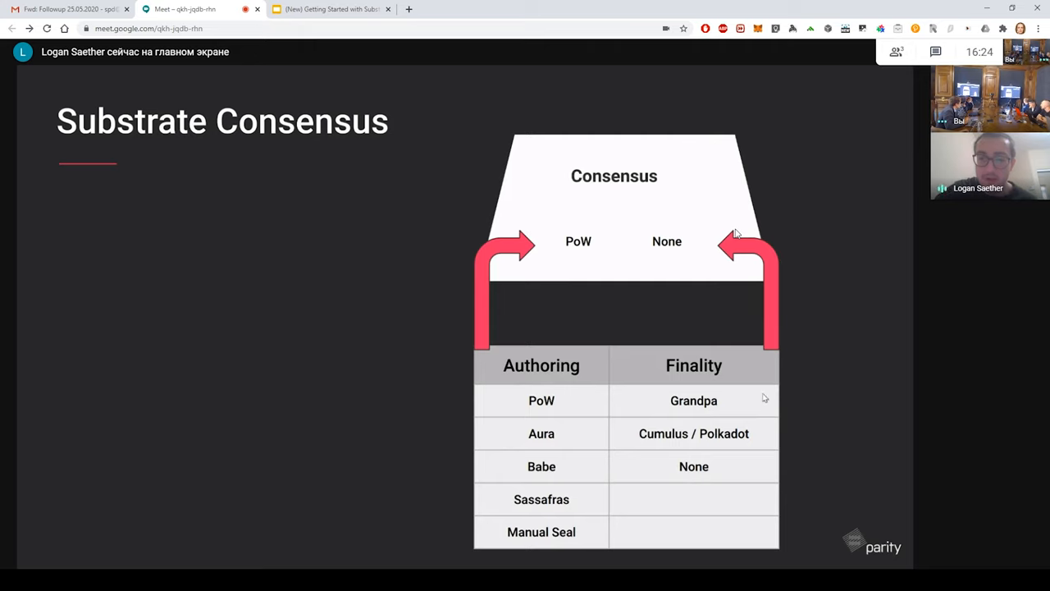
{"action": "mouse_move", "coordinate": [657, 392]}
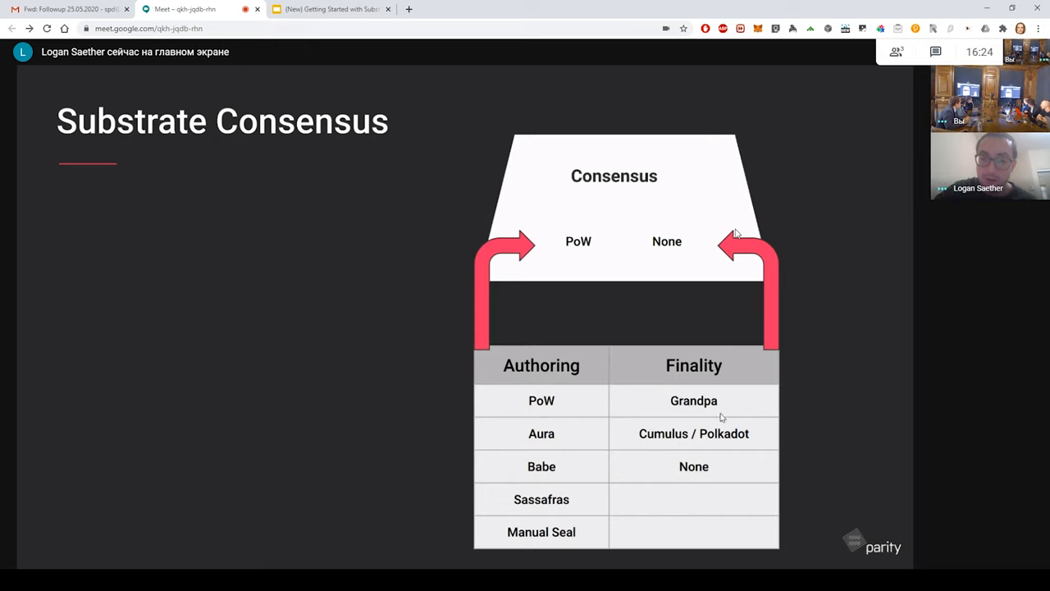
{"action": "mouse_move", "coordinate": [708, 451]}
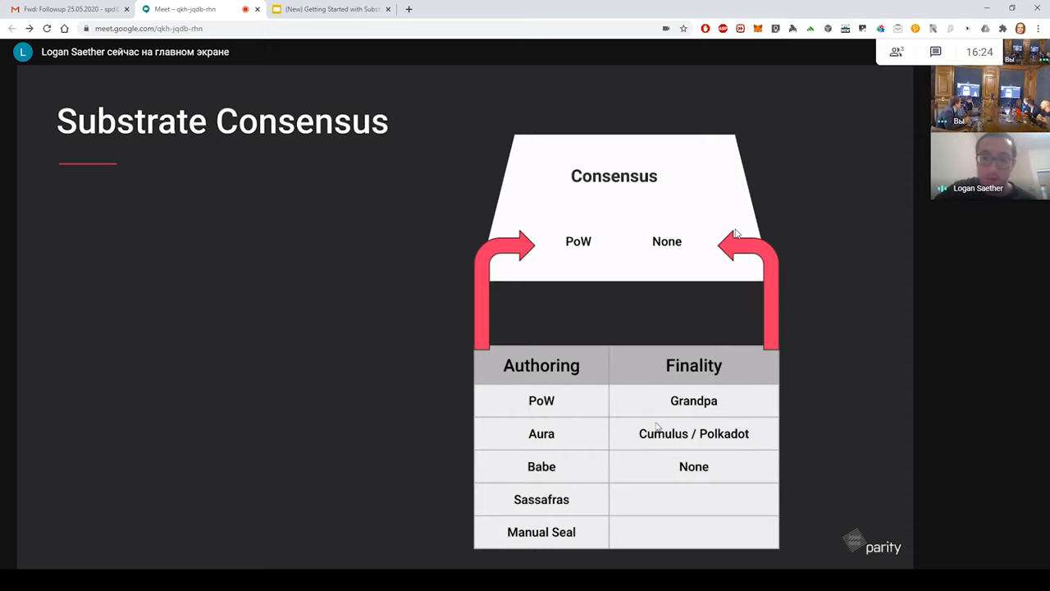
{"action": "mouse_move", "coordinate": [756, 433]}
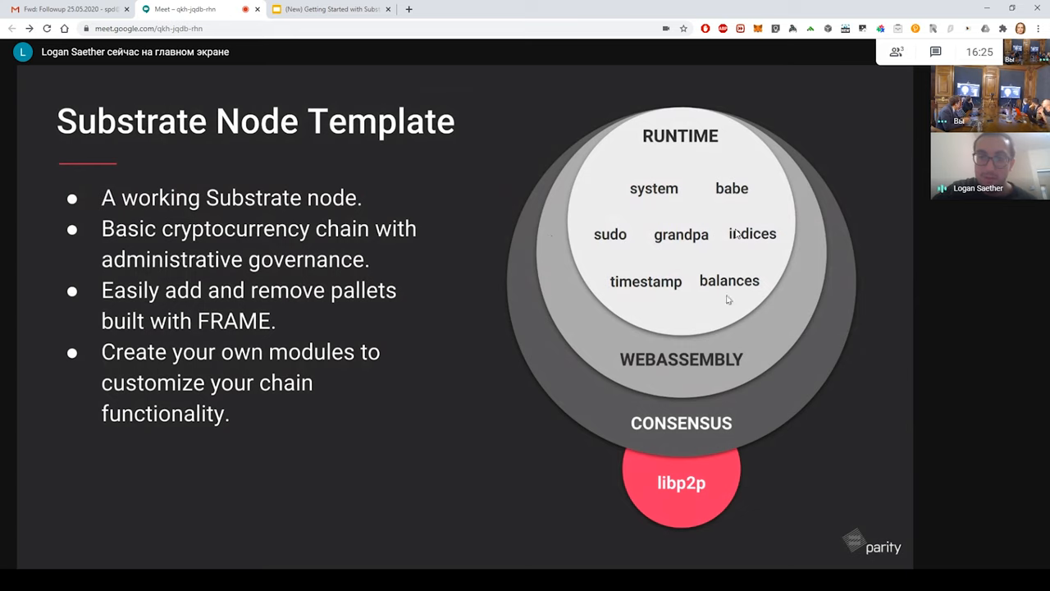
{"action": "mouse_move", "coordinate": [781, 220]}
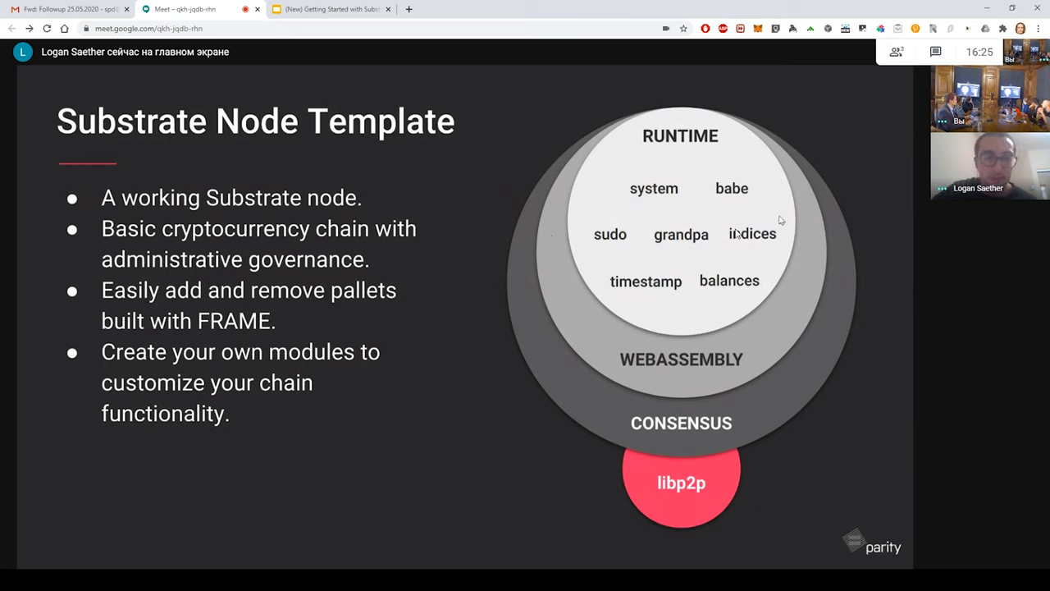
{"action": "mouse_move", "coordinate": [771, 255]}
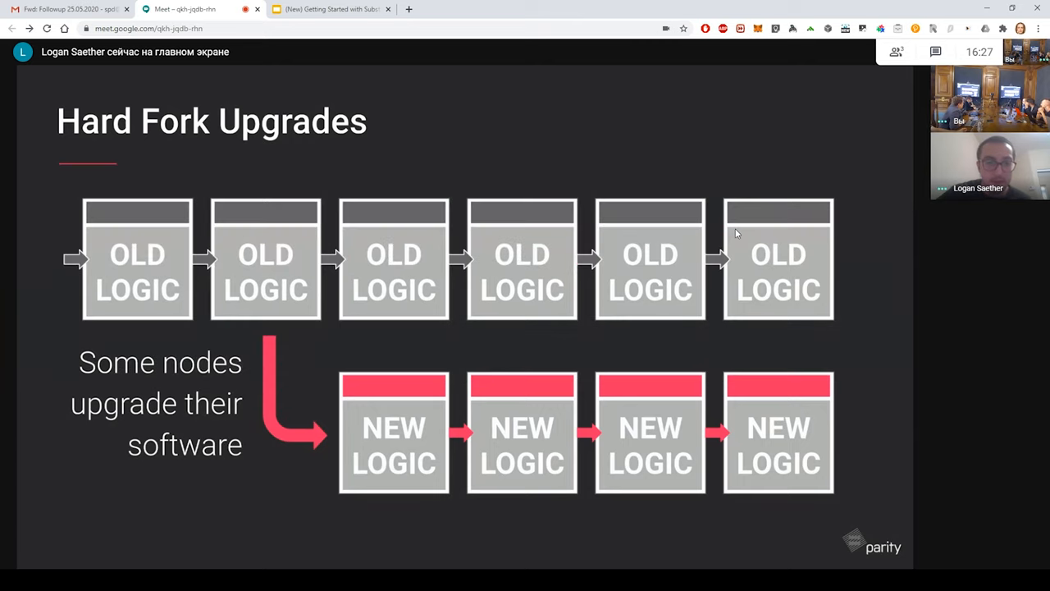
{"action": "mouse_move", "coordinate": [318, 333]}
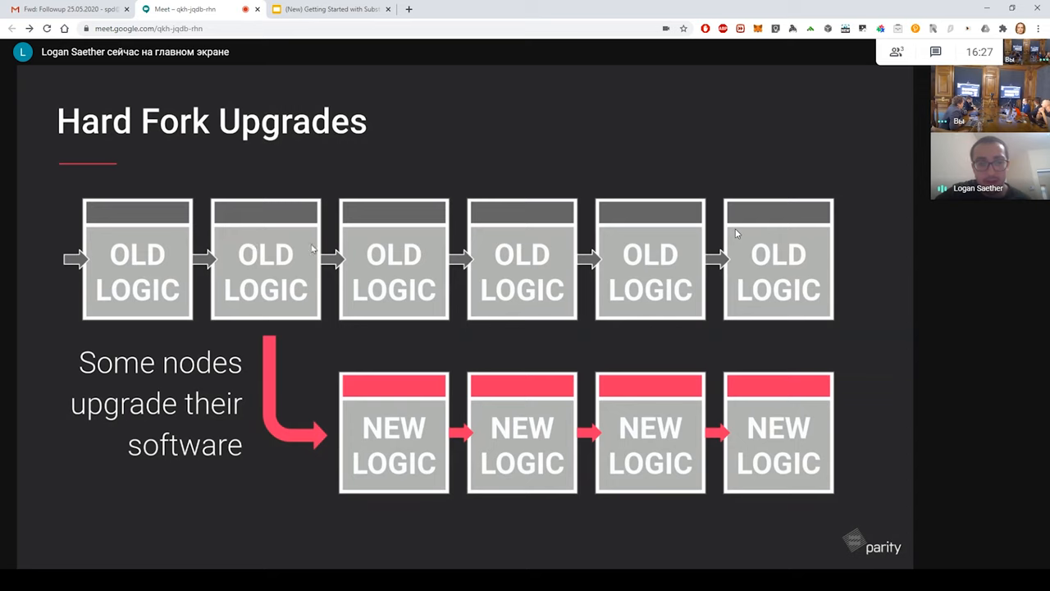
{"action": "mouse_move", "coordinate": [298, 407]}
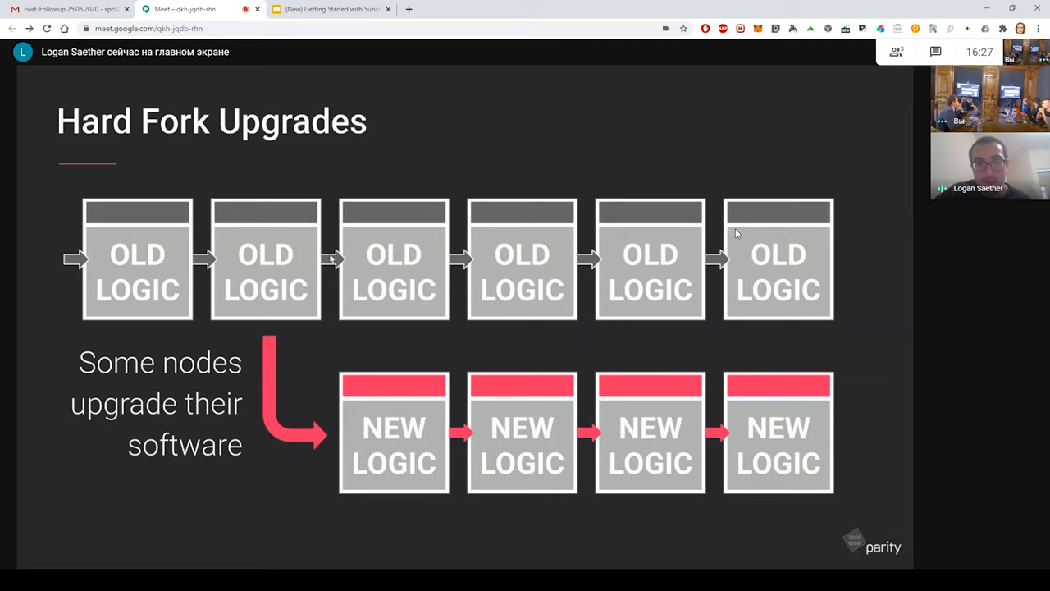
{"action": "mouse_move", "coordinate": [790, 250]}
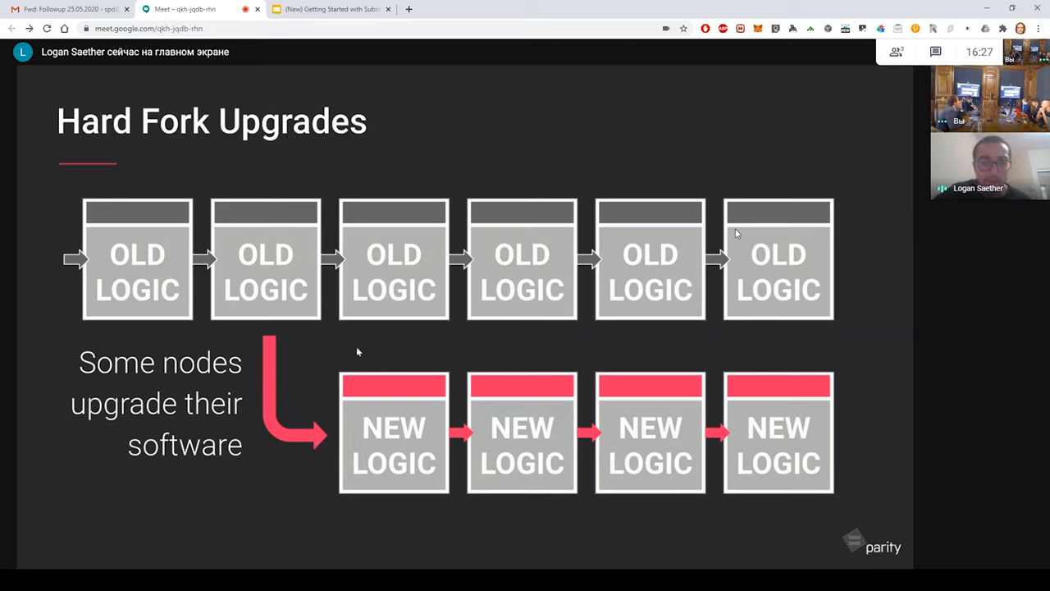
{"action": "mouse_move", "coordinate": [180, 283]}
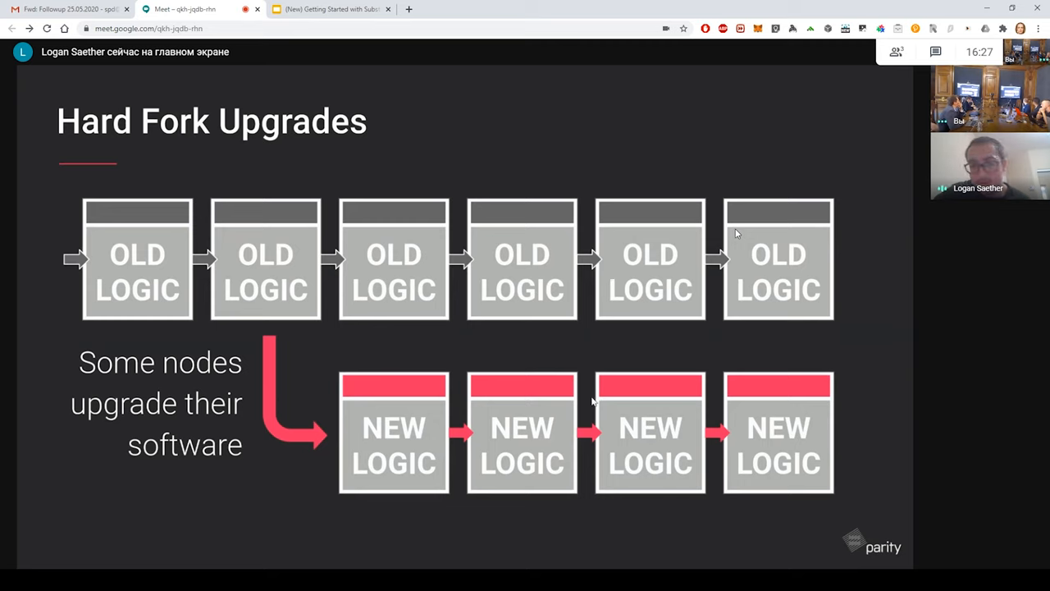
{"action": "mouse_move", "coordinate": [842, 398]}
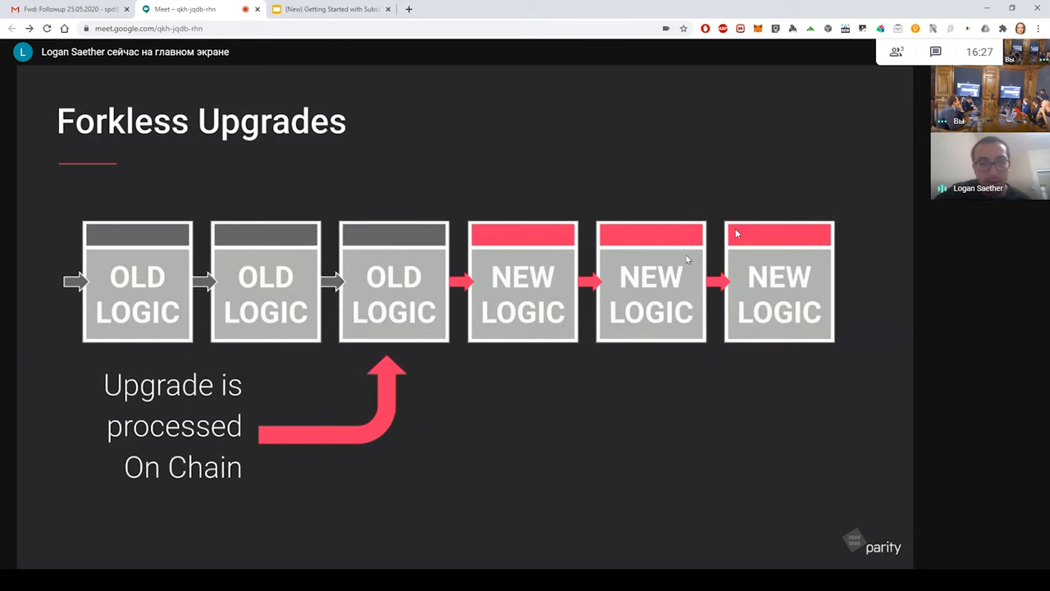
{"action": "mouse_move", "coordinate": [622, 114]}
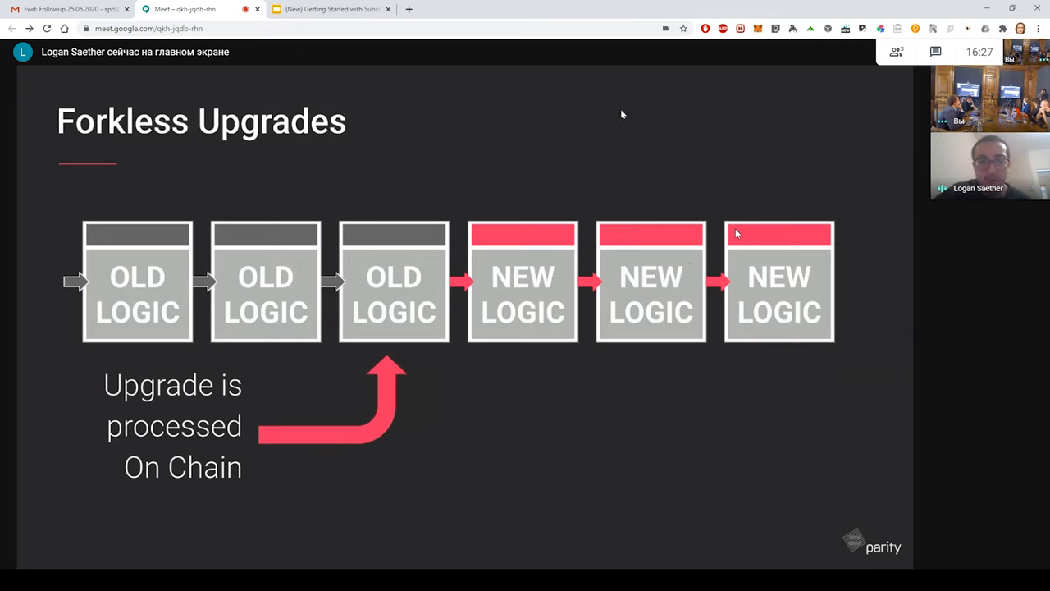
{"action": "mouse_move", "coordinate": [309, 402]}
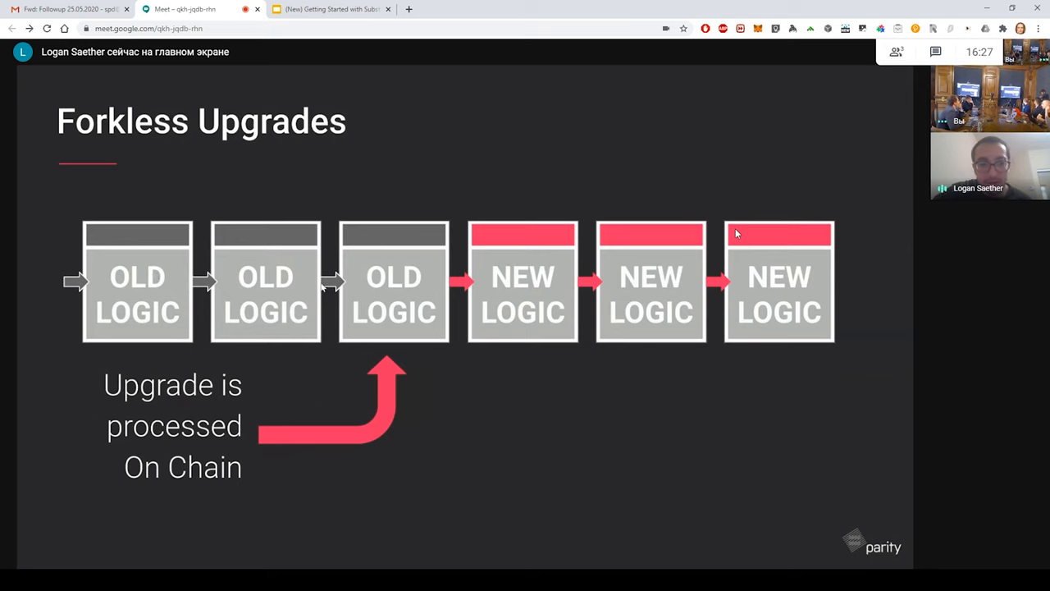
{"action": "mouse_move", "coordinate": [431, 292]}
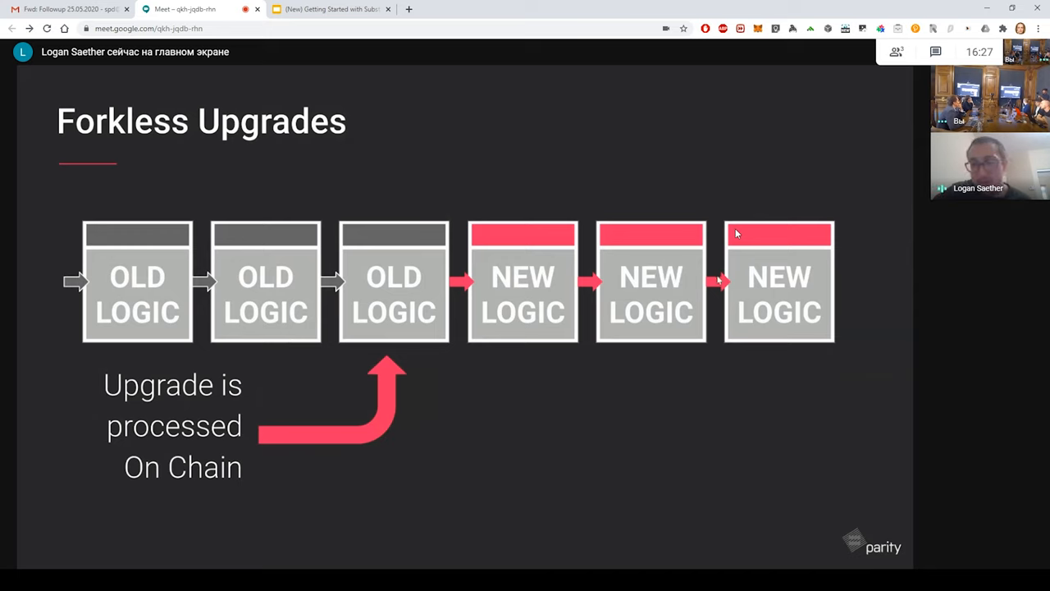
{"action": "mouse_move", "coordinate": [663, 275]}
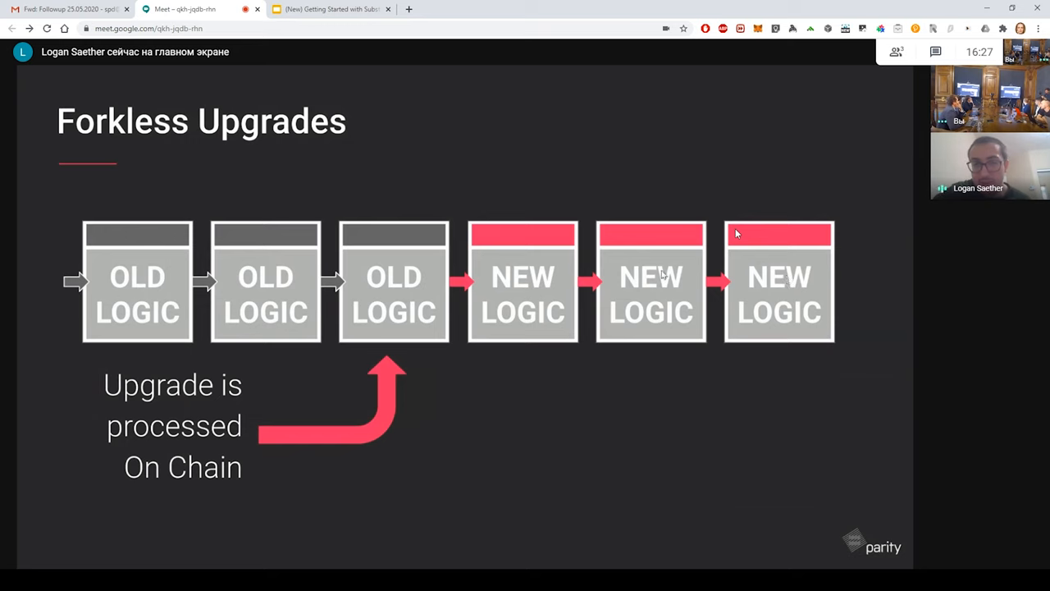
{"action": "mouse_move", "coordinate": [396, 293]}
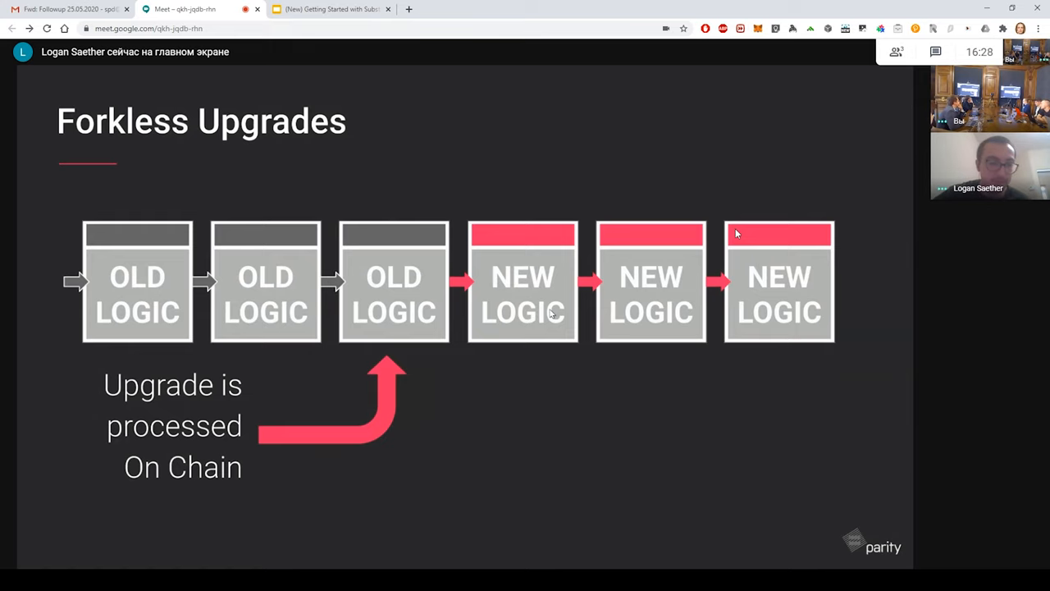
Advance to the next slide, Governing Runtime Upgrades.
{"action": "key", "text": "Right"}
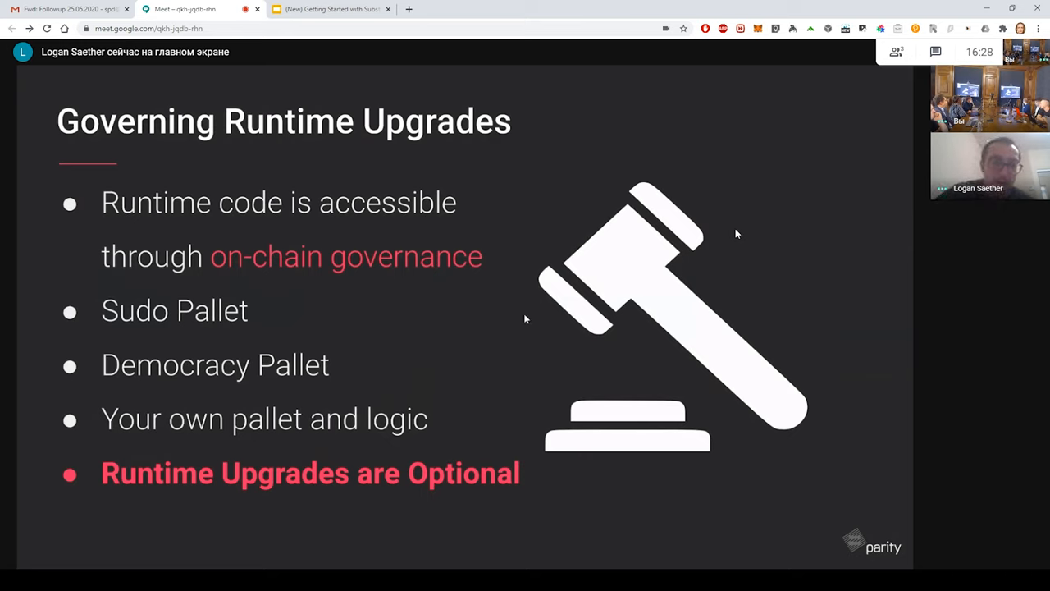
{"action": "mouse_move", "coordinate": [271, 387]}
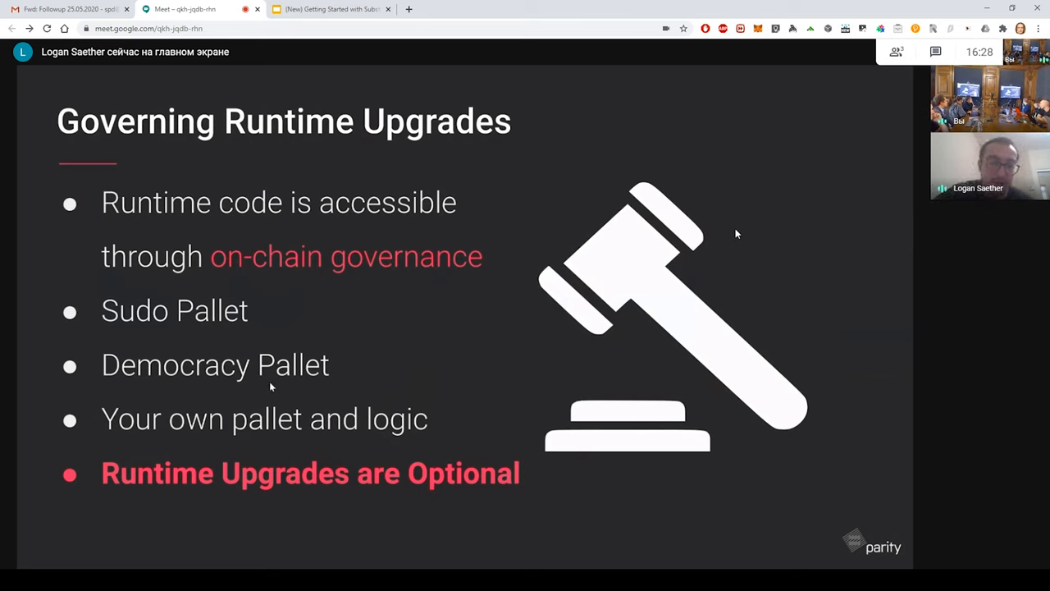
{"action": "mouse_move", "coordinate": [327, 380]}
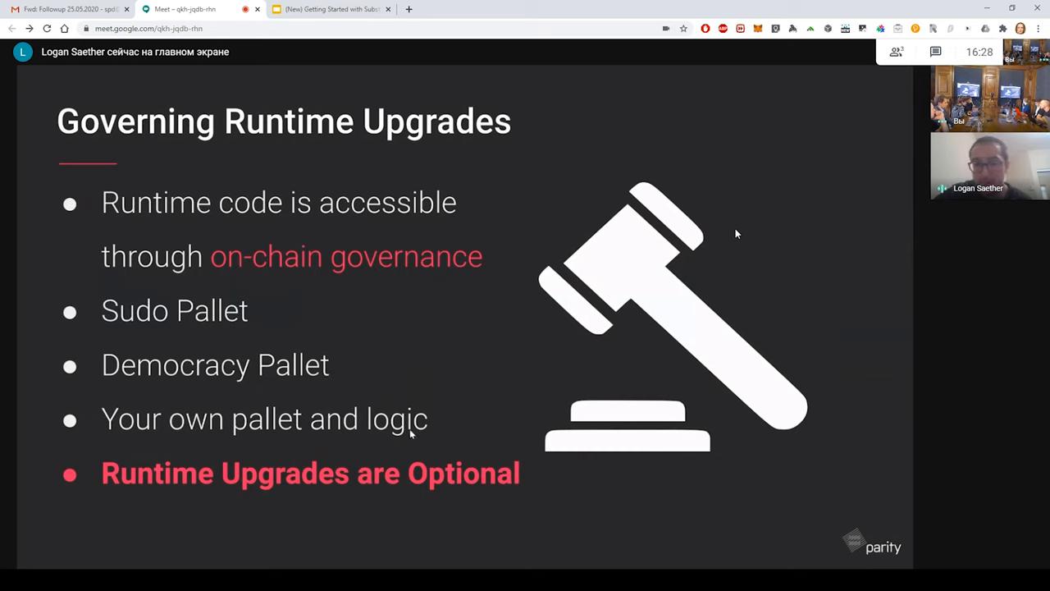
{"action": "mouse_move", "coordinate": [426, 435]}
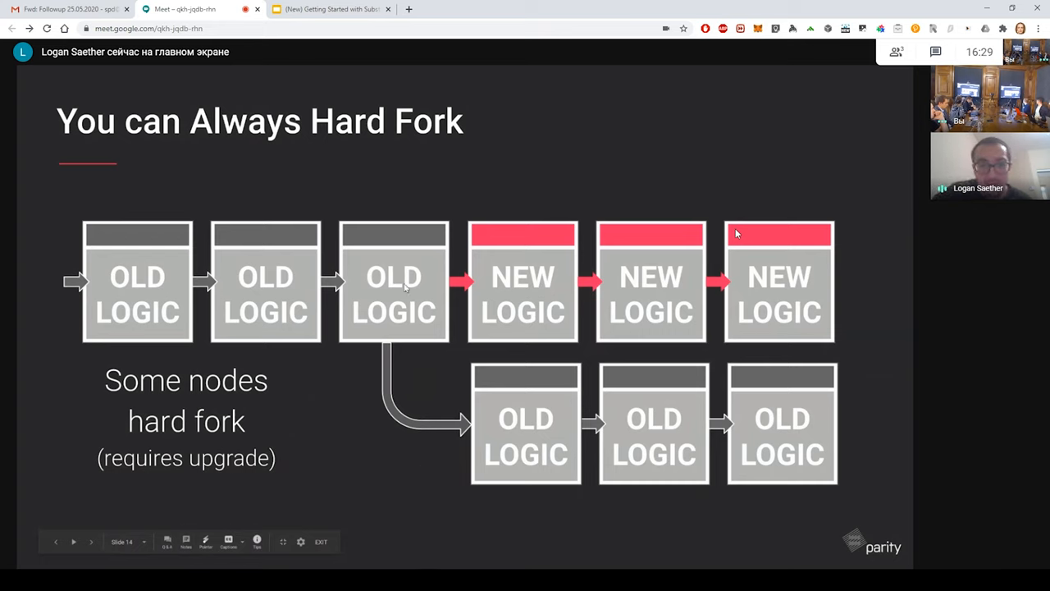
{"action": "mouse_move", "coordinate": [605, 271]}
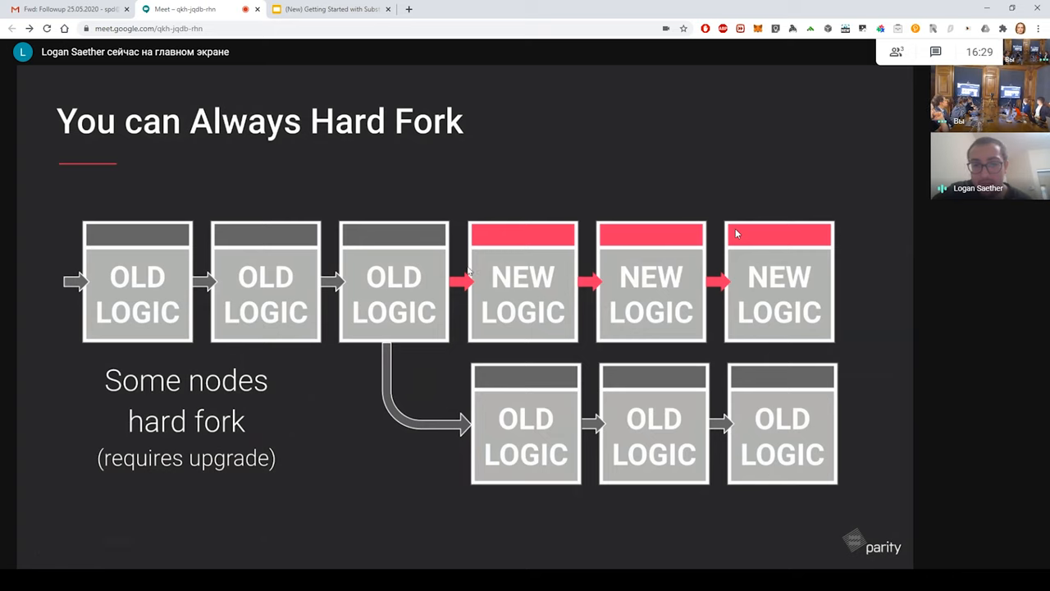
{"action": "mouse_move", "coordinate": [621, 263]}
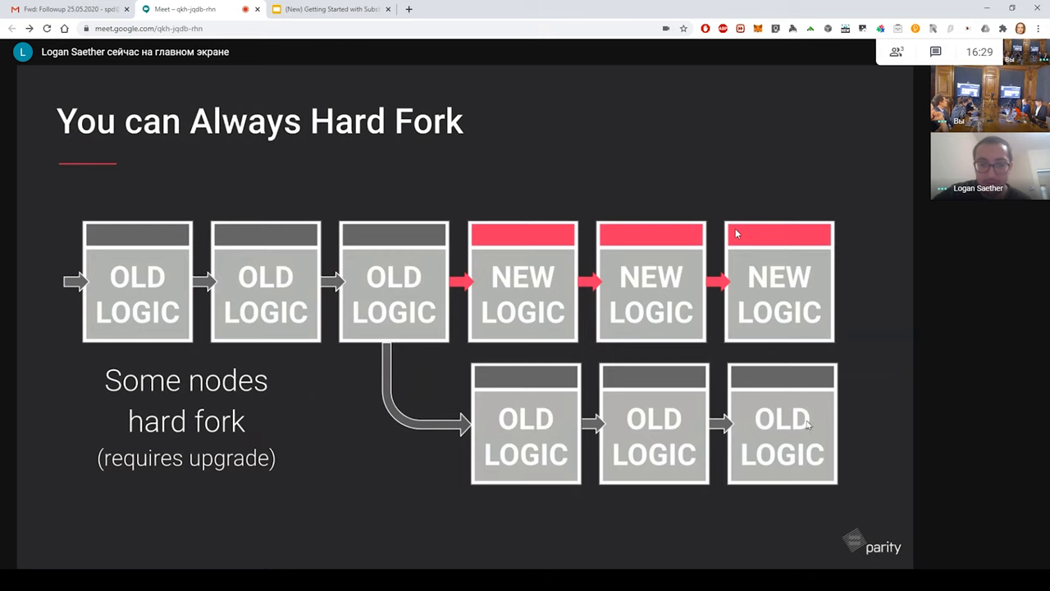
{"action": "mouse_move", "coordinate": [873, 440]}
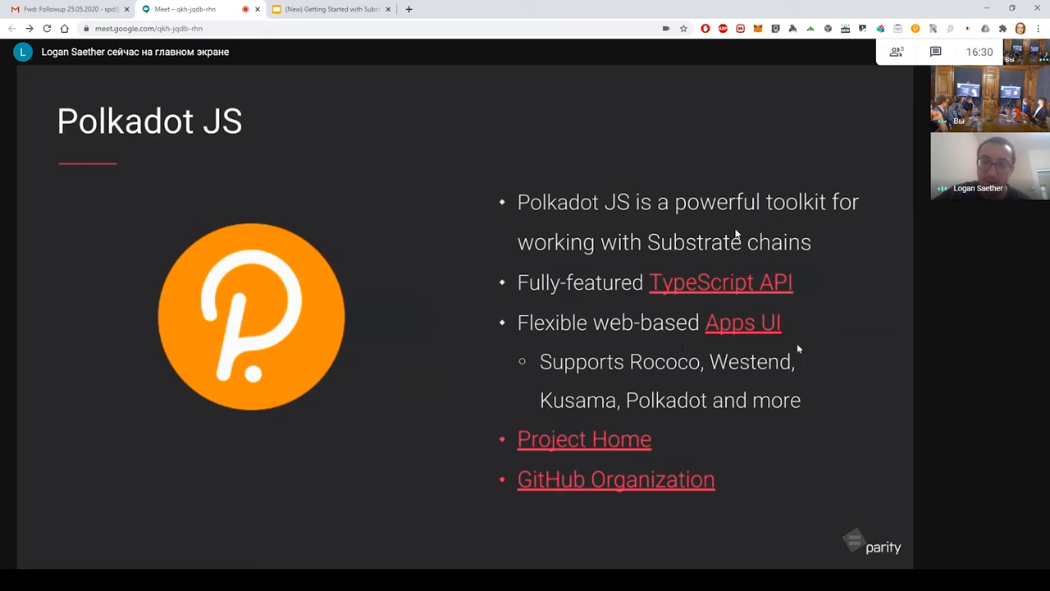
{"action": "mouse_move", "coordinate": [802, 346]}
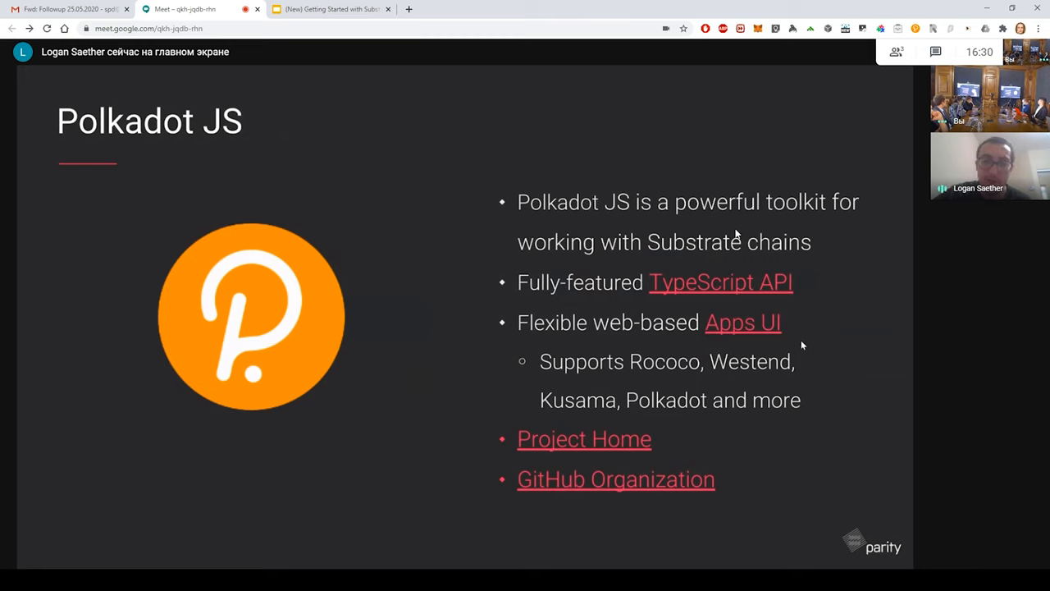
{"action": "mouse_move", "coordinate": [720, 379]}
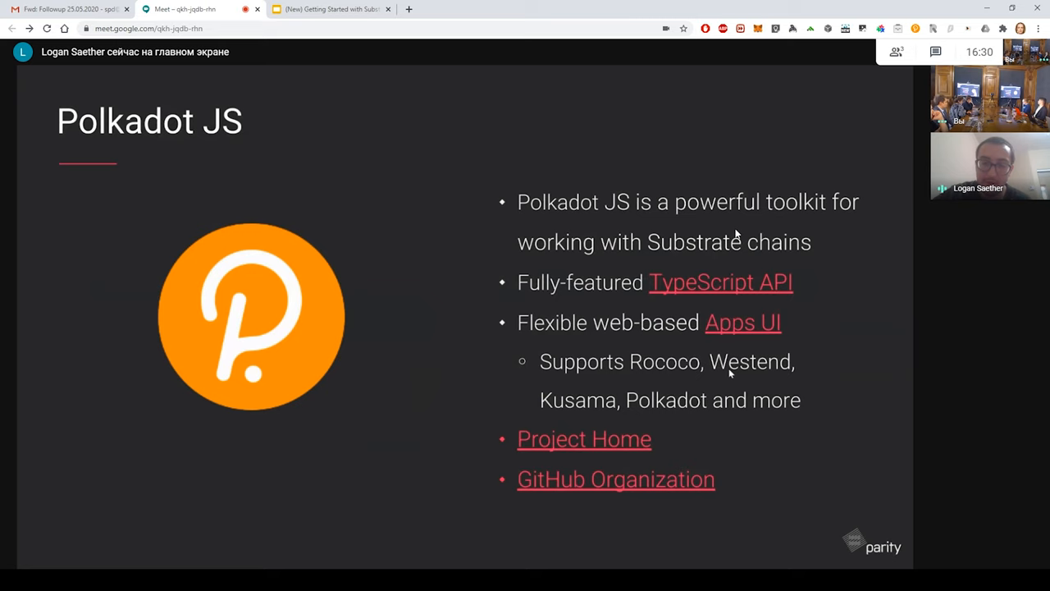
{"action": "mouse_move", "coordinate": [619, 406]}
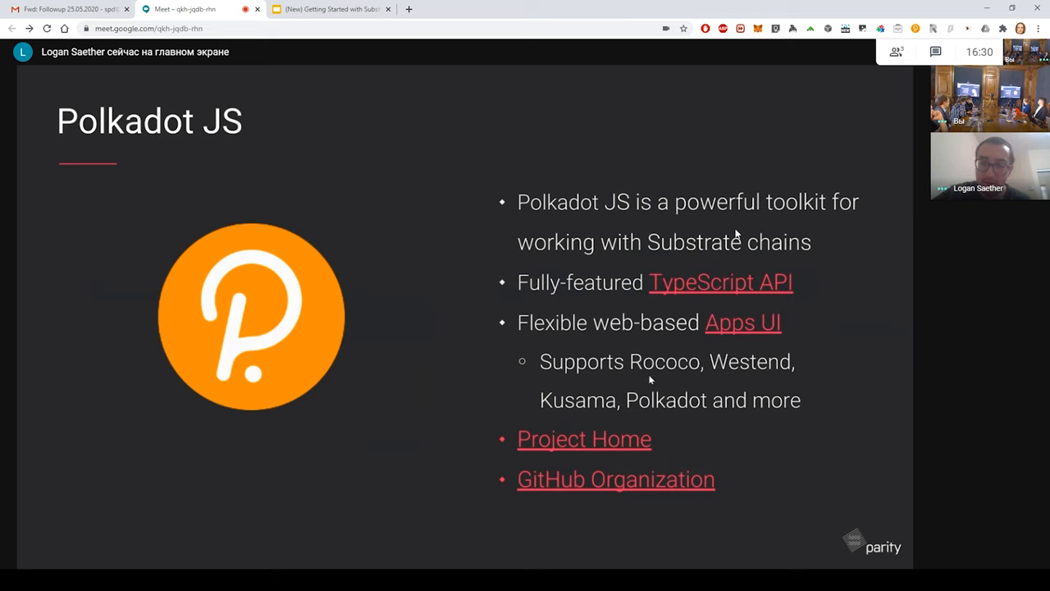
{"action": "mouse_move", "coordinate": [685, 378]}
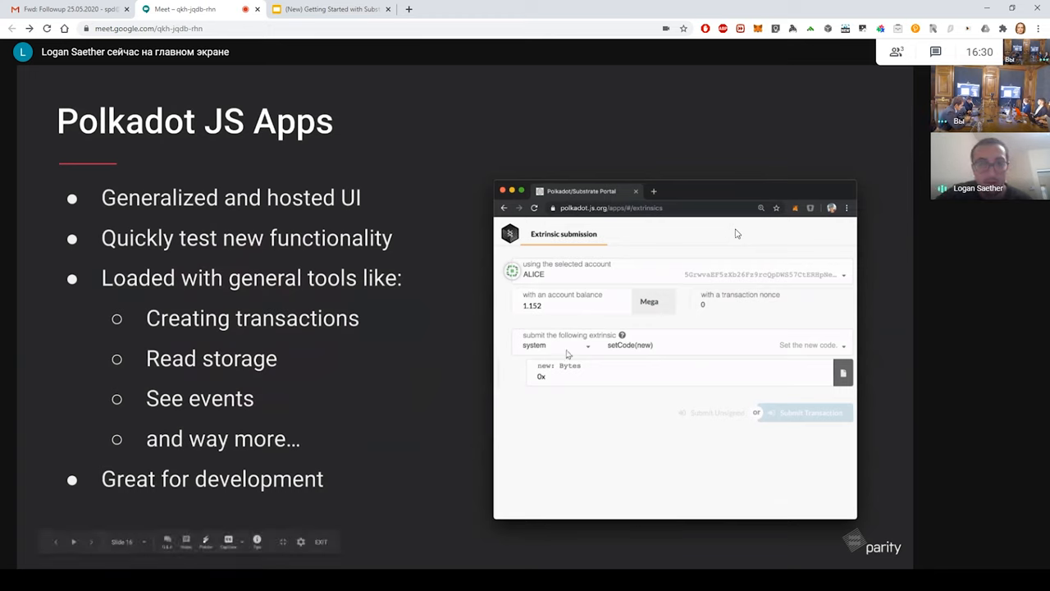
{"action": "mouse_move", "coordinate": [491, 405]}
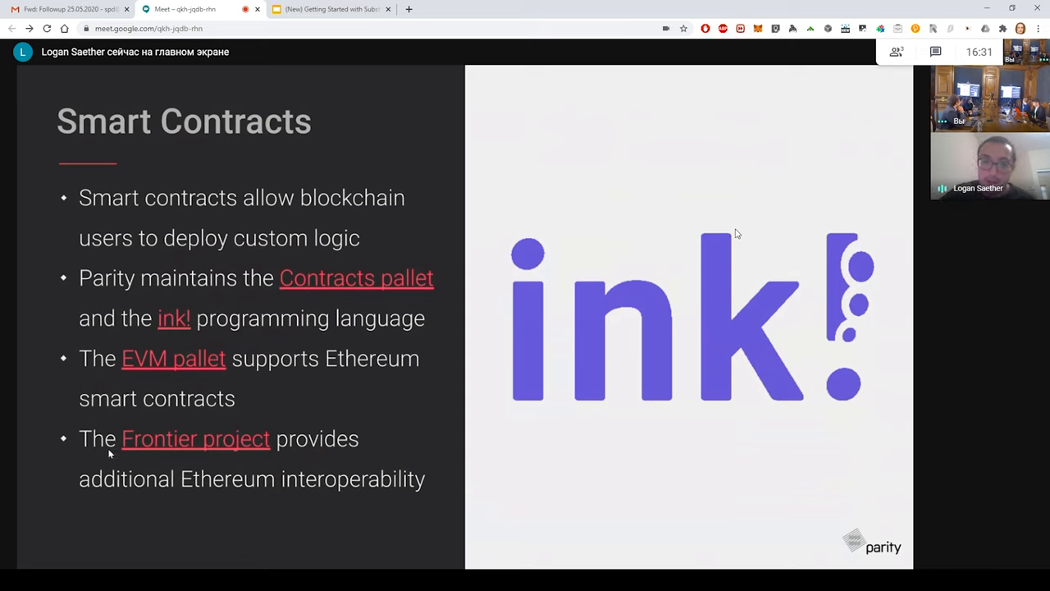
{"action": "mouse_move", "coordinate": [616, 420]}
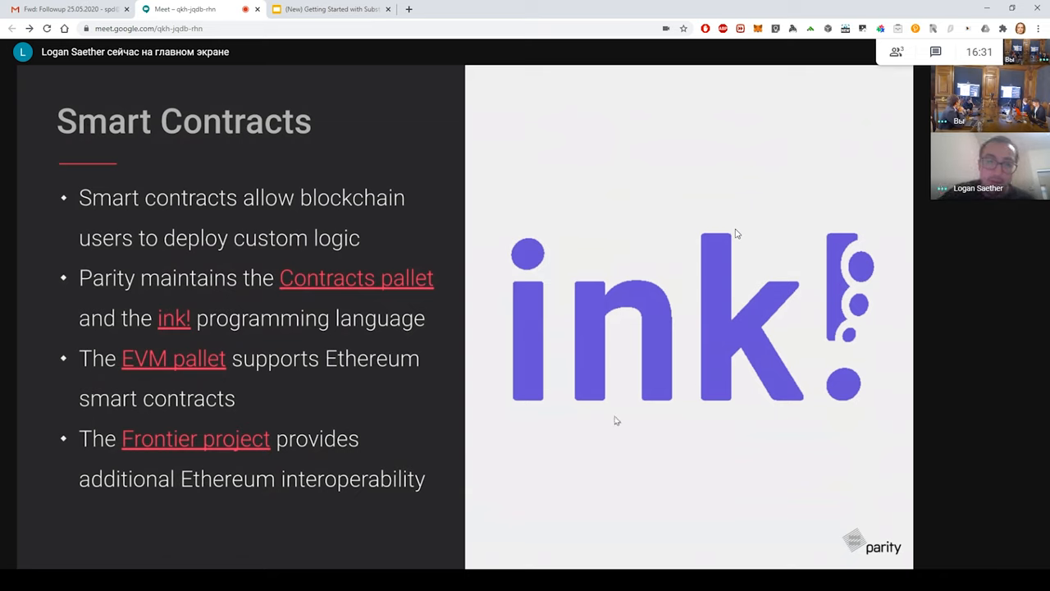
{"action": "mouse_move", "coordinate": [701, 448]}
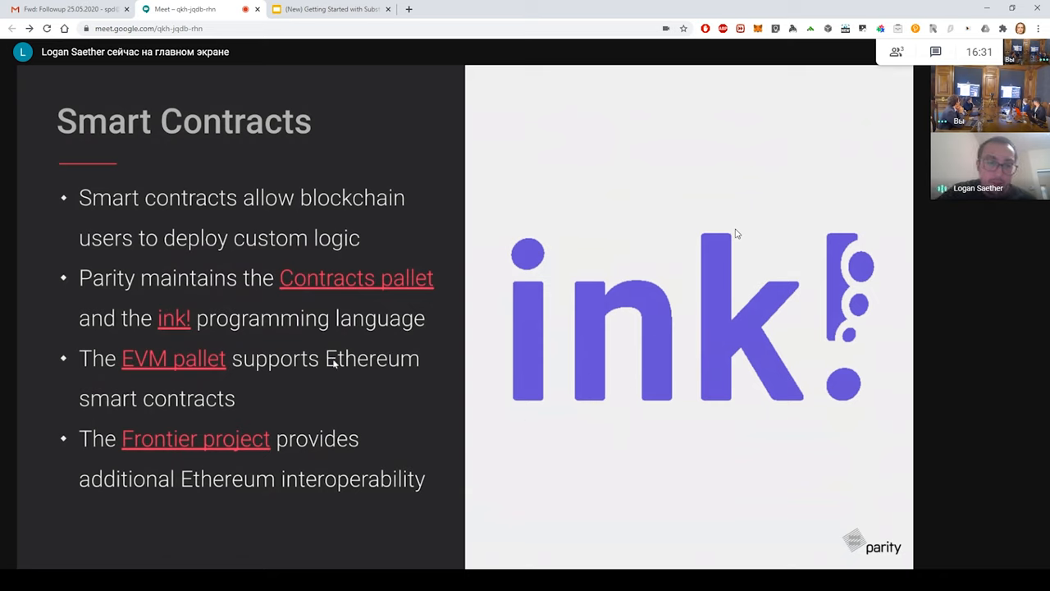
{"action": "mouse_move", "coordinate": [312, 379]}
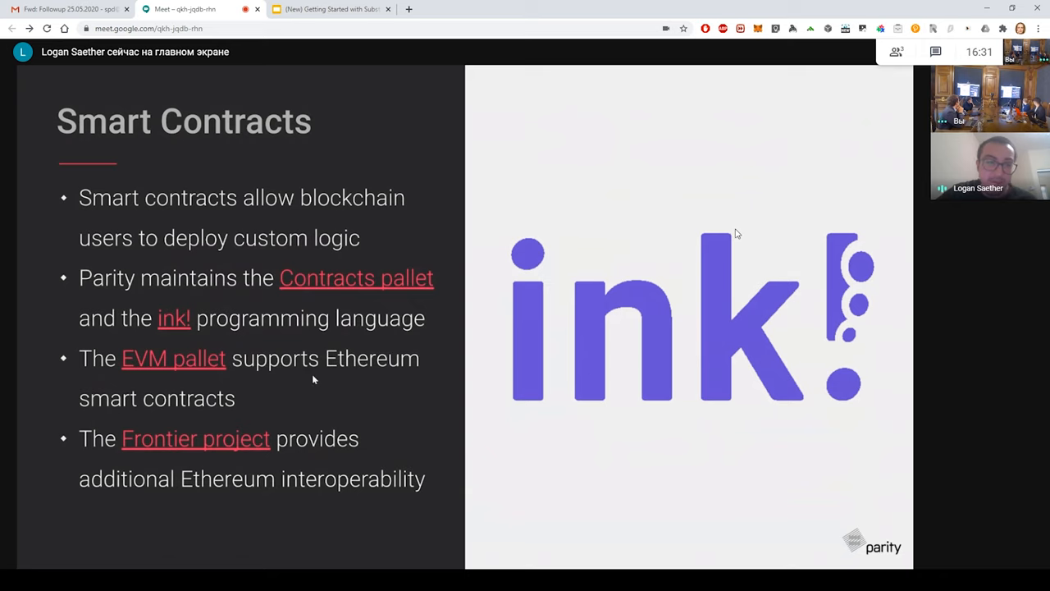
{"action": "mouse_move", "coordinate": [322, 384]}
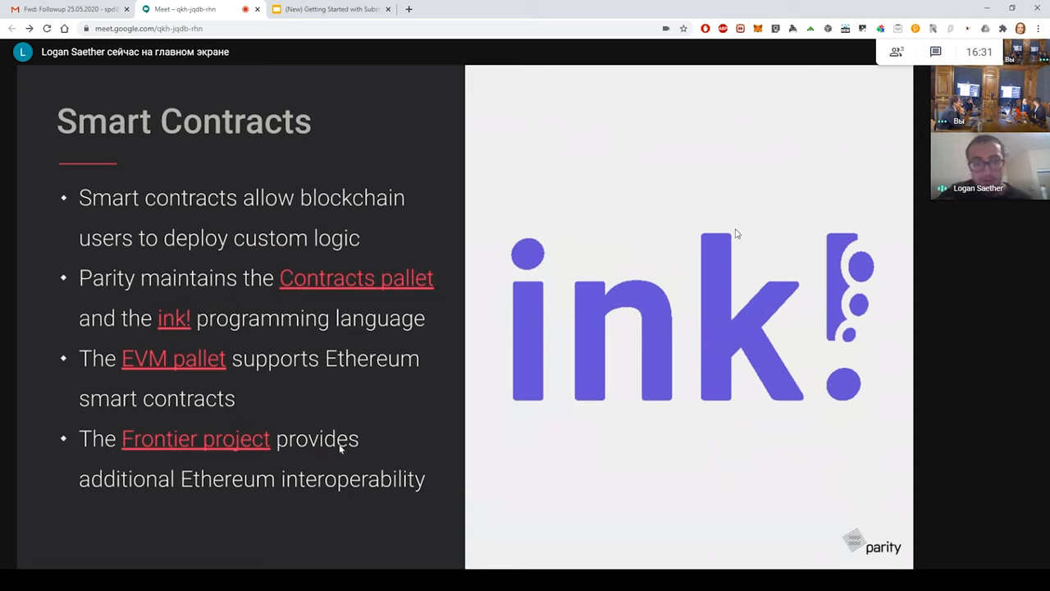
{"action": "mouse_move", "coordinate": [263, 450]}
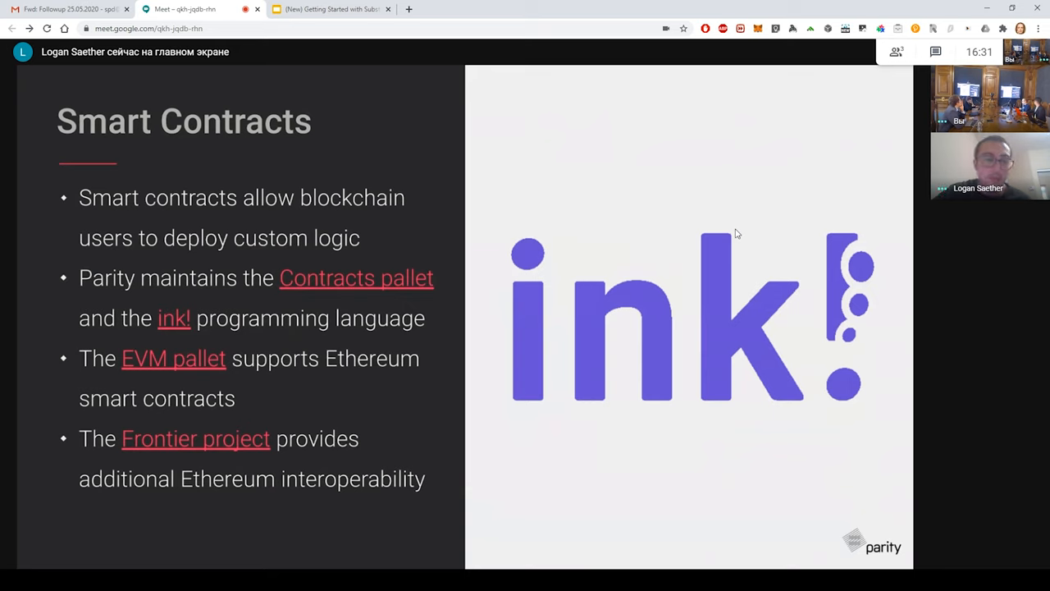
{"action": "mouse_move", "coordinate": [267, 462]}
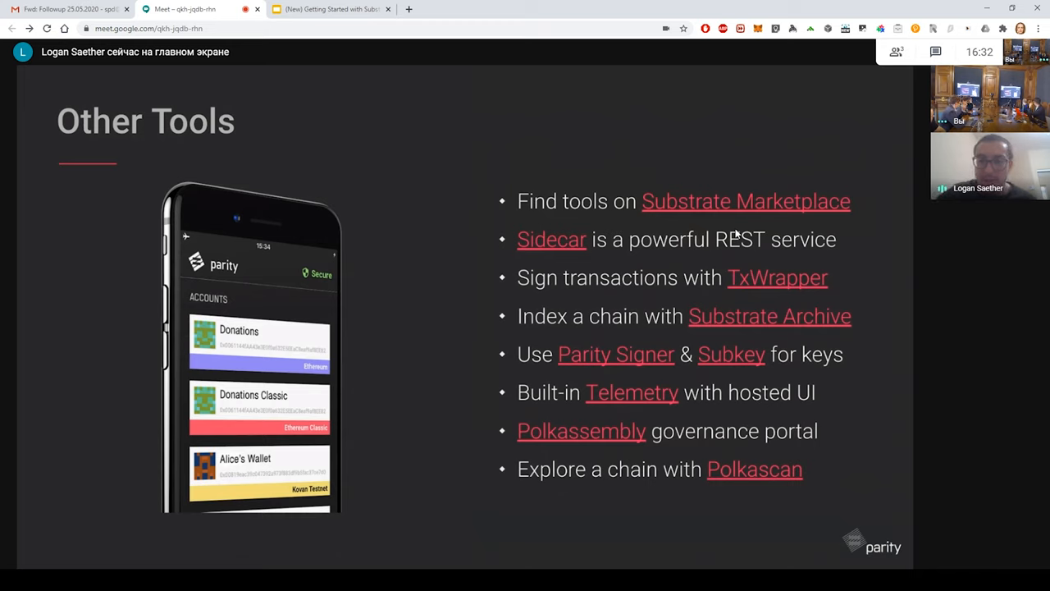
{"action": "mouse_move", "coordinate": [551, 88]}
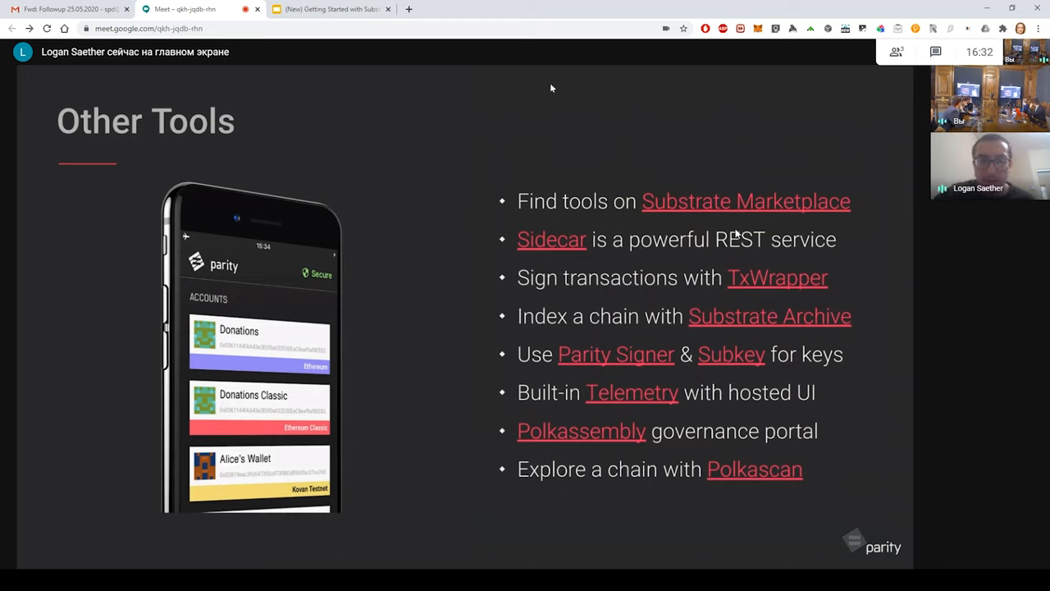
{"action": "mouse_move", "coordinate": [490, 318]}
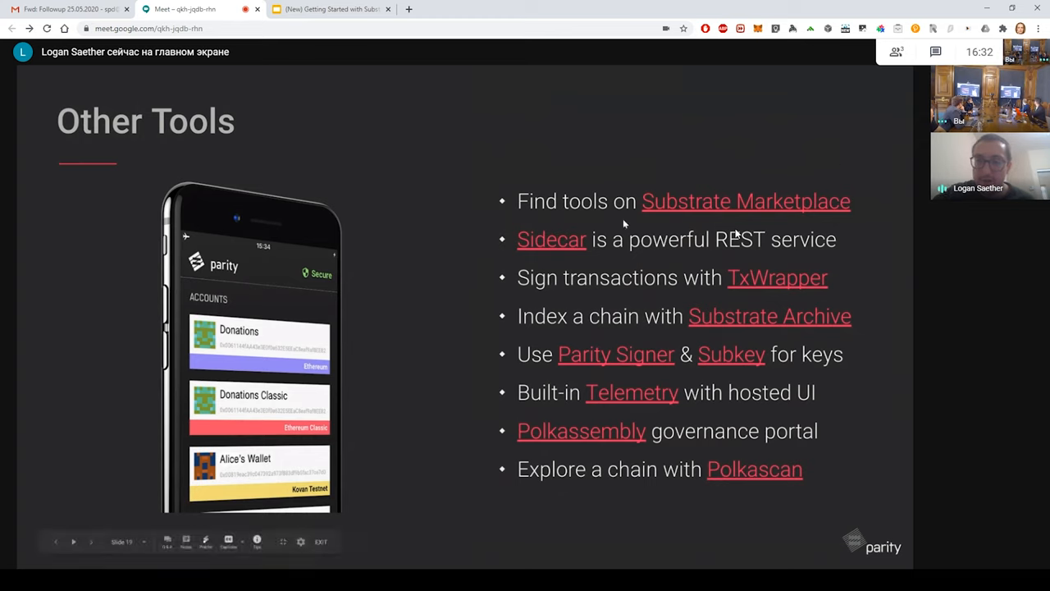
{"action": "mouse_move", "coordinate": [884, 204]}
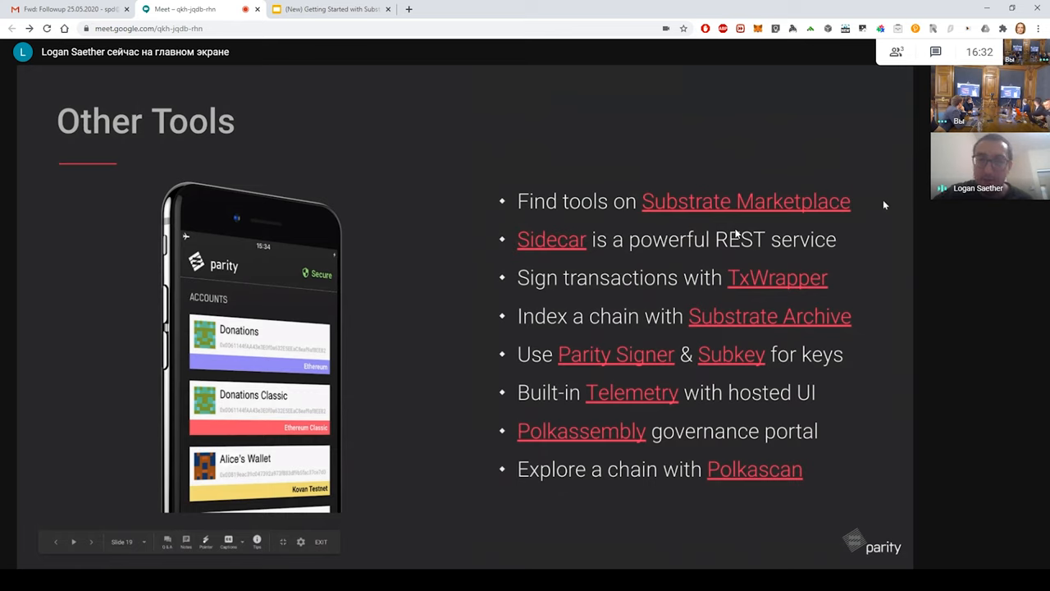
{"action": "mouse_move", "coordinate": [669, 142]}
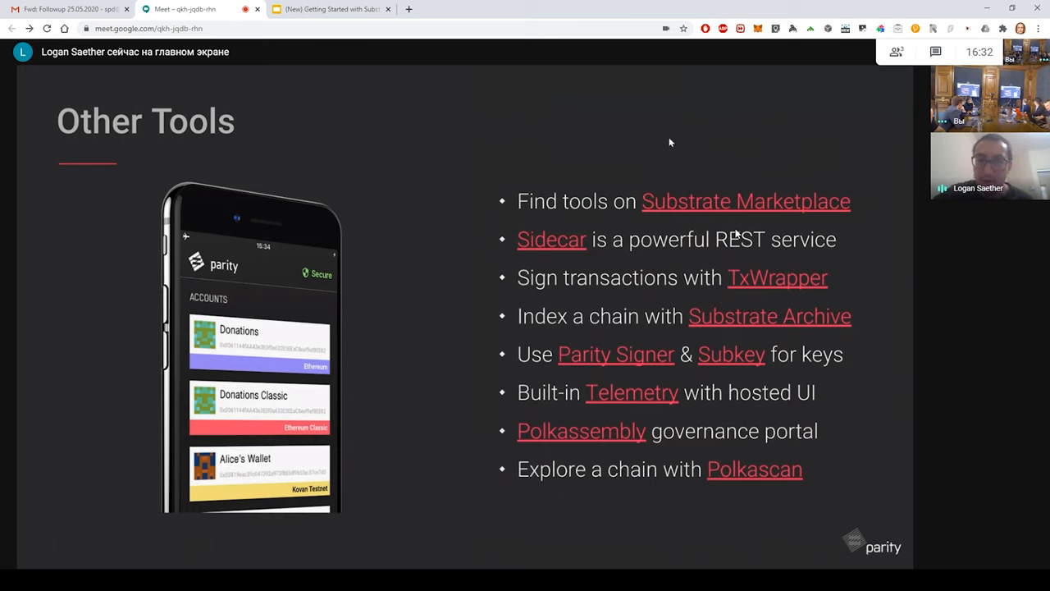
{"action": "mouse_move", "coordinate": [561, 246]}
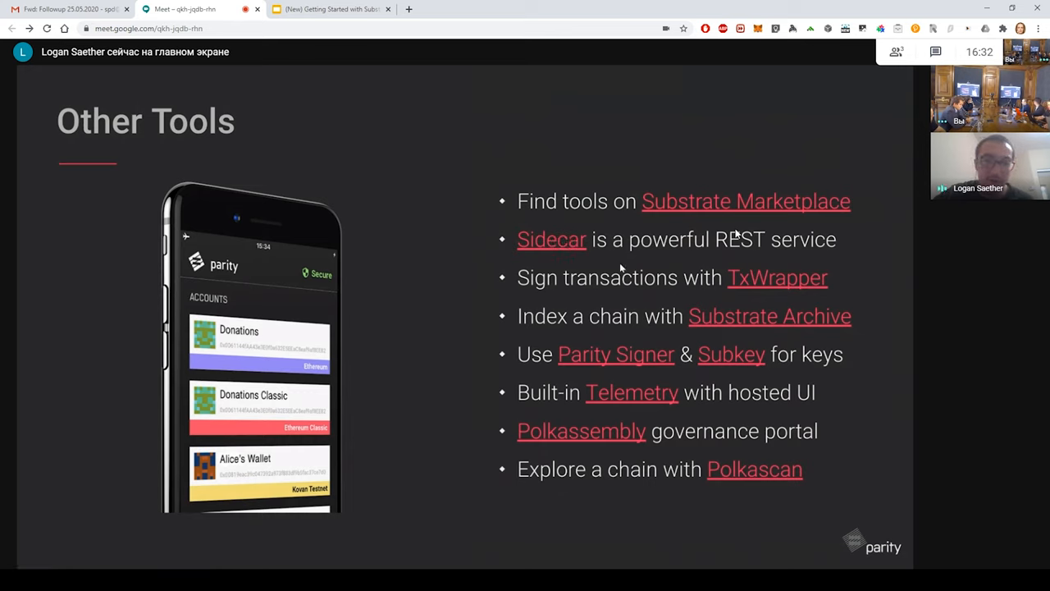
{"action": "mouse_move", "coordinate": [694, 272]}
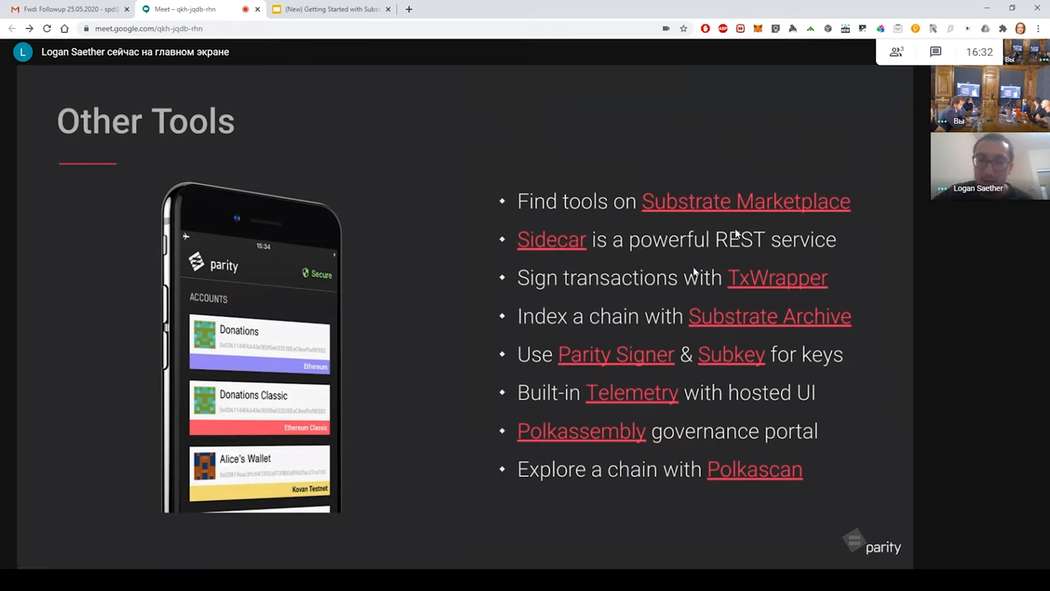
{"action": "mouse_move", "coordinate": [775, 290]}
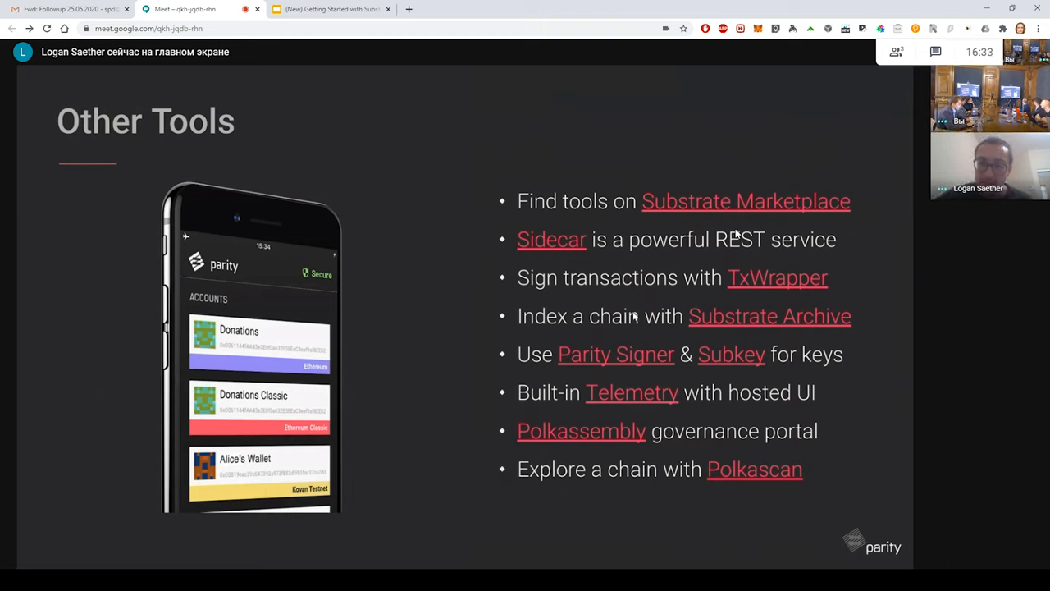
{"action": "mouse_move", "coordinate": [745, 328]}
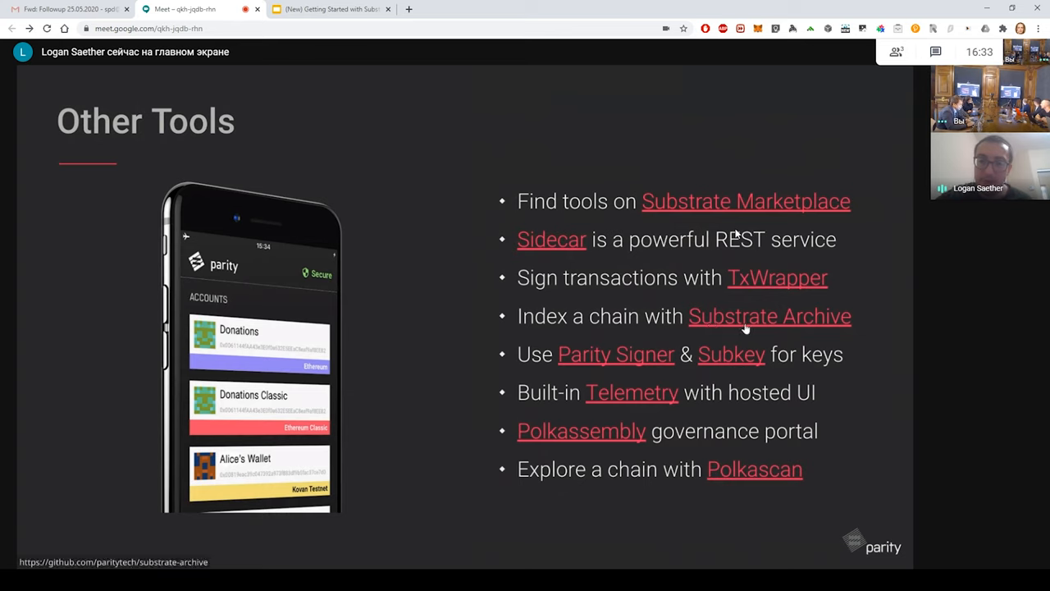
{"action": "mouse_move", "coordinate": [353, 229]}
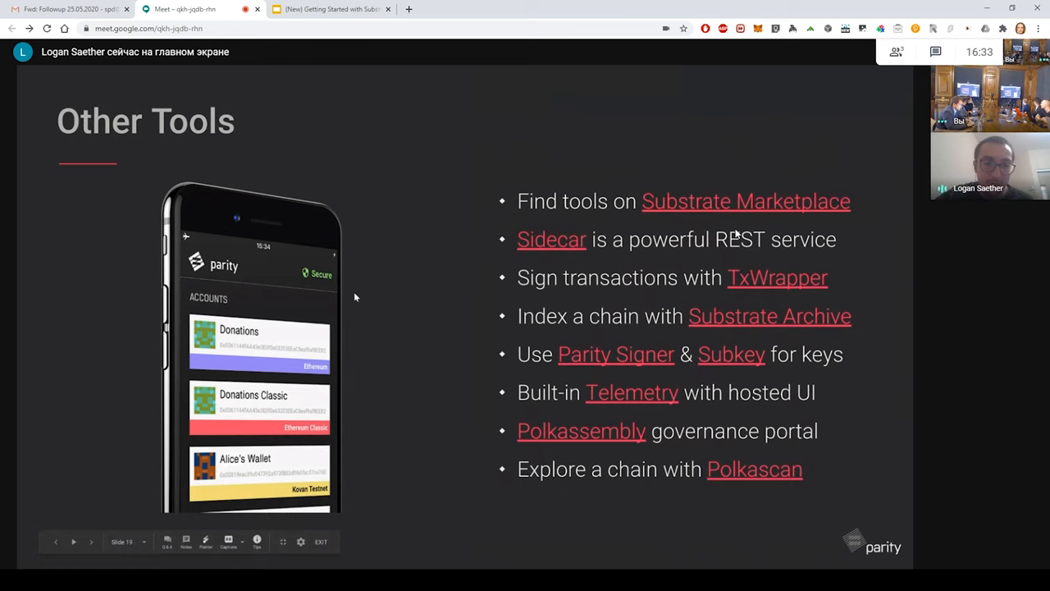
{"action": "mouse_move", "coordinate": [302, 539]}
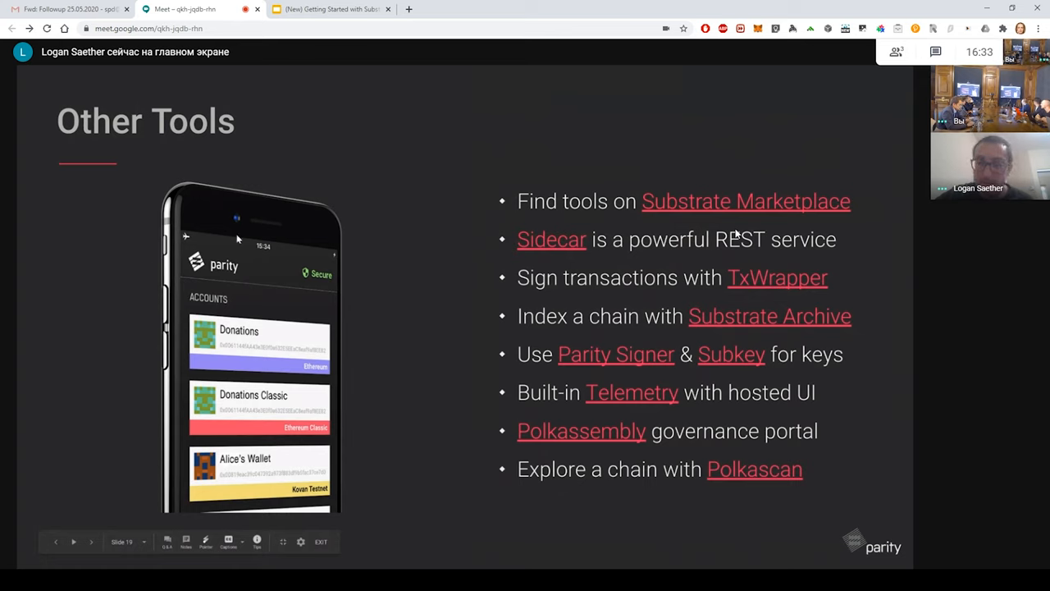
{"action": "mouse_move", "coordinate": [569, 398]}
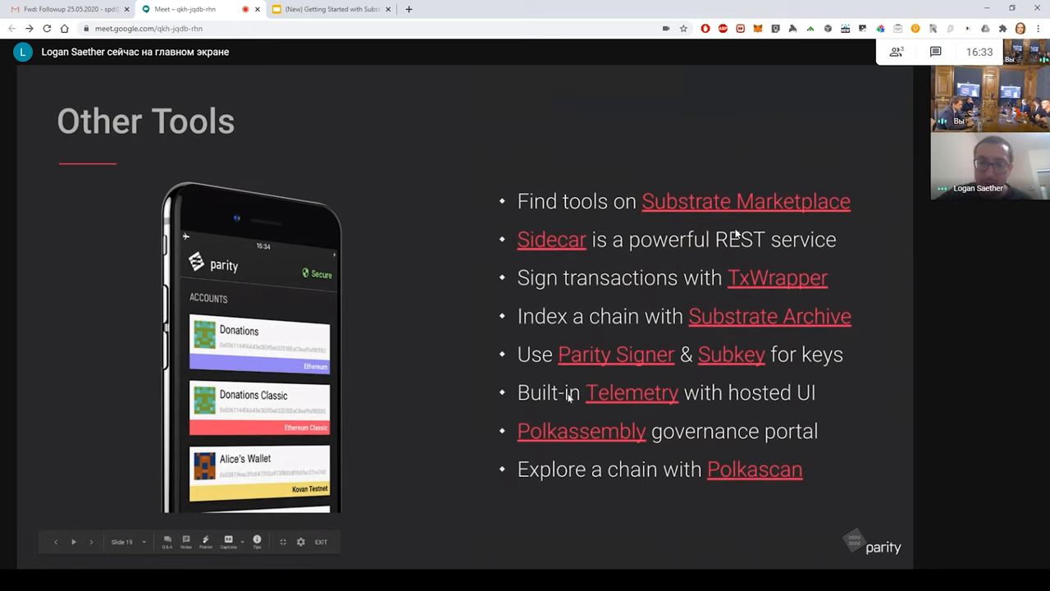
{"action": "mouse_move", "coordinate": [632, 392]}
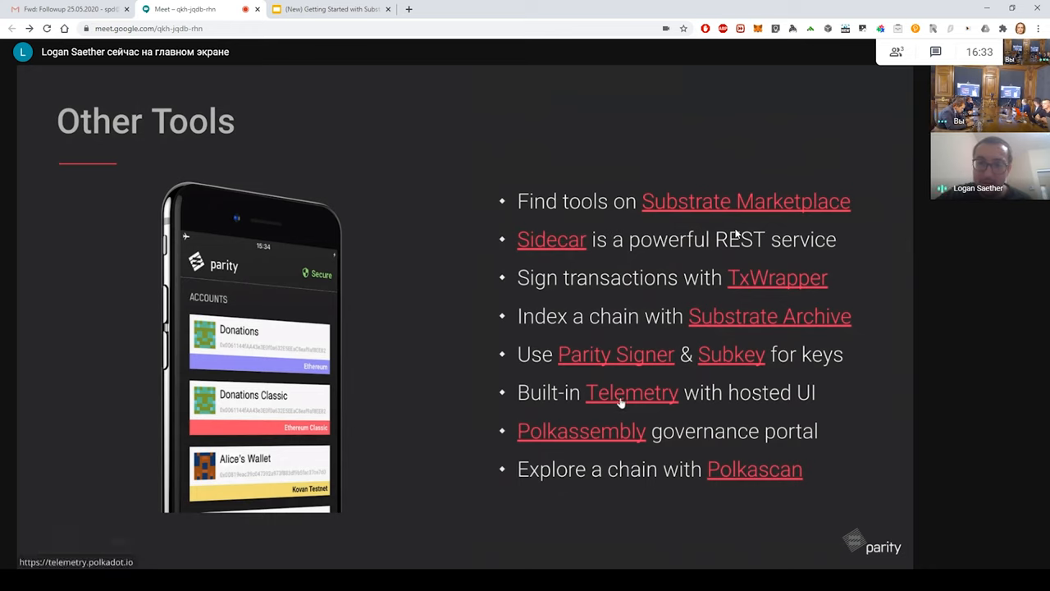
{"action": "mouse_move", "coordinate": [581, 431]}
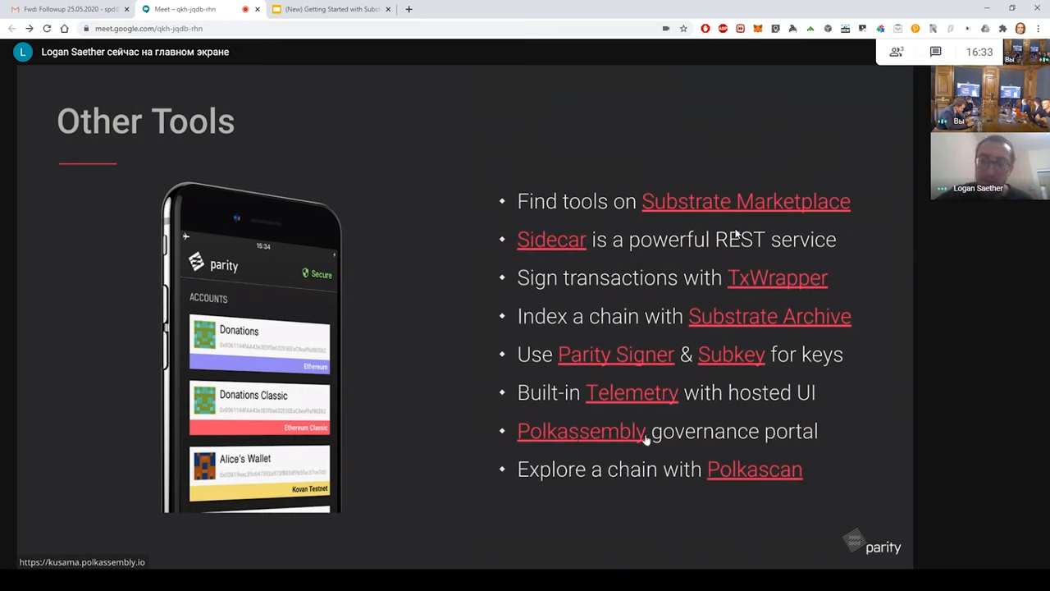
{"action": "mouse_move", "coordinate": [685, 446]}
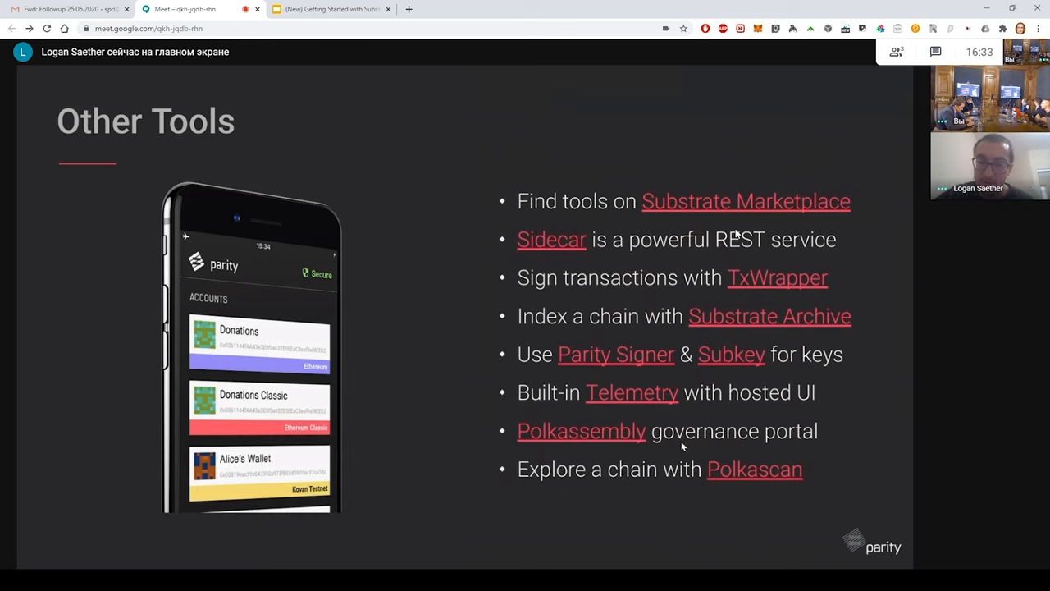
{"action": "mouse_move", "coordinate": [713, 475]}
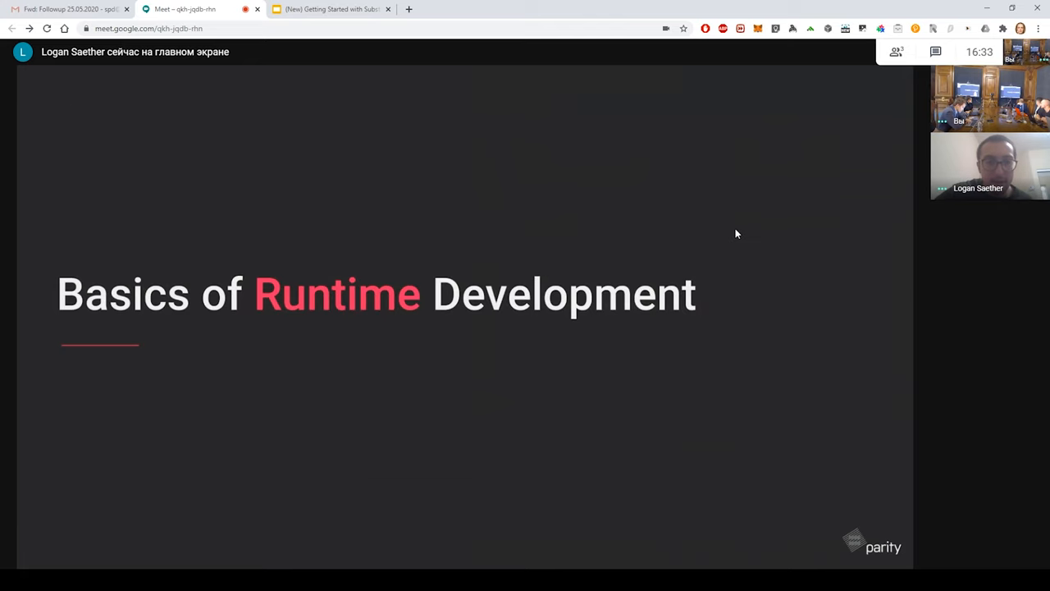
{"action": "mouse_move", "coordinate": [541, 454]}
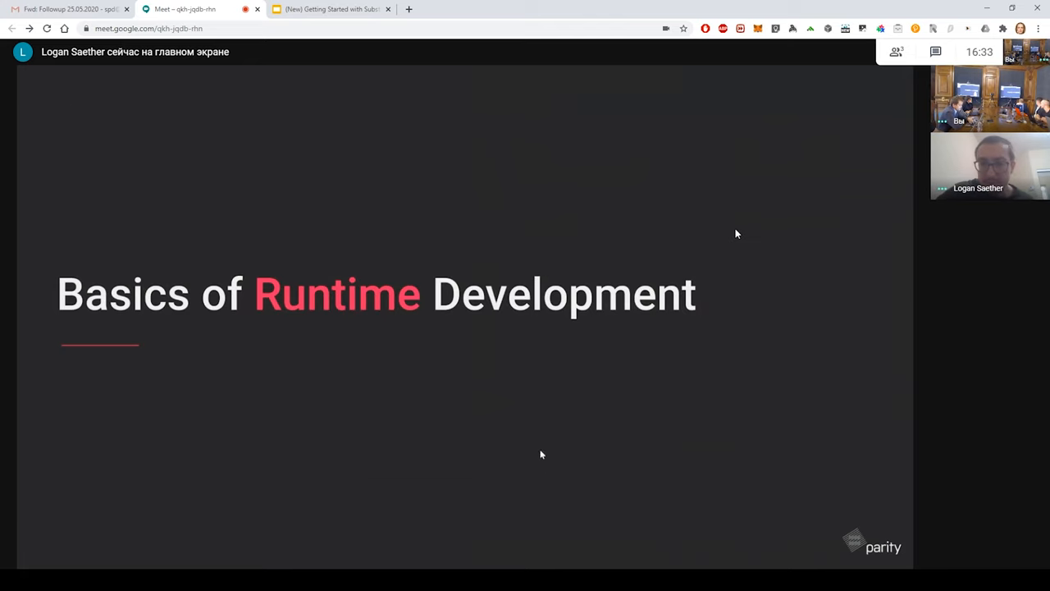
{"action": "mouse_move", "coordinate": [491, 217]}
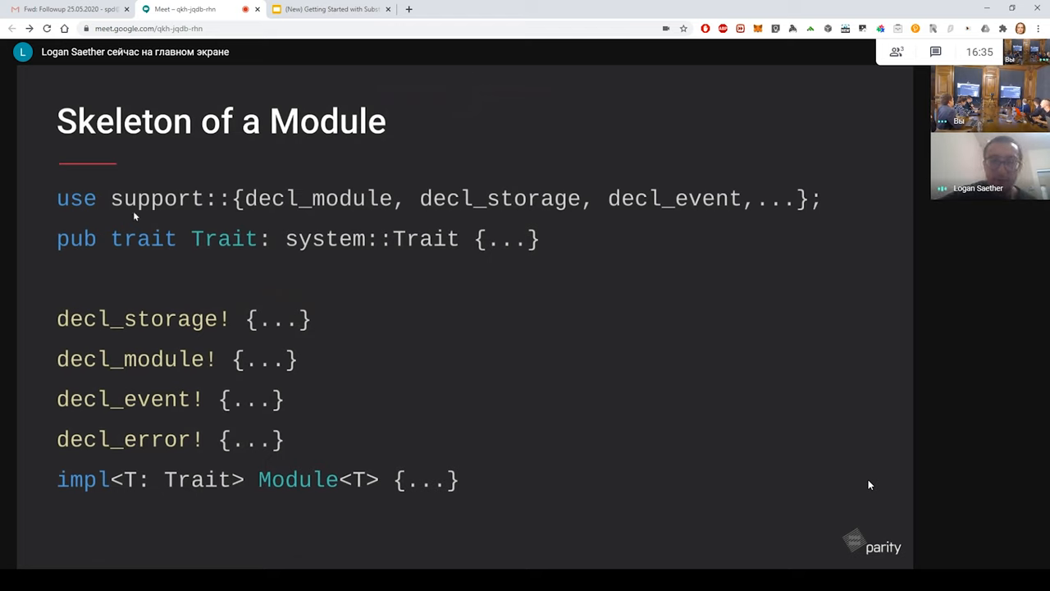
{"action": "mouse_move", "coordinate": [86, 204]}
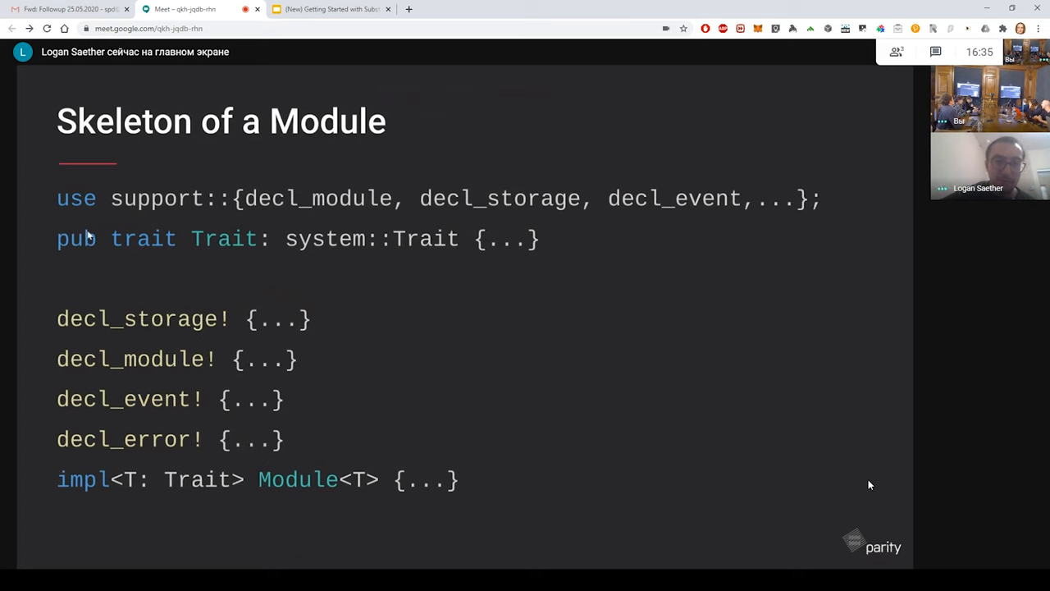
{"action": "mouse_move", "coordinate": [421, 168]}
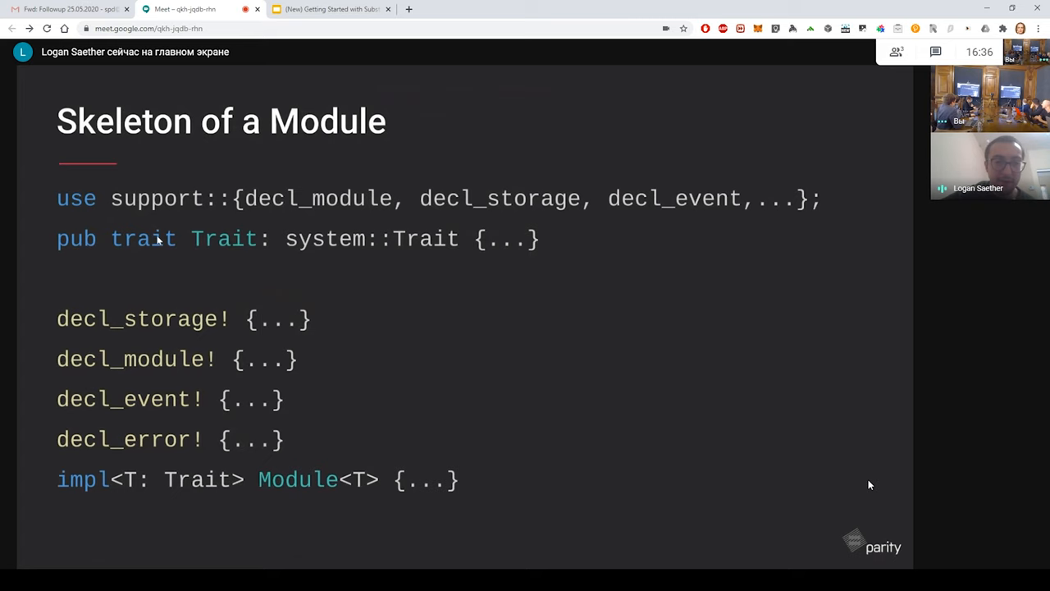
{"action": "mouse_move", "coordinate": [267, 257]}
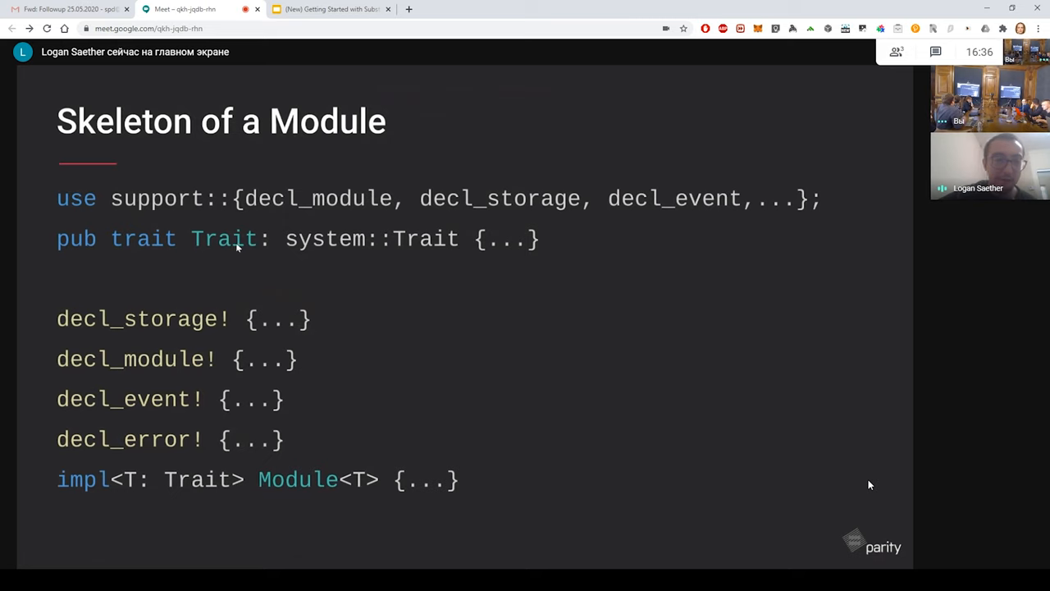
{"action": "mouse_move", "coordinate": [160, 232]}
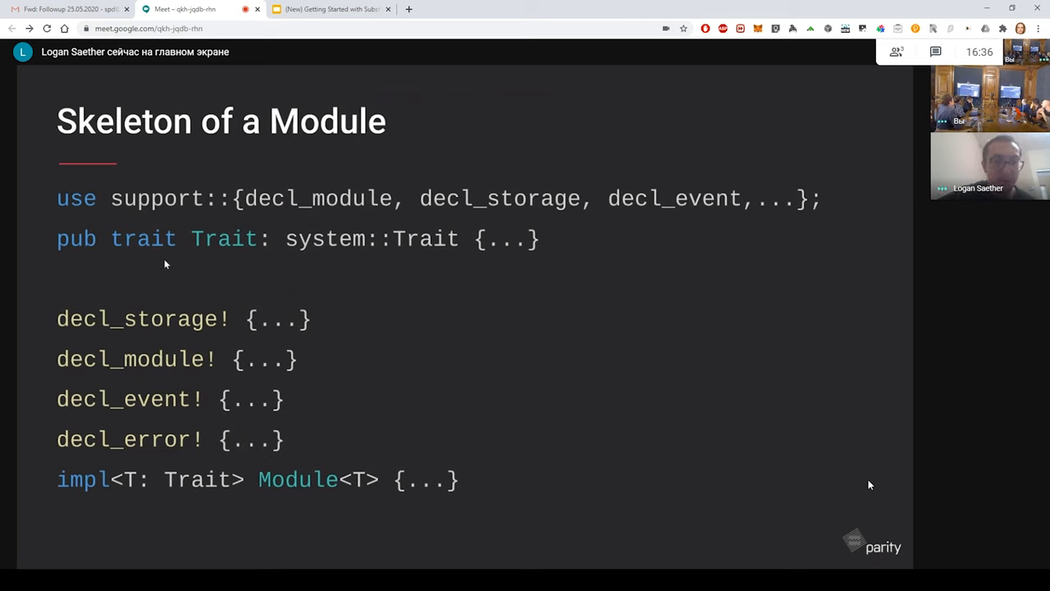
{"action": "mouse_move", "coordinate": [238, 250]}
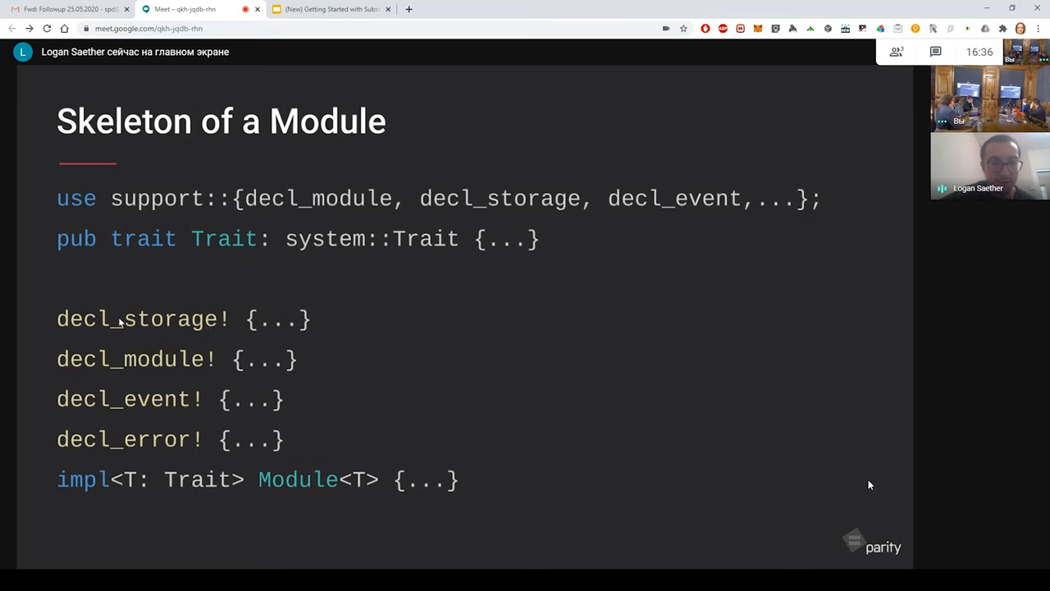
{"action": "mouse_move", "coordinate": [185, 332]}
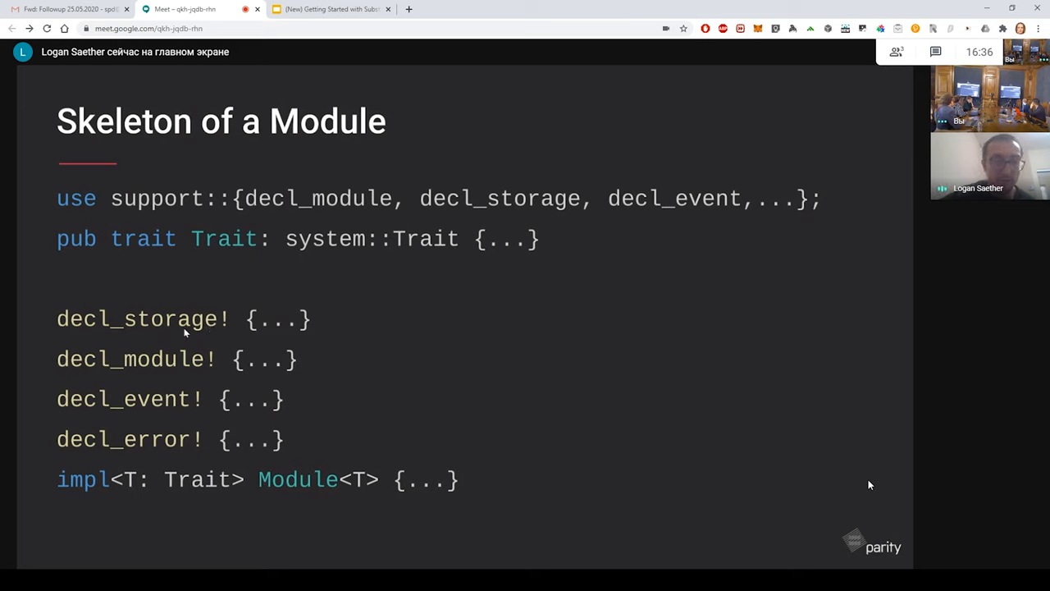
{"action": "mouse_move", "coordinate": [207, 334]}
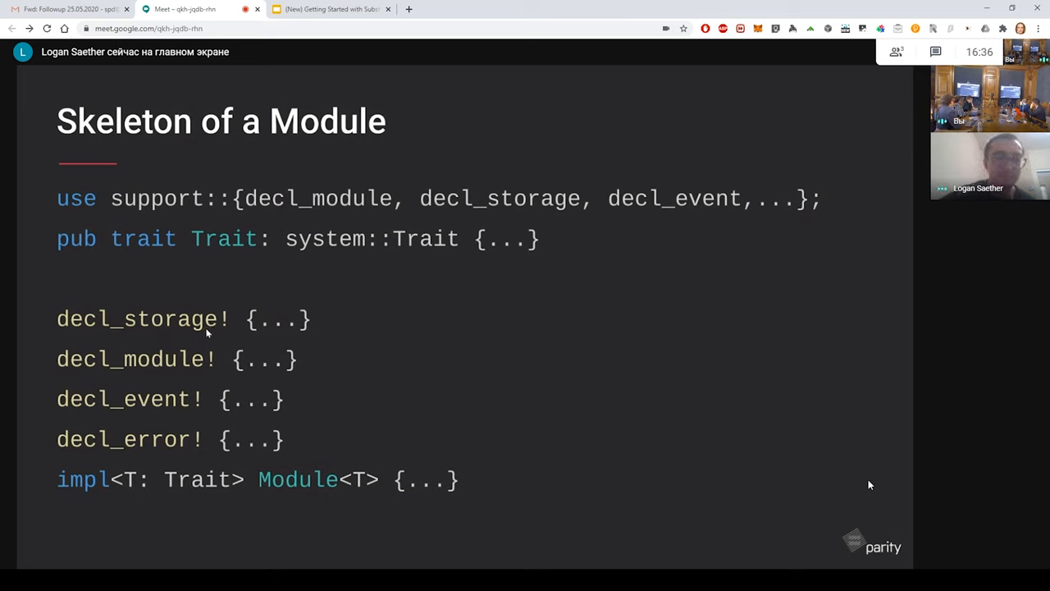
{"action": "mouse_move", "coordinate": [82, 356]}
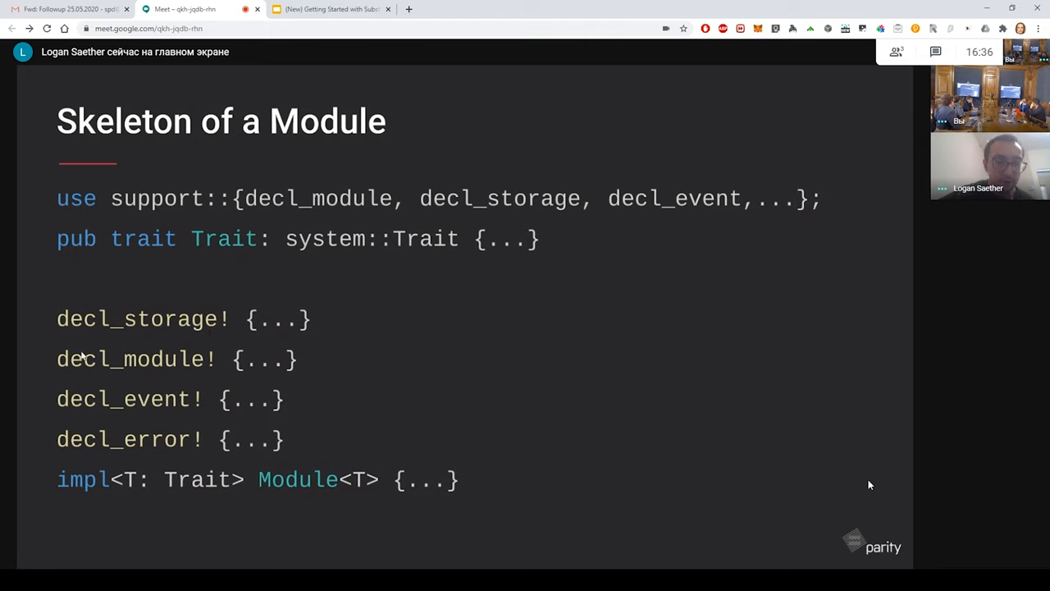
{"action": "mouse_move", "coordinate": [153, 372]}
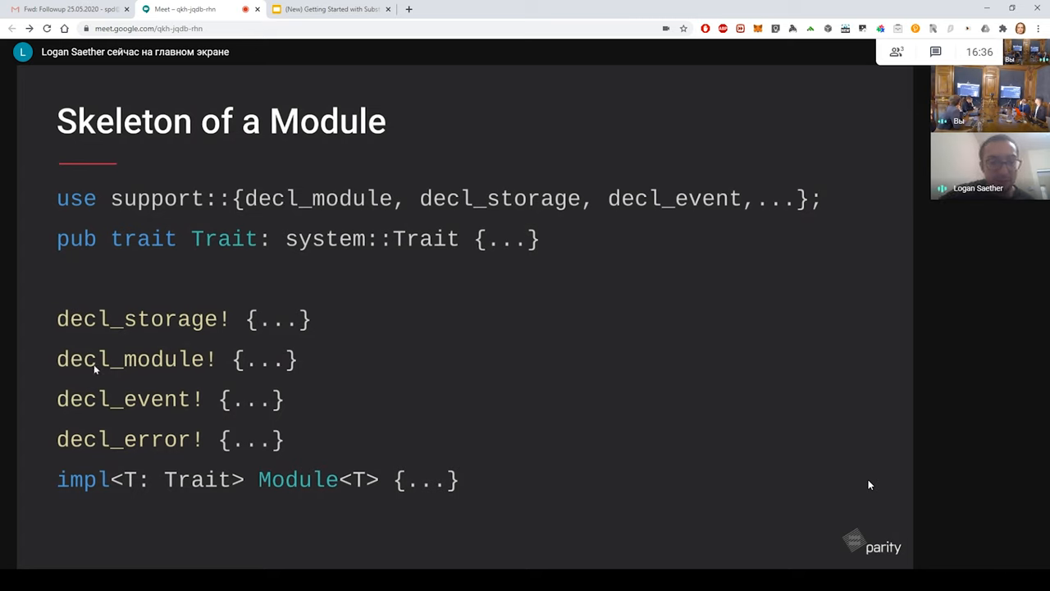
{"action": "mouse_move", "coordinate": [230, 369]}
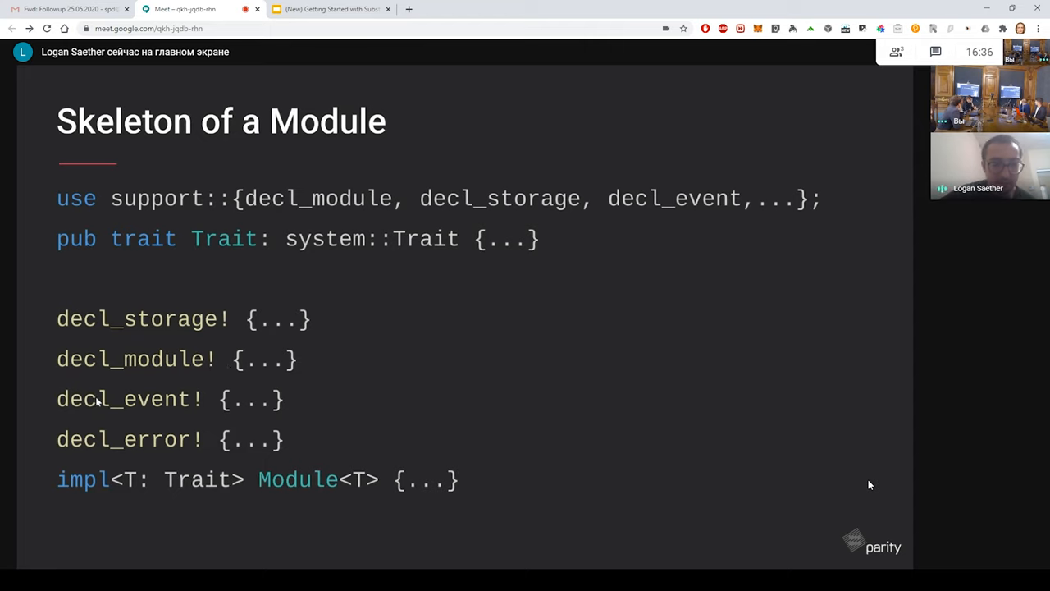
{"action": "mouse_move", "coordinate": [182, 408]}
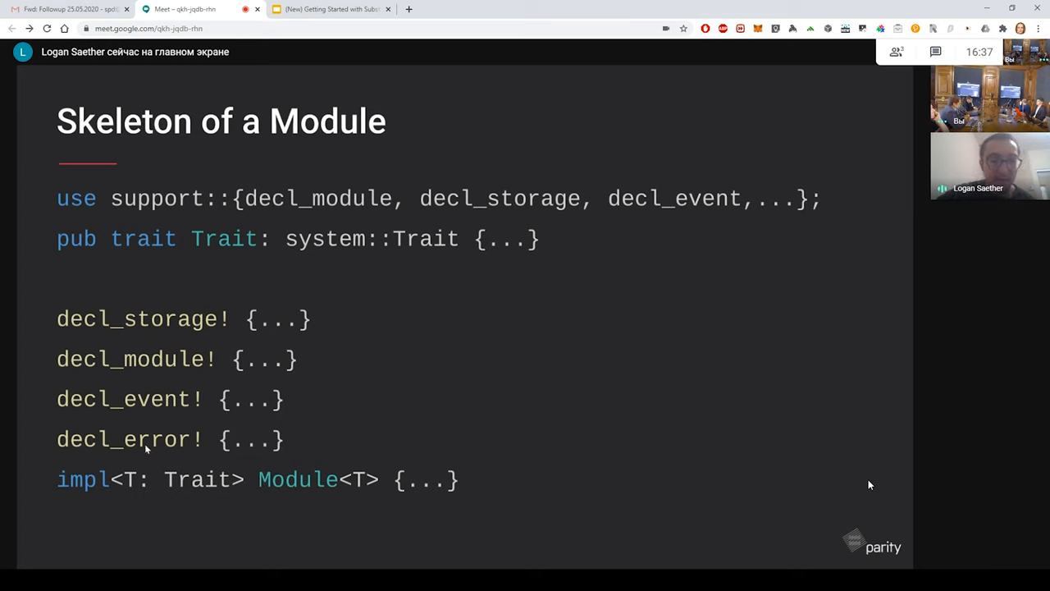
{"action": "mouse_move", "coordinate": [170, 448]}
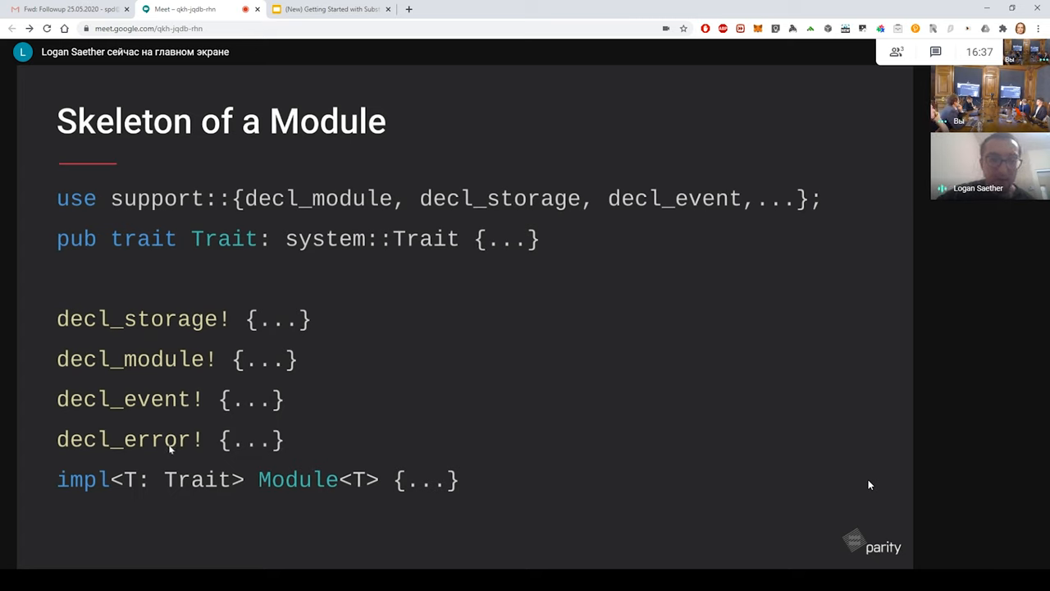
{"action": "mouse_move", "coordinate": [222, 450]}
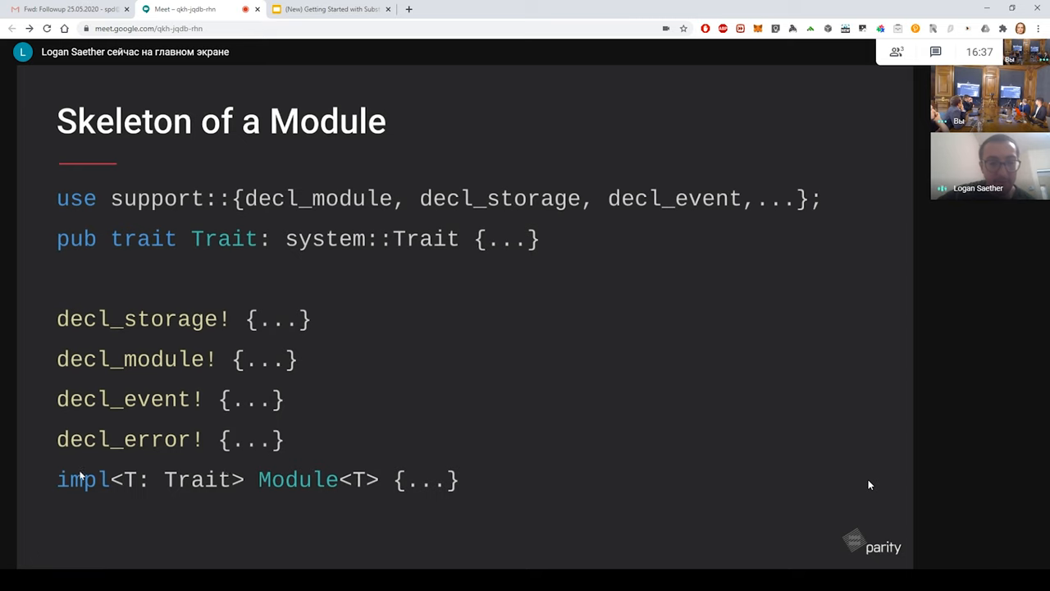
{"action": "mouse_move", "coordinate": [451, 497]}
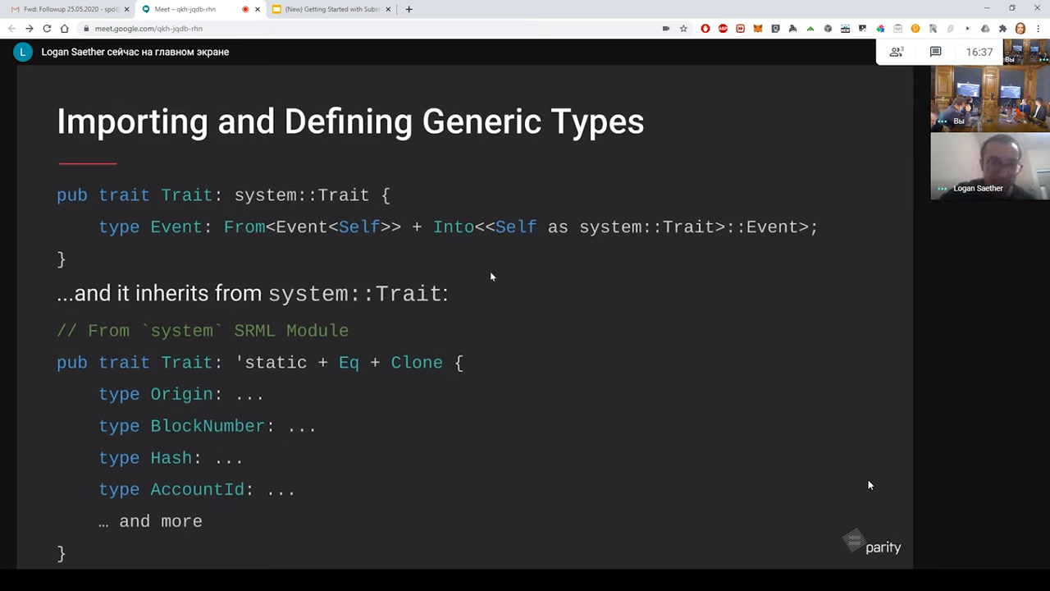
{"action": "mouse_move", "coordinate": [324, 202]}
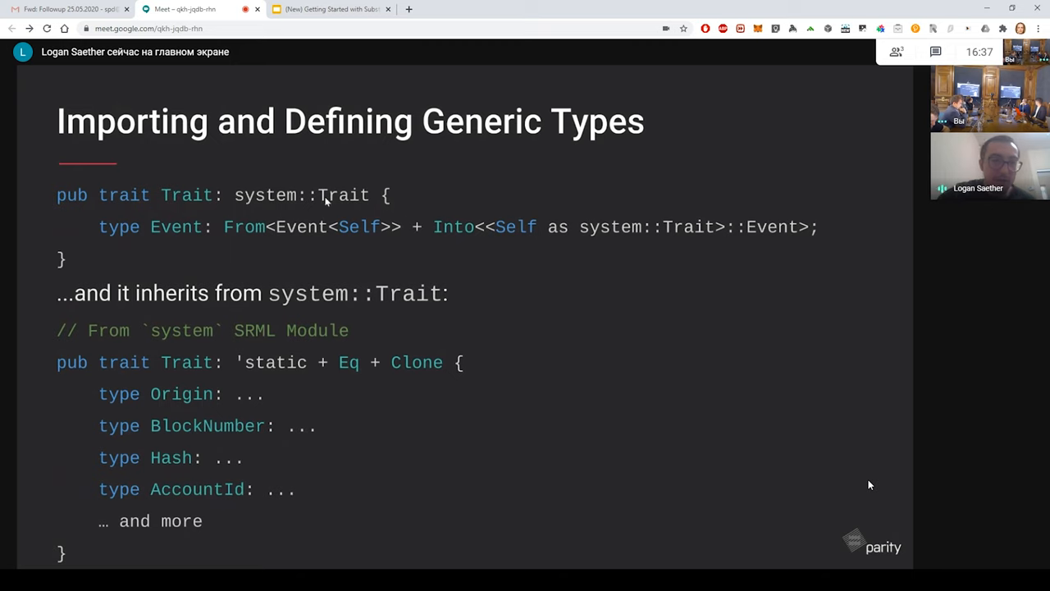
{"action": "mouse_move", "coordinate": [199, 208]}
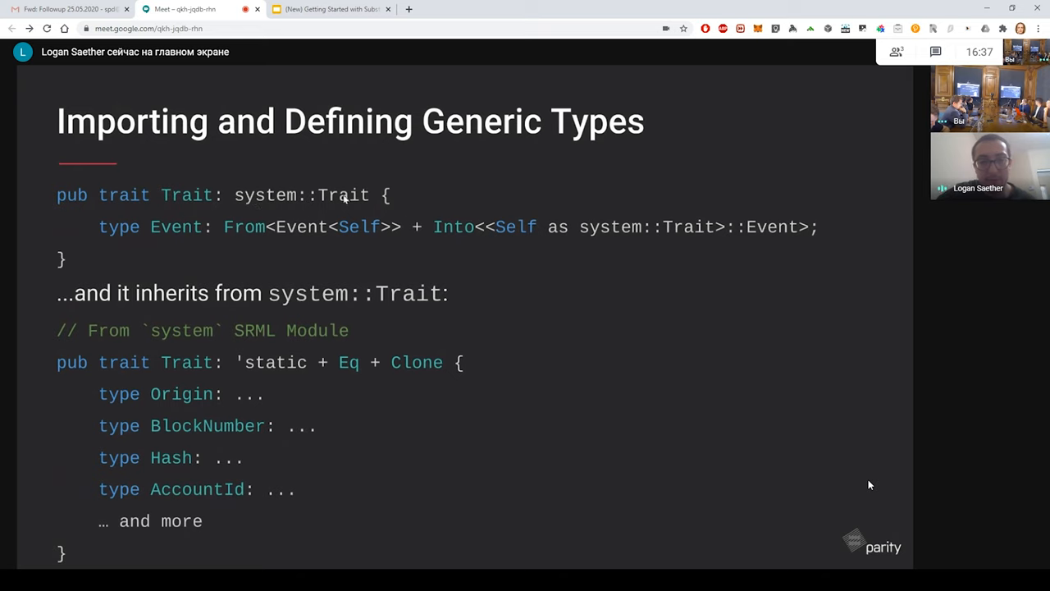
{"action": "mouse_move", "coordinate": [234, 211]}
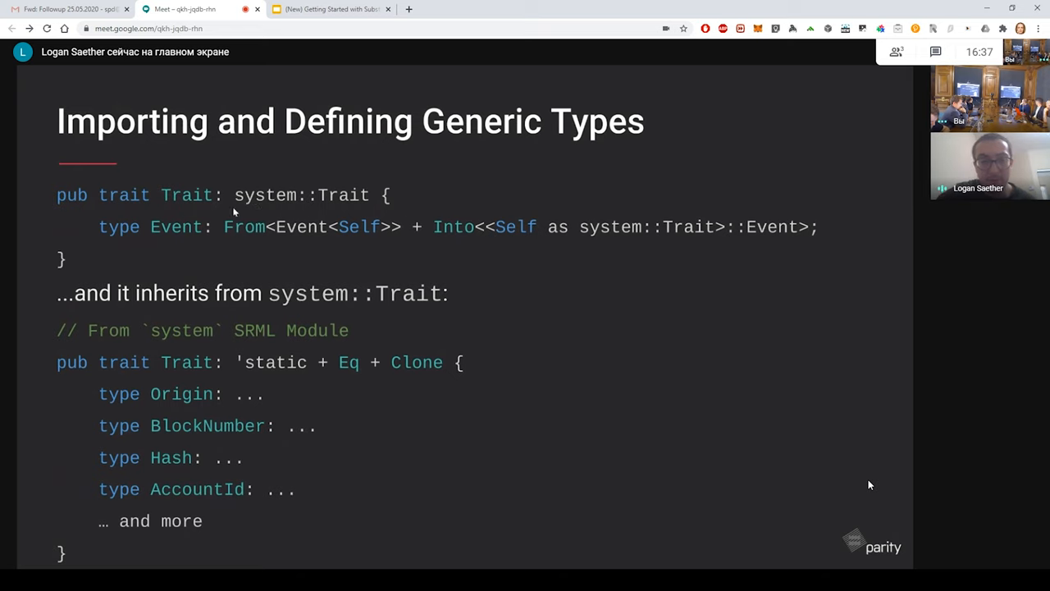
{"action": "mouse_move", "coordinate": [358, 211]}
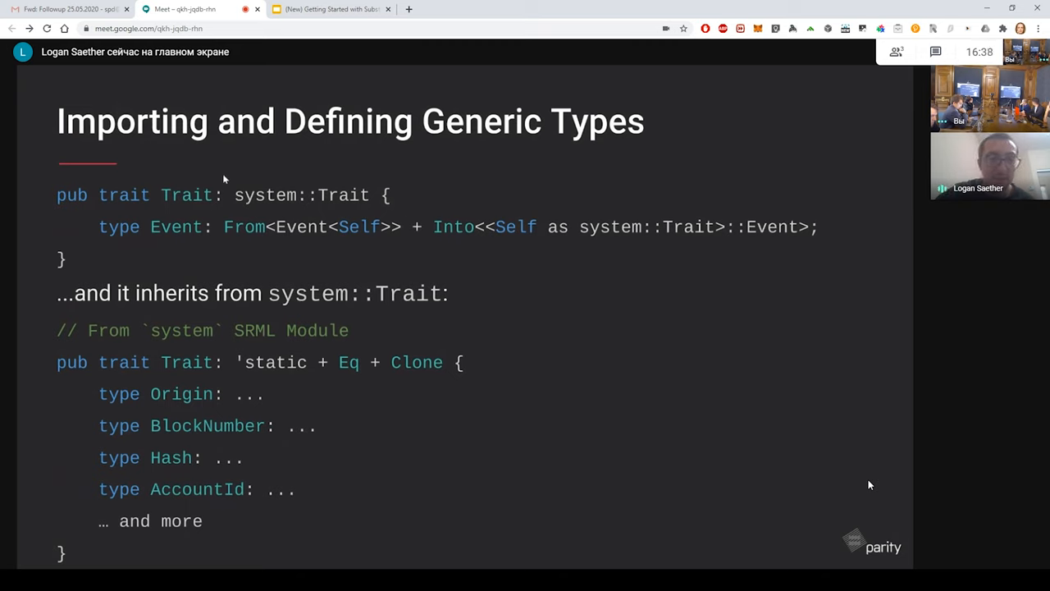
{"action": "mouse_move", "coordinate": [165, 211]}
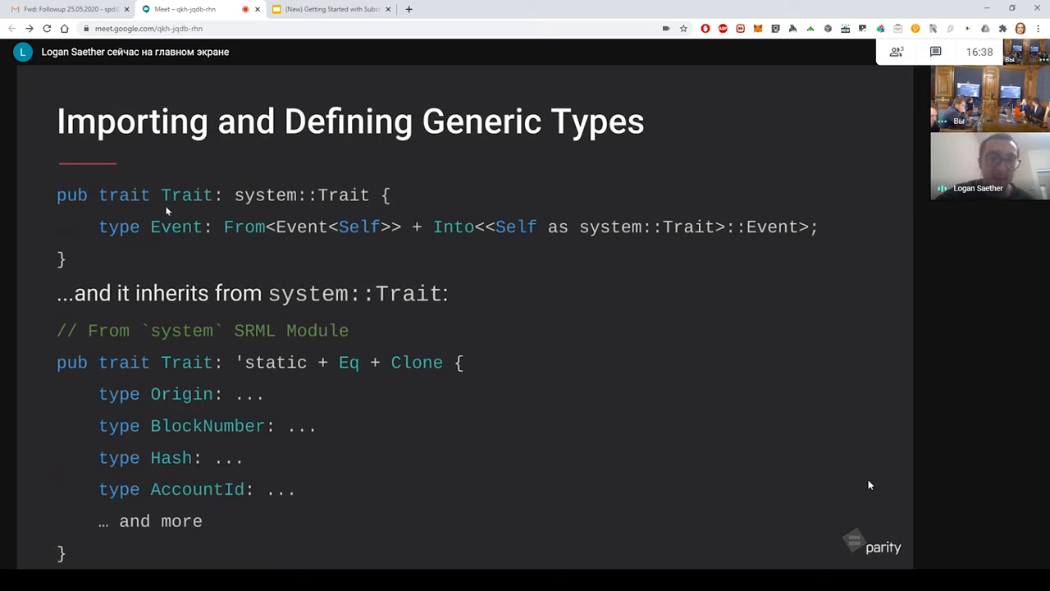
{"action": "mouse_move", "coordinate": [174, 249]}
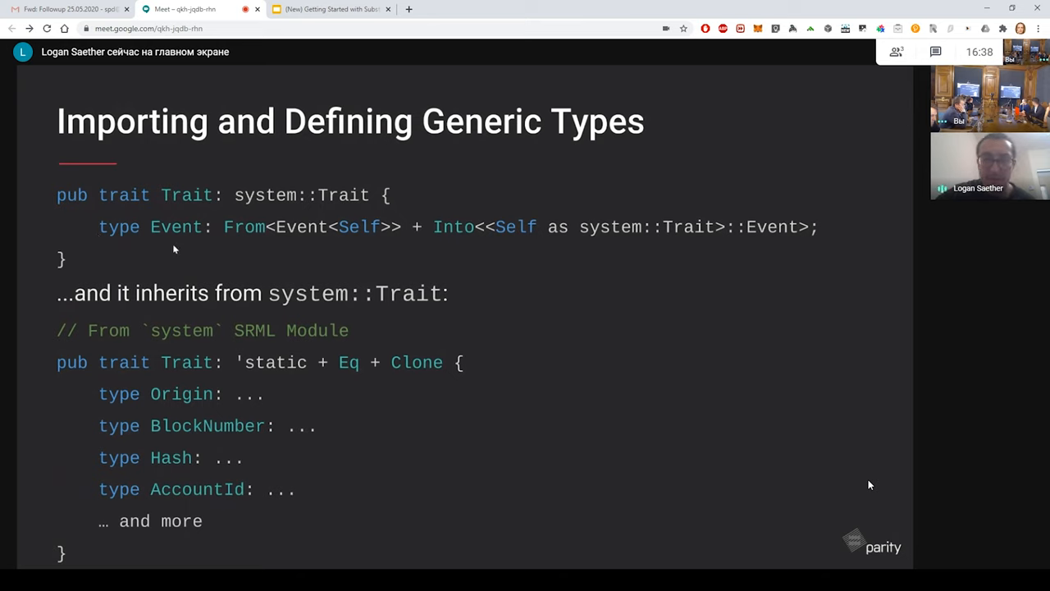
{"action": "mouse_move", "coordinate": [172, 235]}
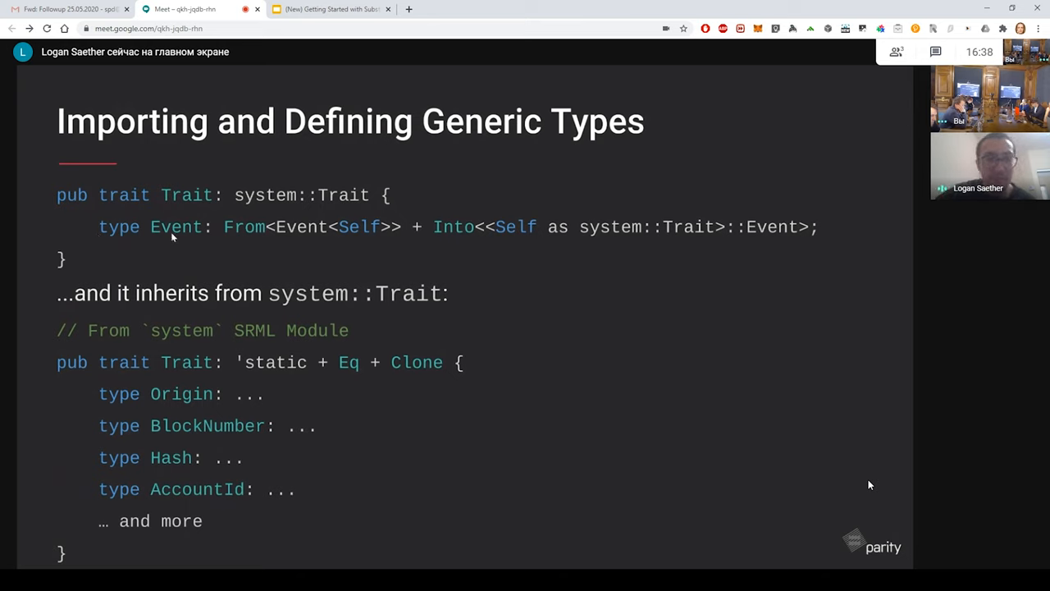
{"action": "mouse_move", "coordinate": [273, 239]}
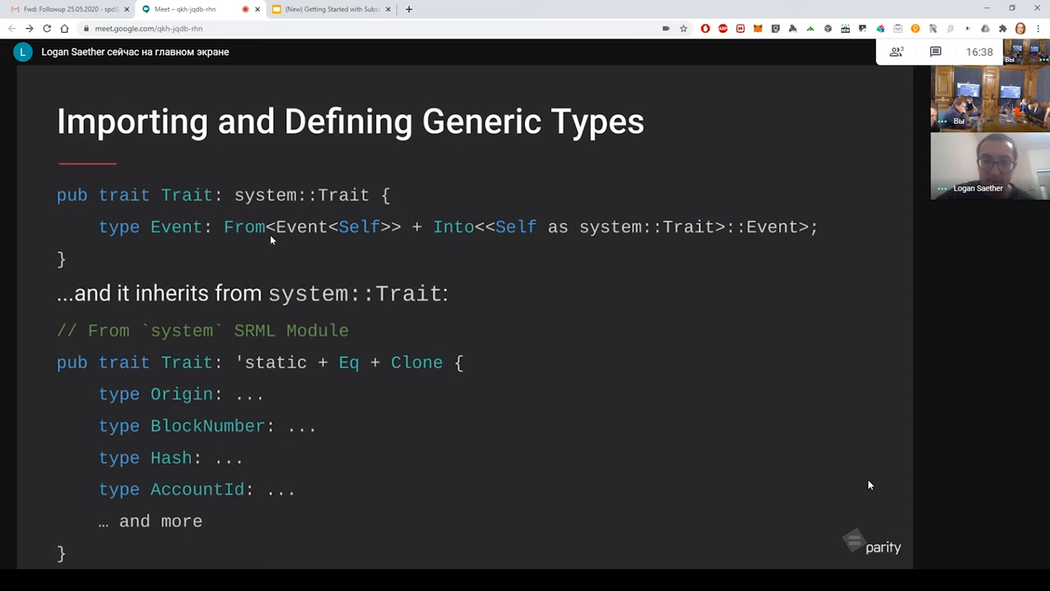
{"action": "mouse_move", "coordinate": [106, 245]}
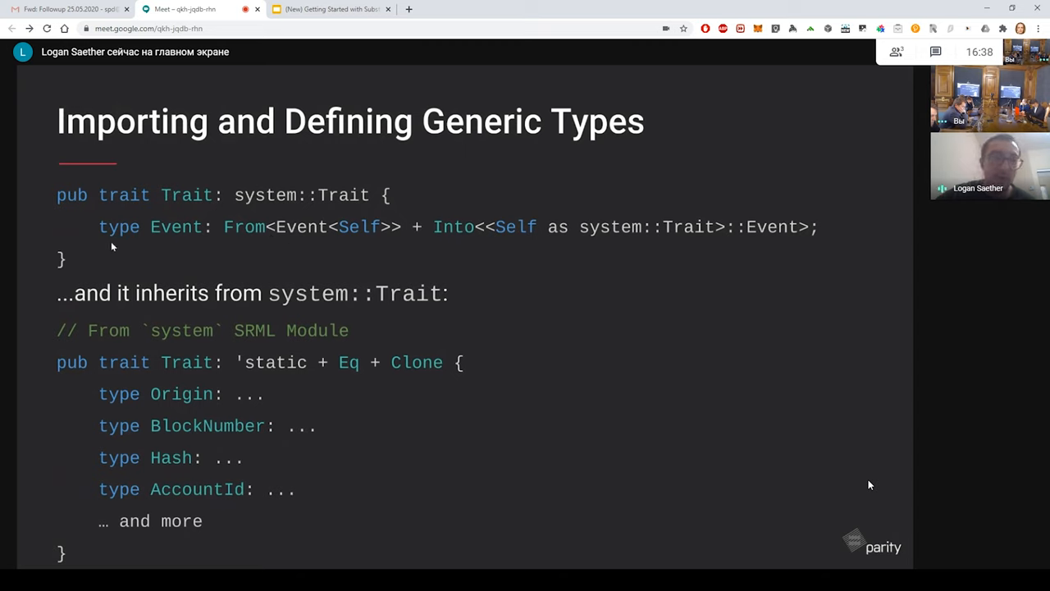
{"action": "mouse_move", "coordinate": [183, 257]}
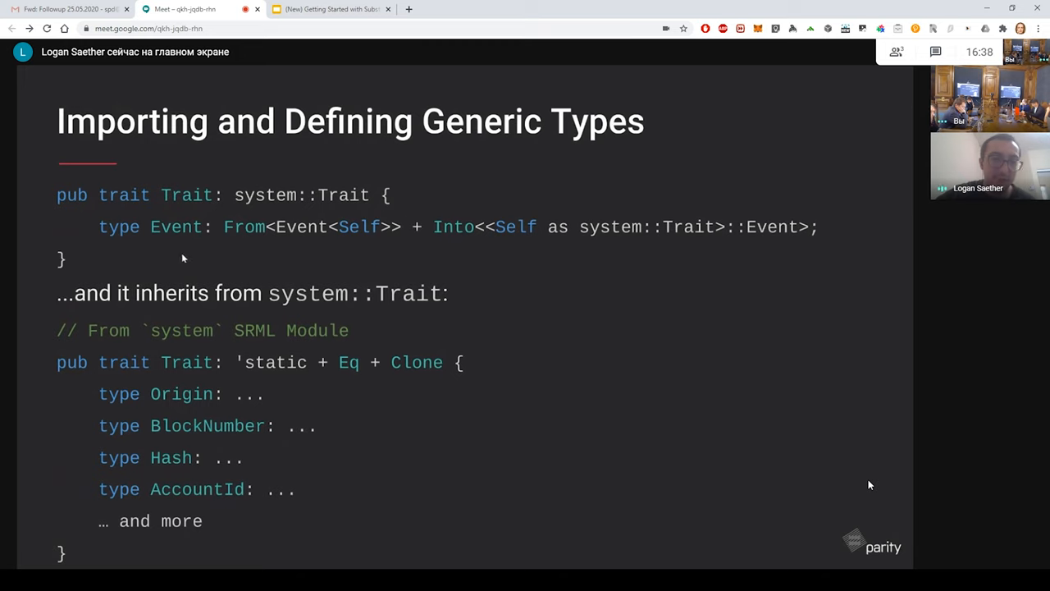
{"action": "mouse_move", "coordinate": [120, 264]}
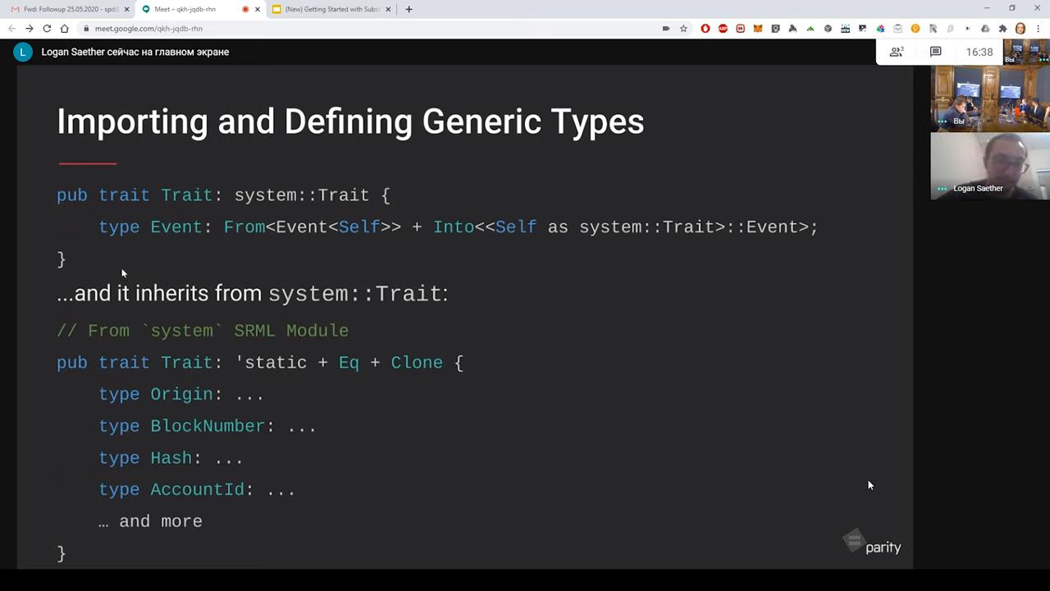
{"action": "mouse_move", "coordinate": [204, 311]}
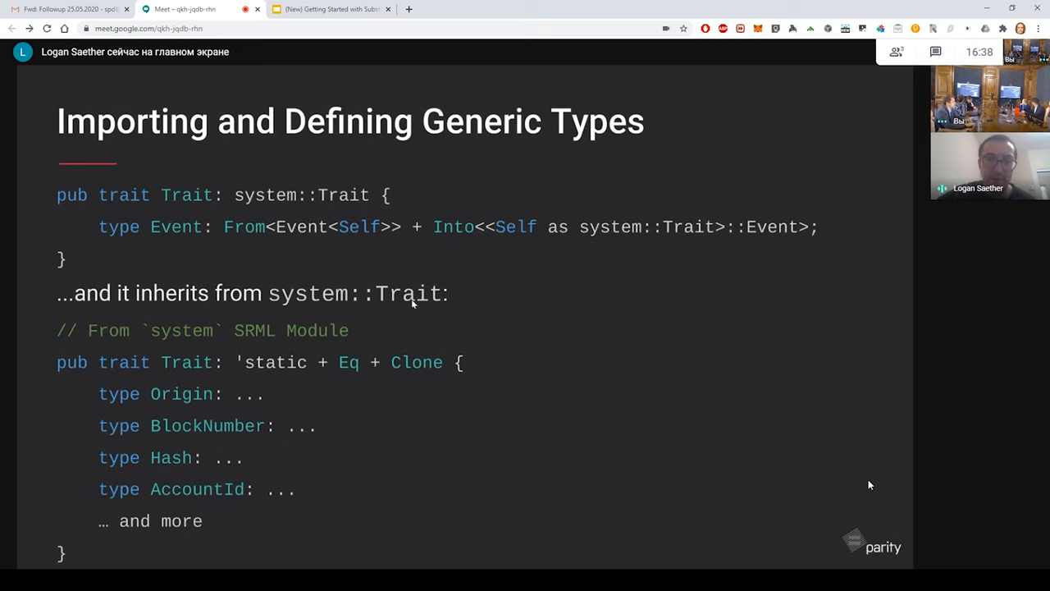
{"action": "mouse_move", "coordinate": [243, 387]}
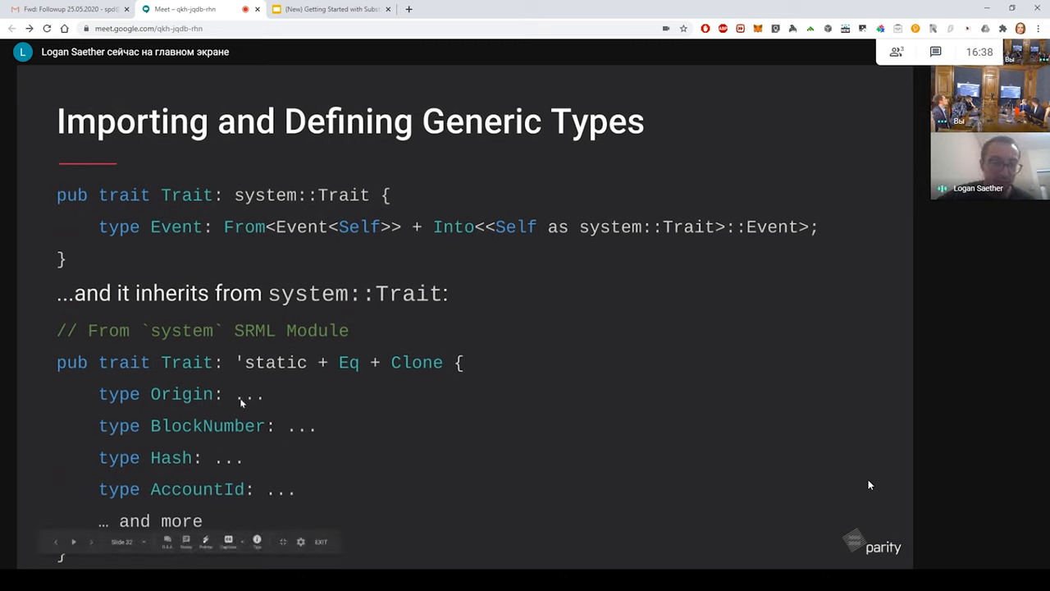
{"action": "mouse_move", "coordinate": [158, 441]}
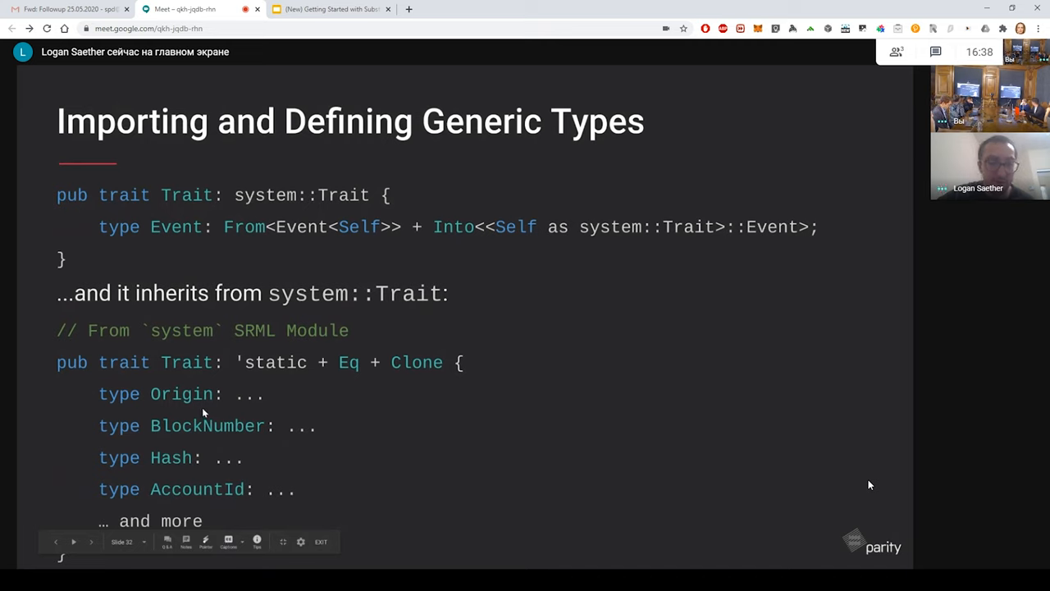
{"action": "mouse_move", "coordinate": [230, 404]}
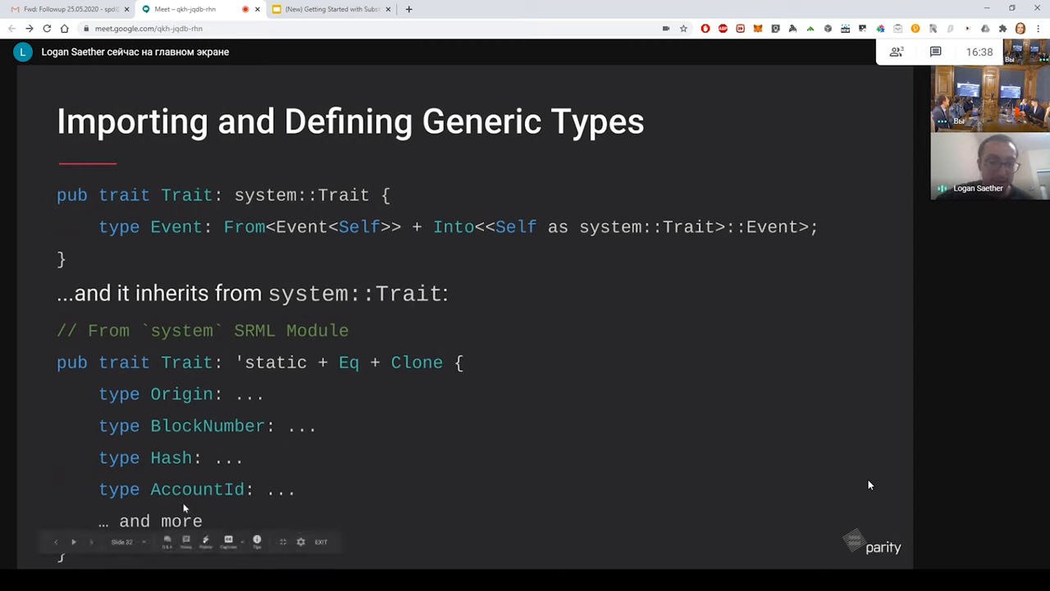
{"action": "mouse_move", "coordinate": [516, 517]}
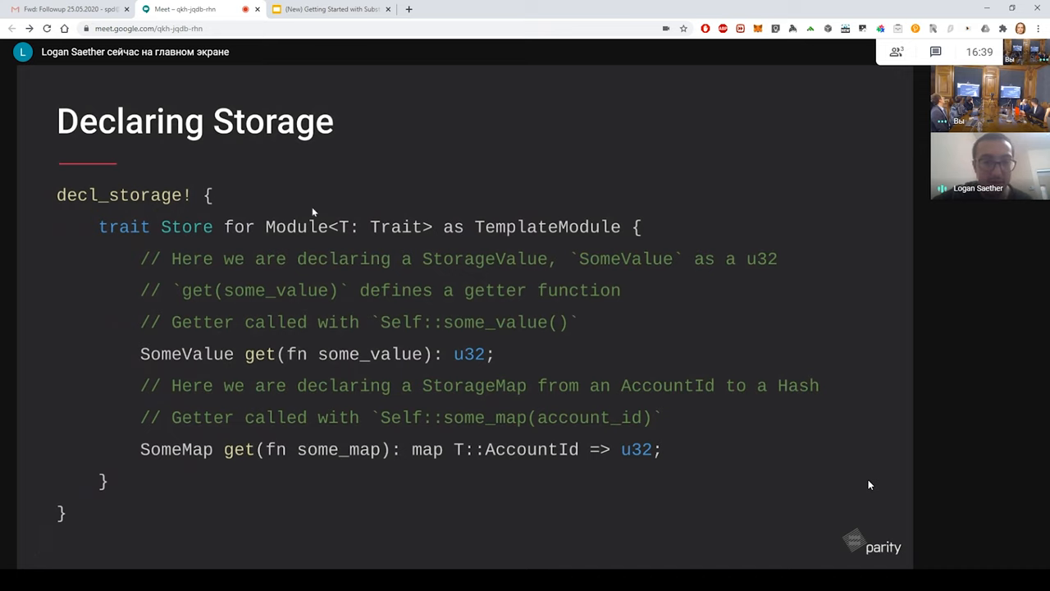
{"action": "mouse_move", "coordinate": [255, 245]}
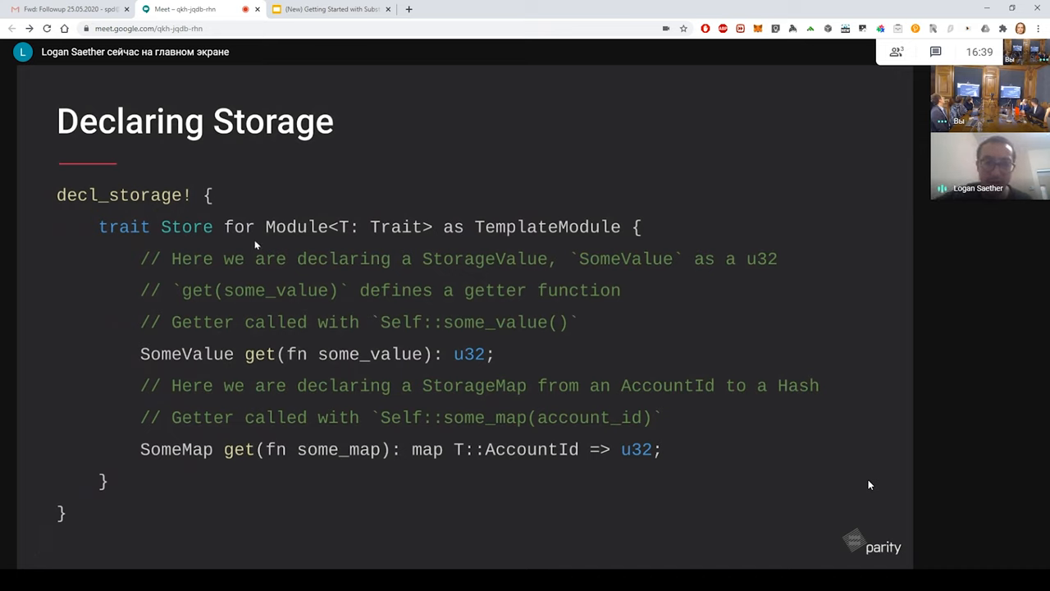
{"action": "mouse_move", "coordinate": [189, 241]}
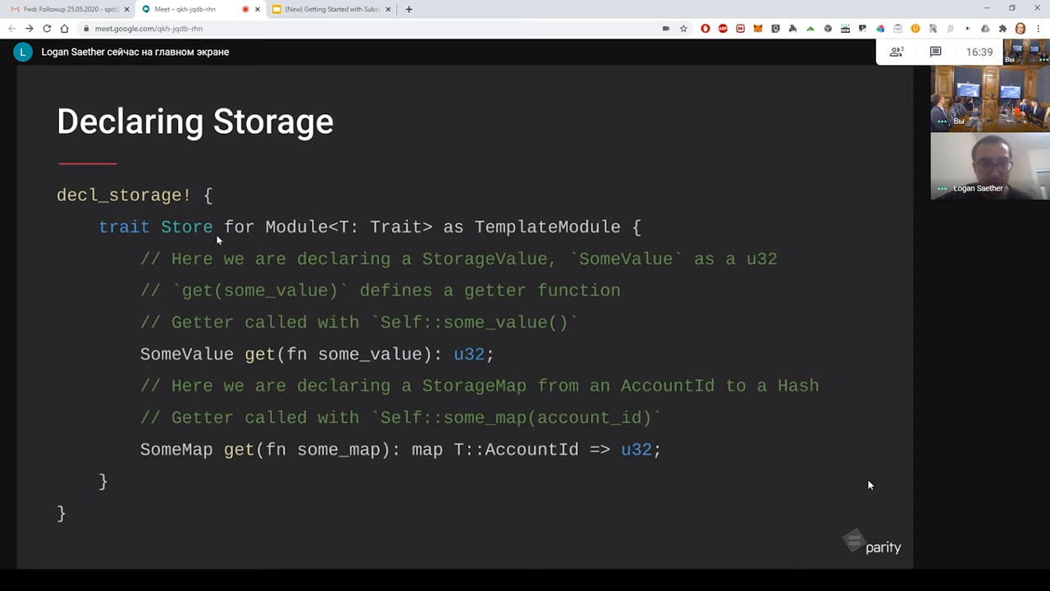
{"action": "mouse_move", "coordinate": [503, 242]}
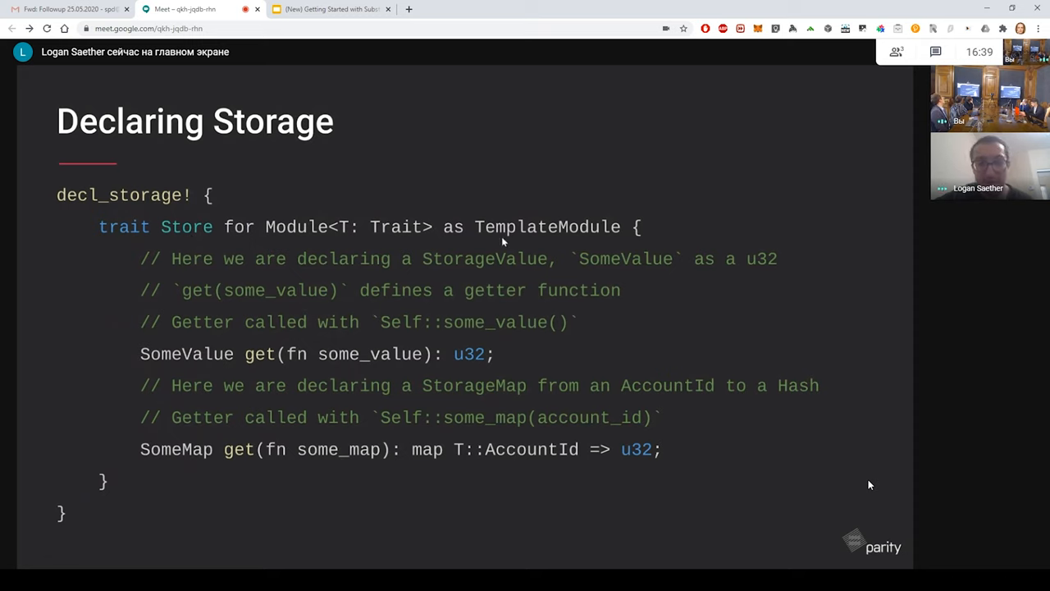
{"action": "mouse_move", "coordinate": [597, 238]}
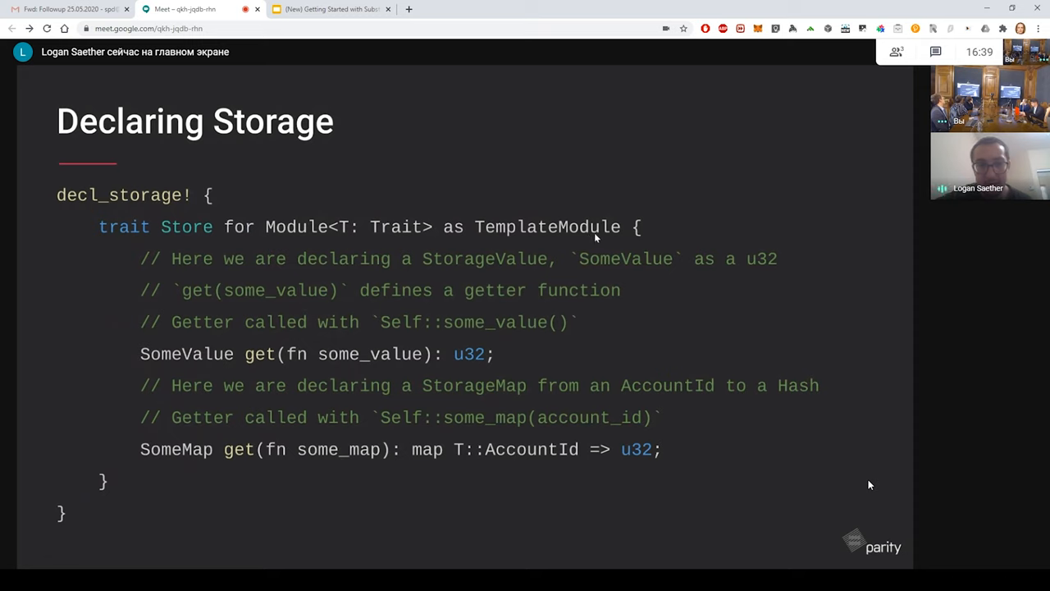
{"action": "mouse_move", "coordinate": [175, 366]}
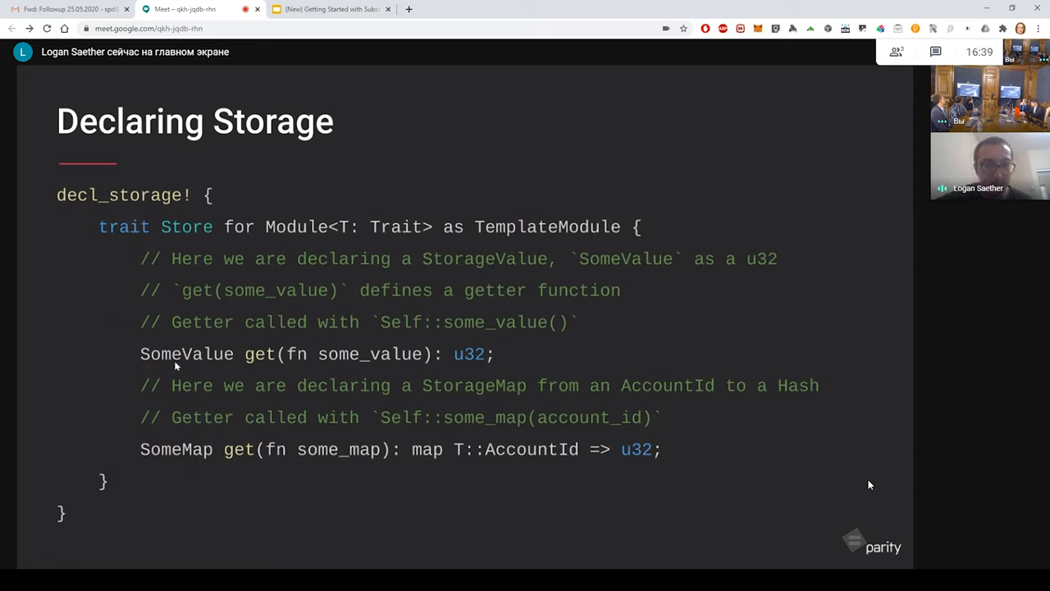
{"action": "mouse_move", "coordinate": [220, 364]}
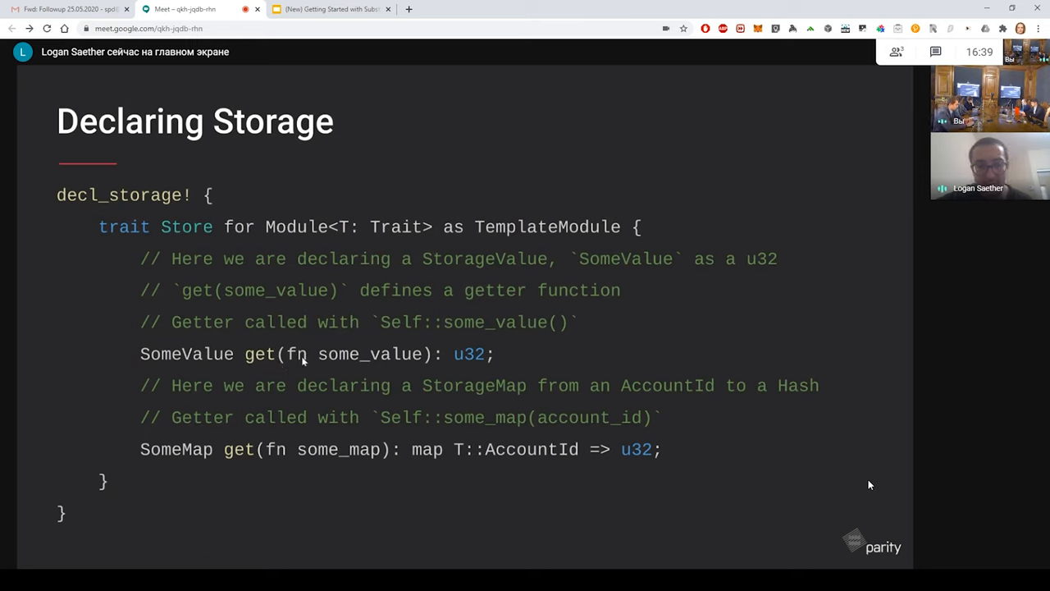
{"action": "mouse_move", "coordinate": [396, 361]}
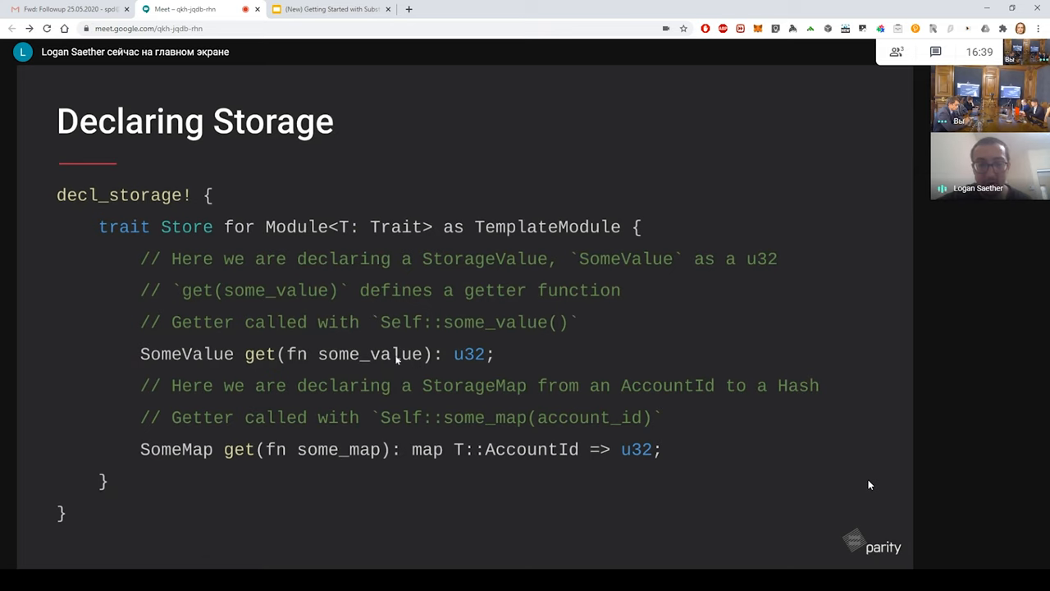
{"action": "mouse_move", "coordinate": [361, 299]}
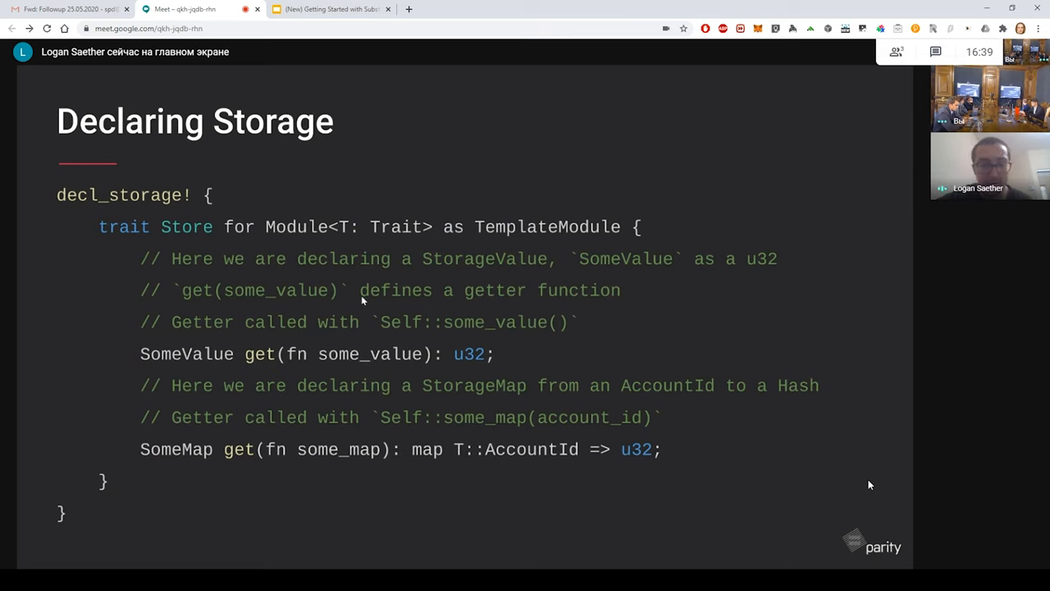
{"action": "mouse_move", "coordinate": [468, 367]}
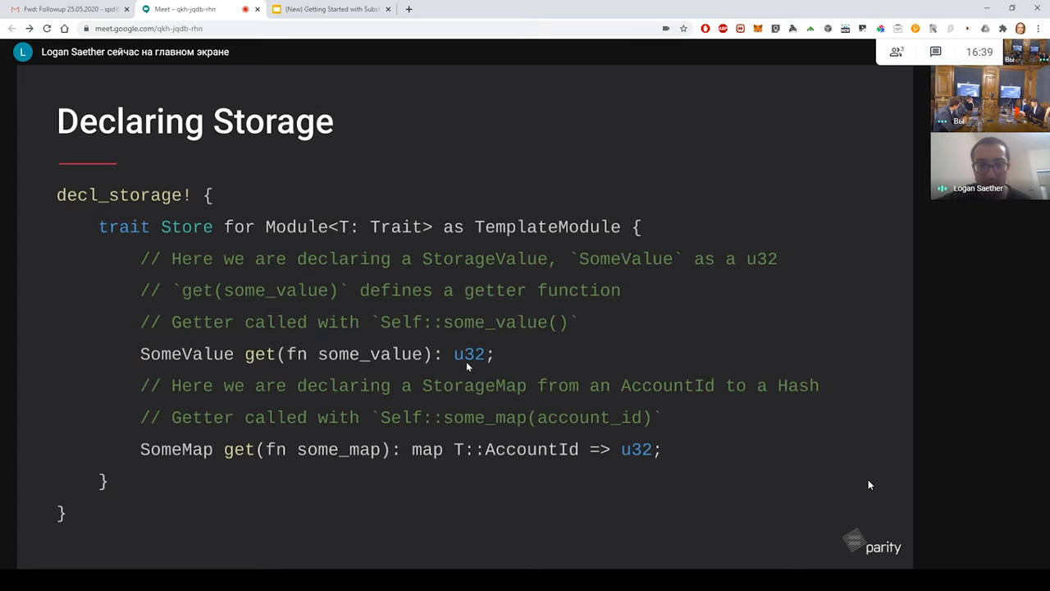
{"action": "mouse_move", "coordinate": [318, 429]}
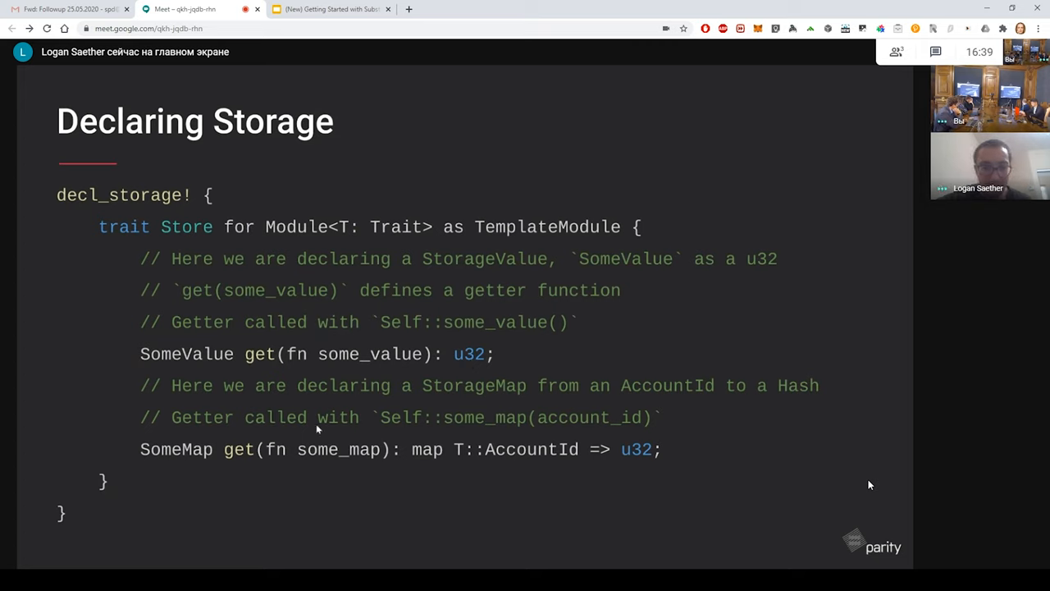
{"action": "mouse_move", "coordinate": [229, 434]}
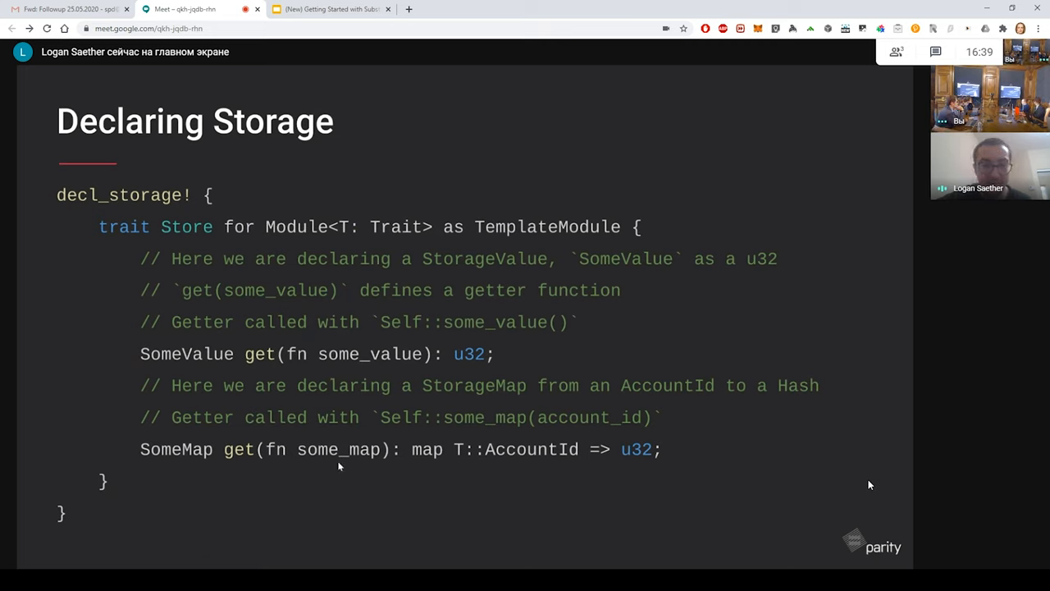
{"action": "mouse_move", "coordinate": [474, 370]}
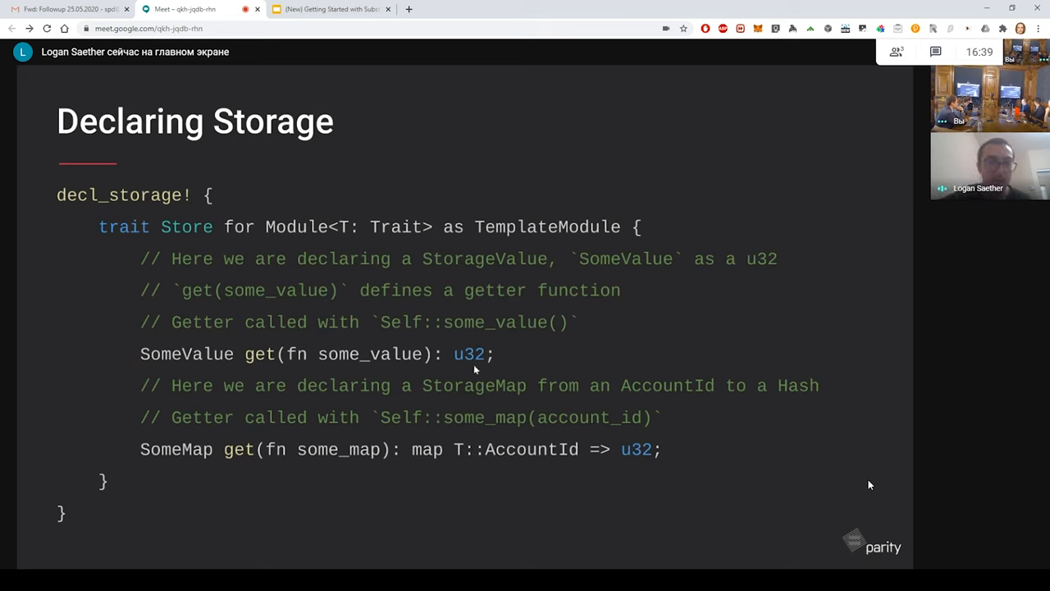
{"action": "mouse_move", "coordinate": [564, 435]}
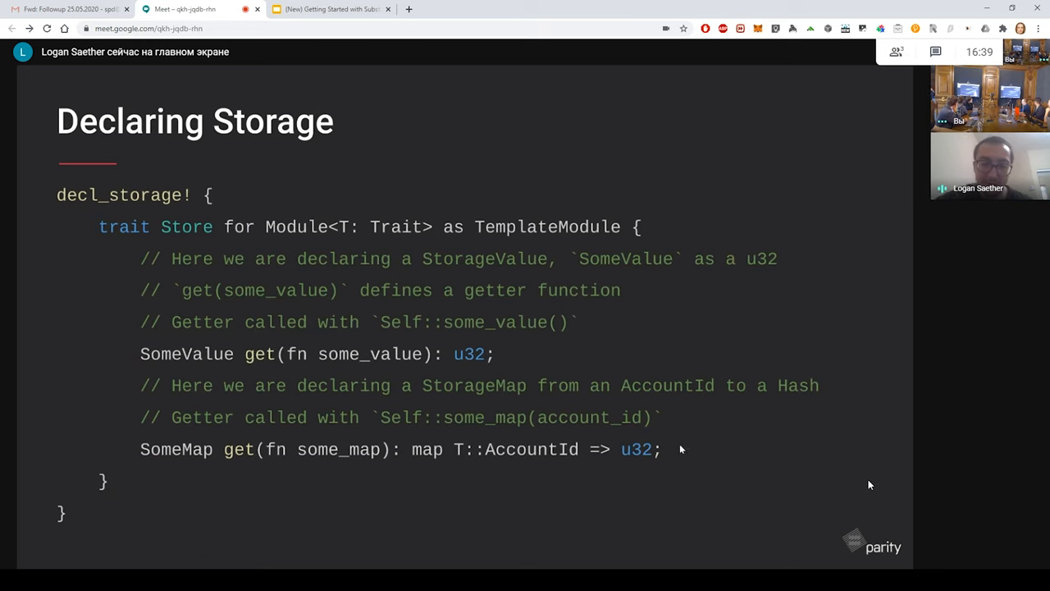
{"action": "mouse_move", "coordinate": [657, 416]}
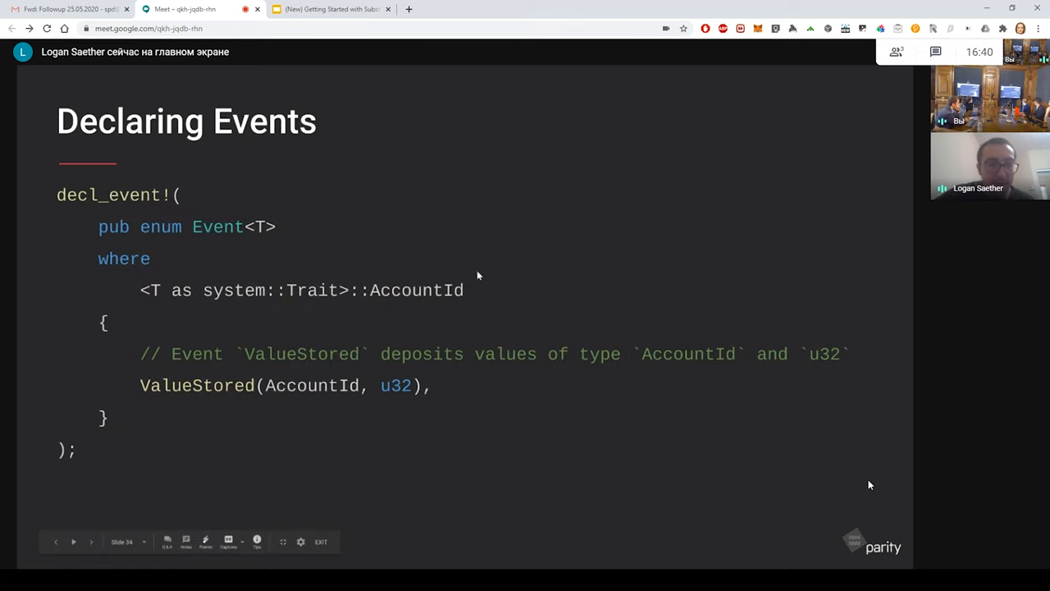
{"action": "mouse_move", "coordinate": [93, 270]}
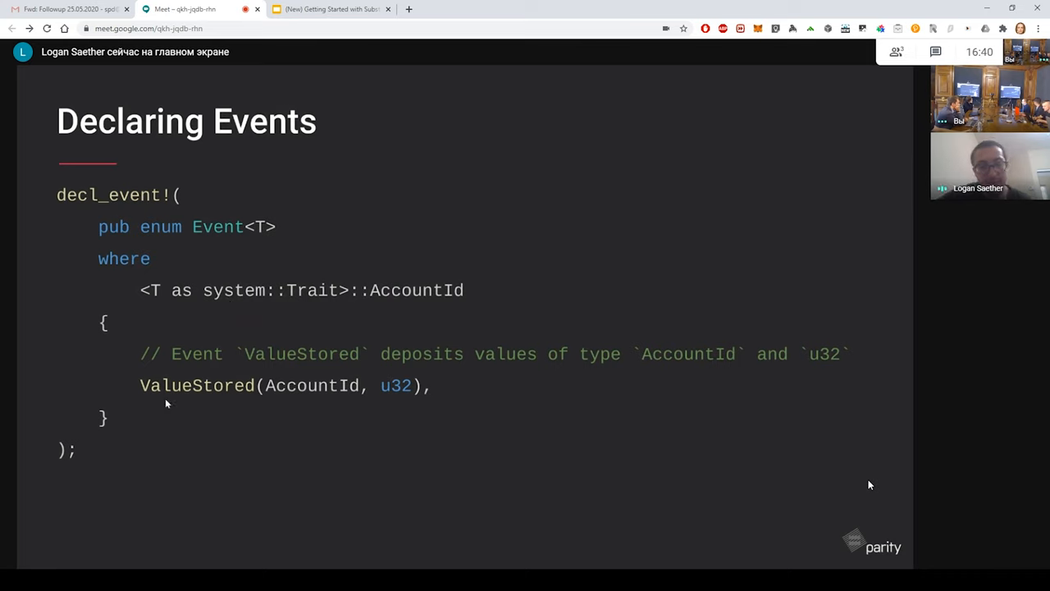
{"action": "mouse_move", "coordinate": [245, 400]}
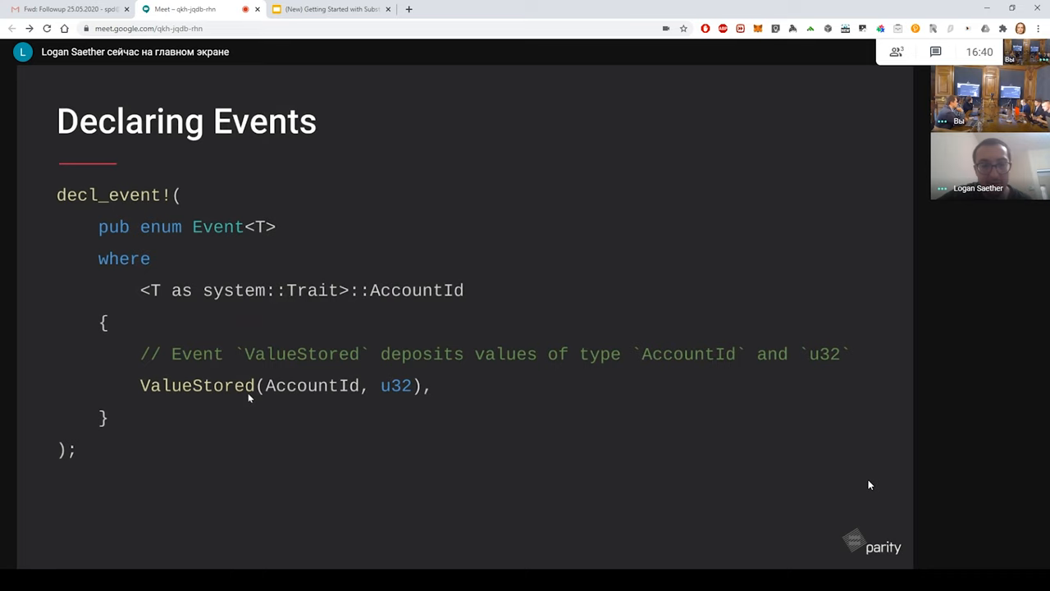
{"action": "mouse_move", "coordinate": [187, 398]}
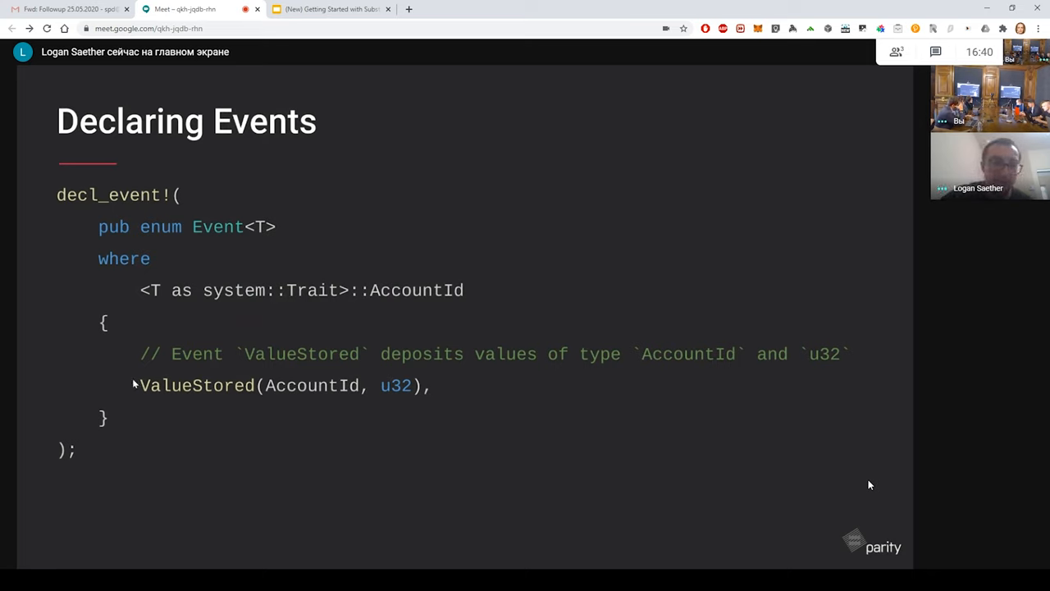
{"action": "mouse_move", "coordinate": [411, 405]}
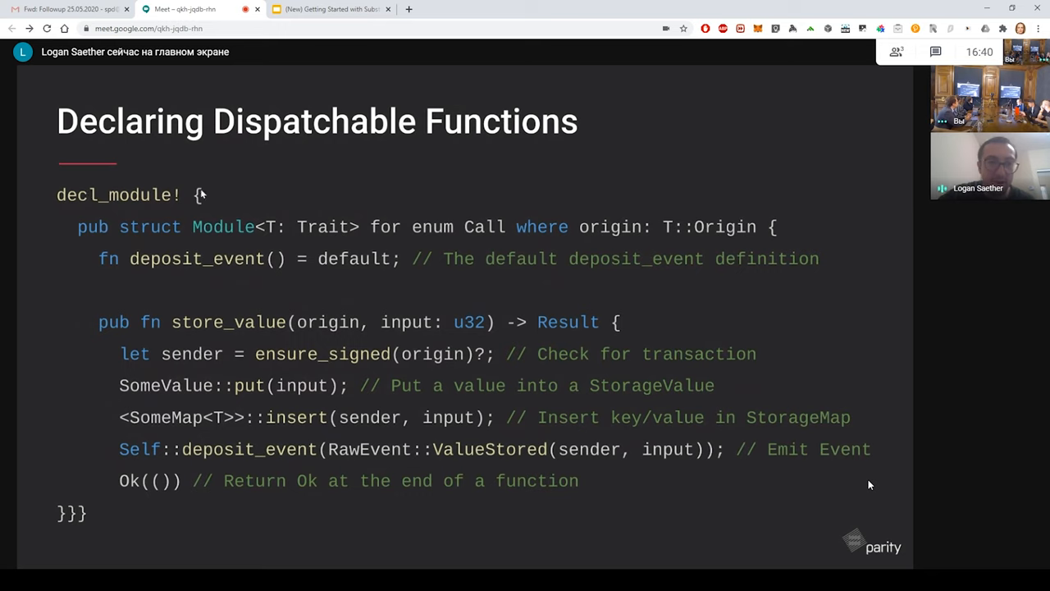
{"action": "mouse_move", "coordinate": [241, 315]}
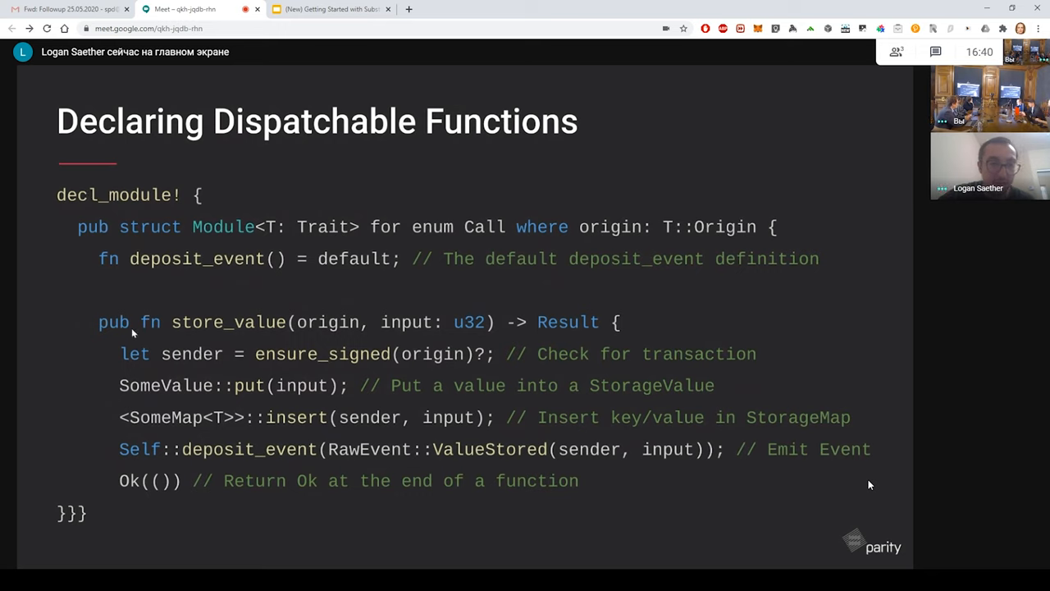
{"action": "mouse_move", "coordinate": [234, 335]}
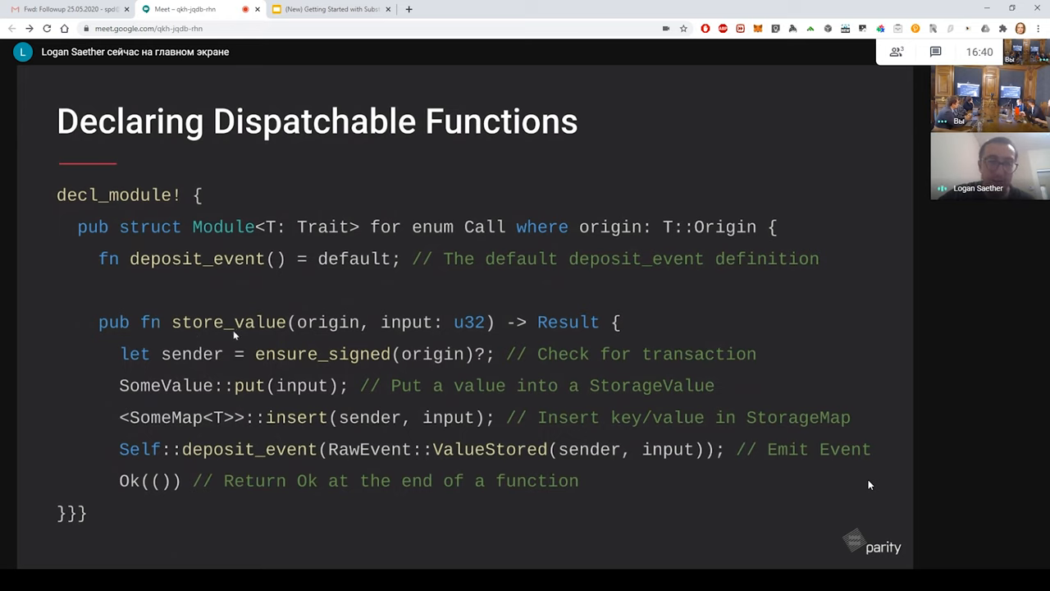
{"action": "mouse_move", "coordinate": [298, 336]}
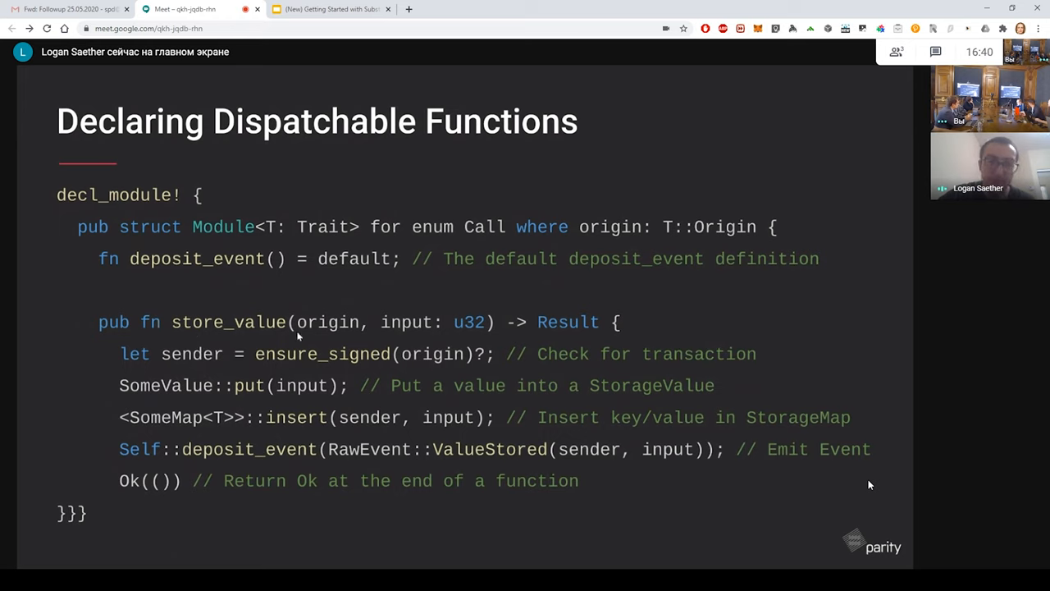
{"action": "mouse_move", "coordinate": [348, 298]}
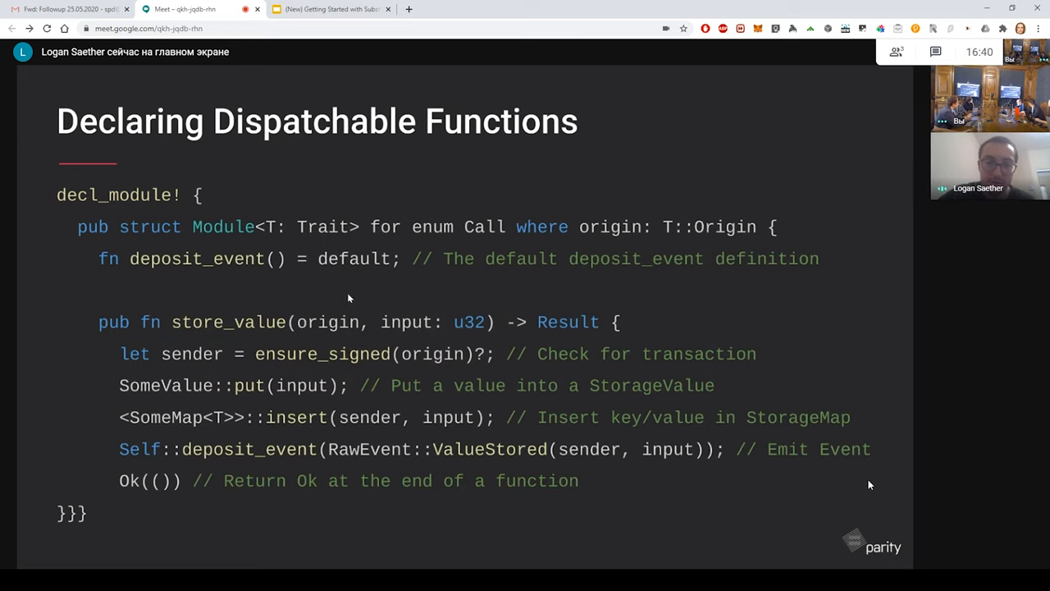
{"action": "mouse_move", "coordinate": [313, 323]}
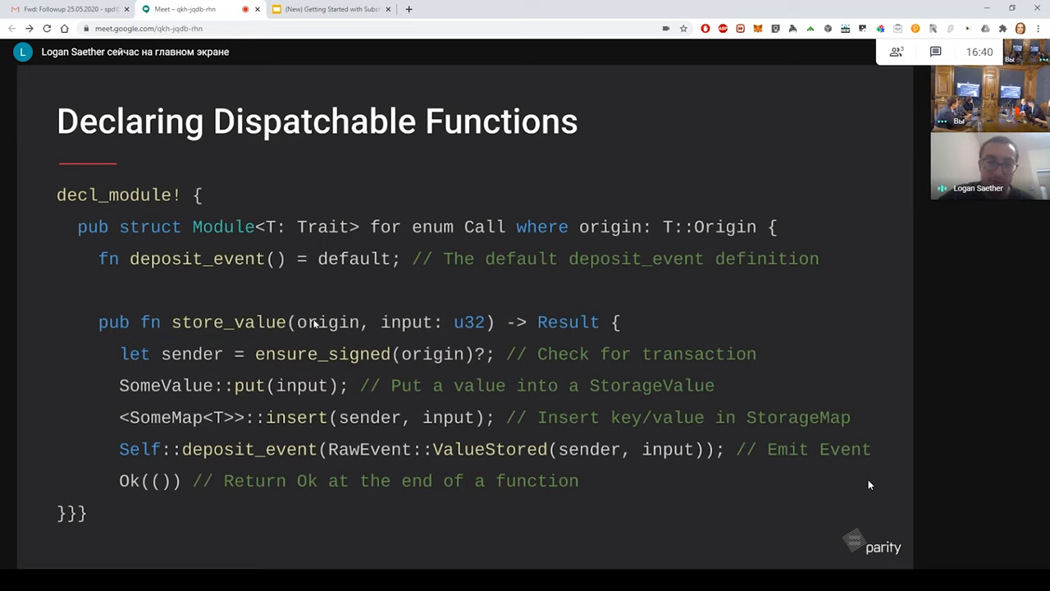
{"action": "mouse_move", "coordinate": [365, 341]}
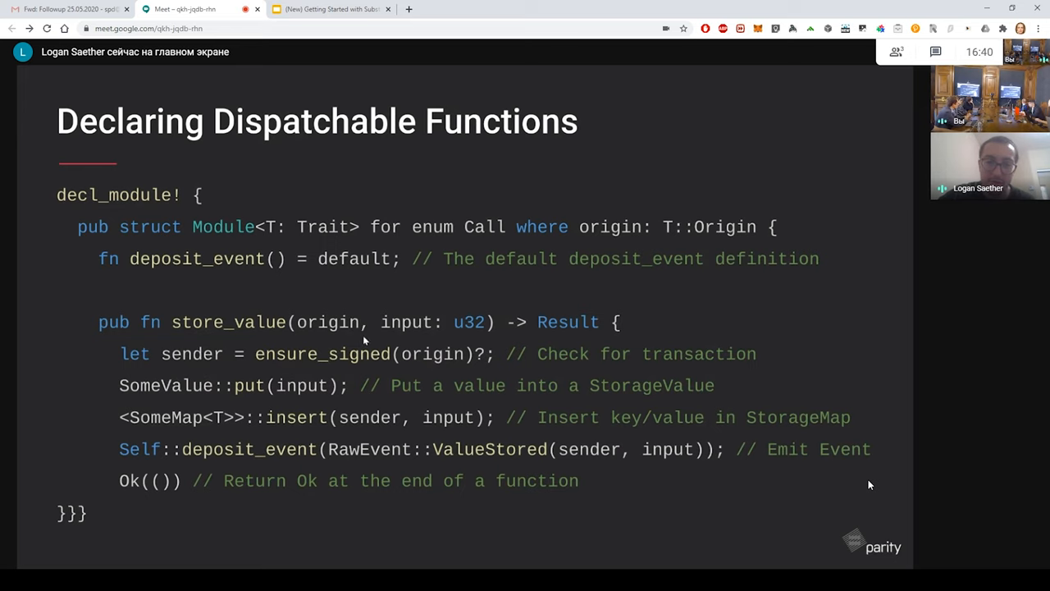
{"action": "mouse_move", "coordinate": [419, 337]}
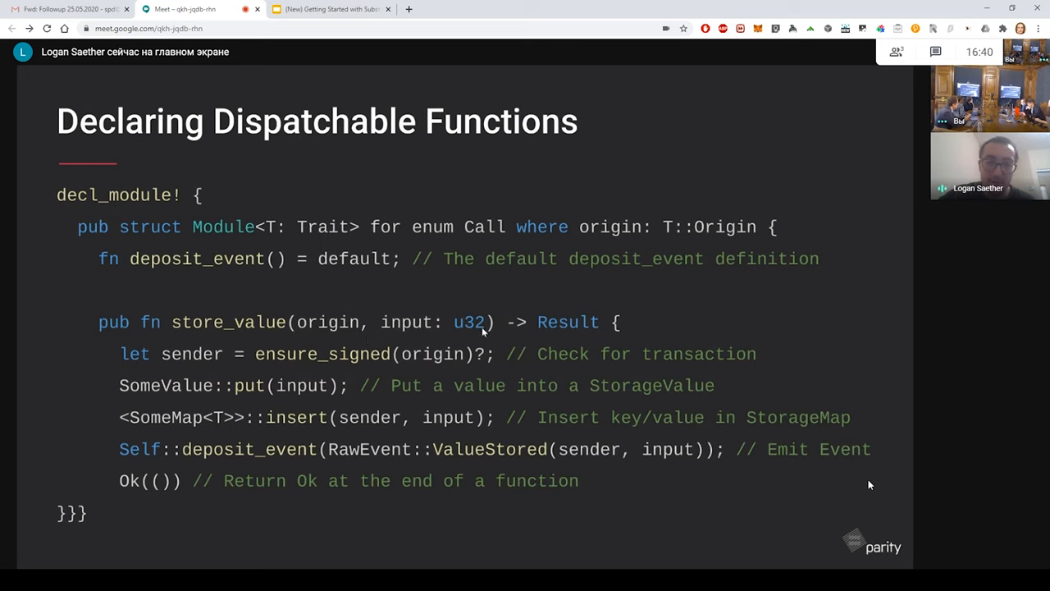
{"action": "mouse_move", "coordinate": [512, 326]}
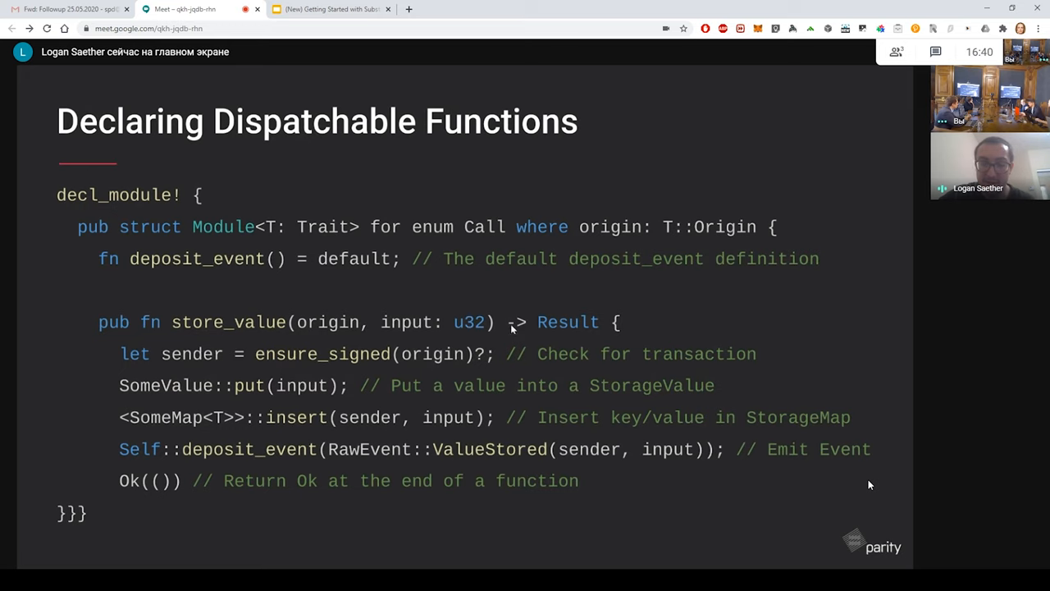
{"action": "mouse_move", "coordinate": [459, 310]}
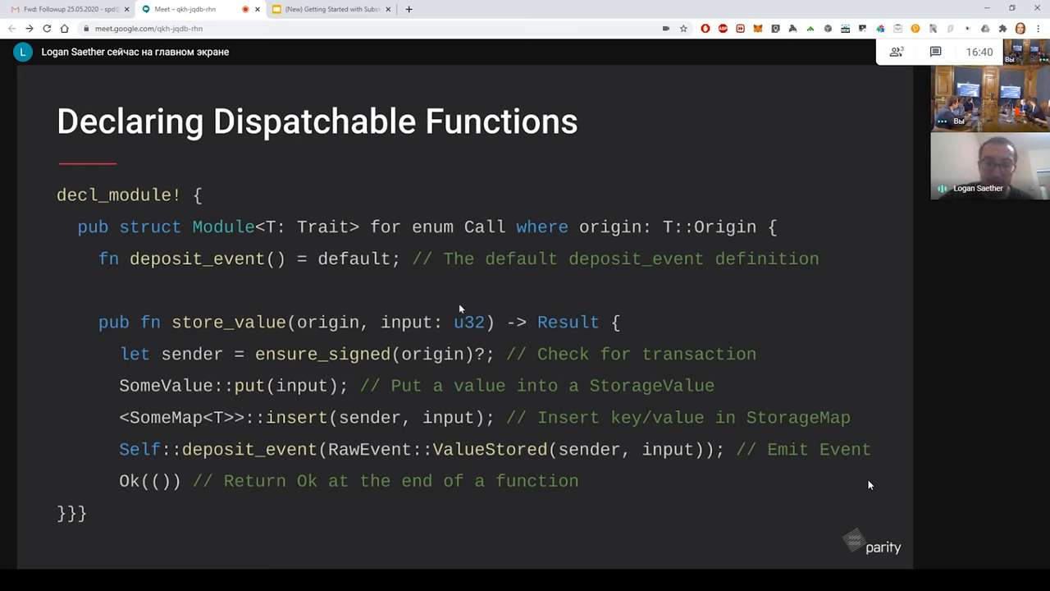
{"action": "mouse_move", "coordinate": [291, 322]}
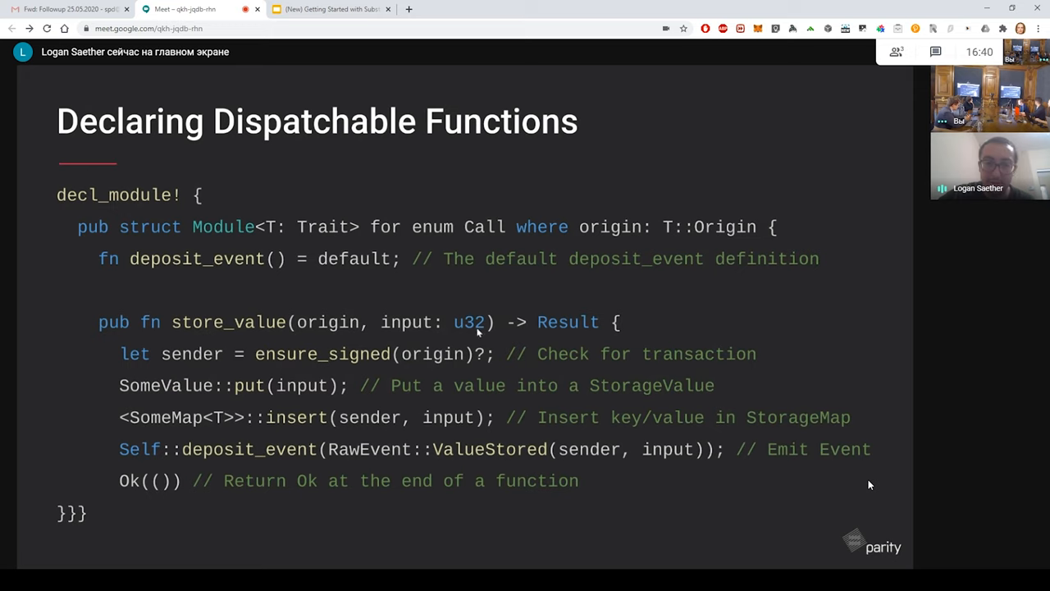
{"action": "mouse_move", "coordinate": [509, 329]}
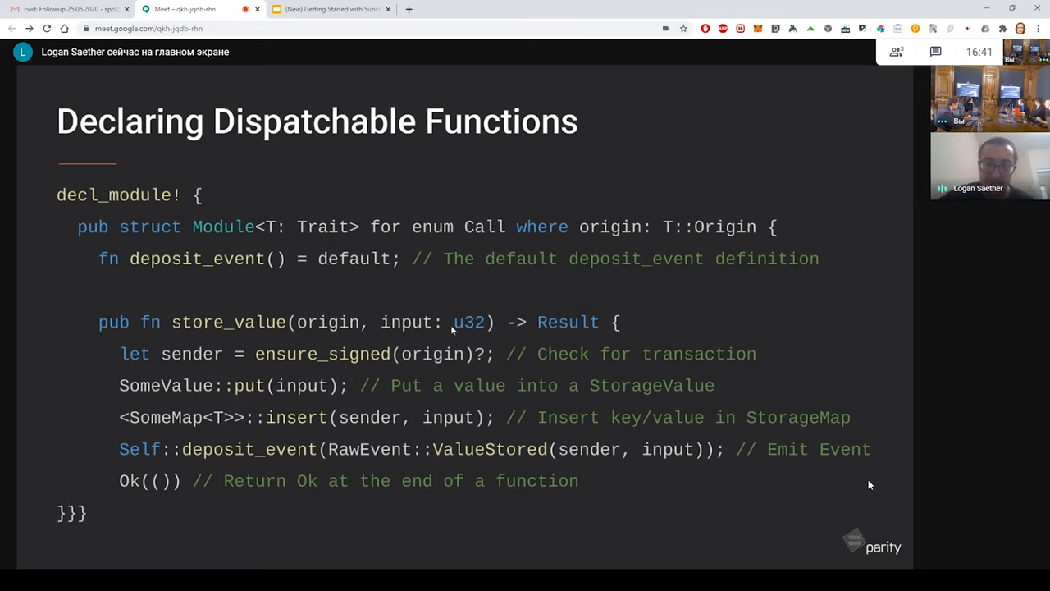
{"action": "mouse_move", "coordinate": [254, 361]}
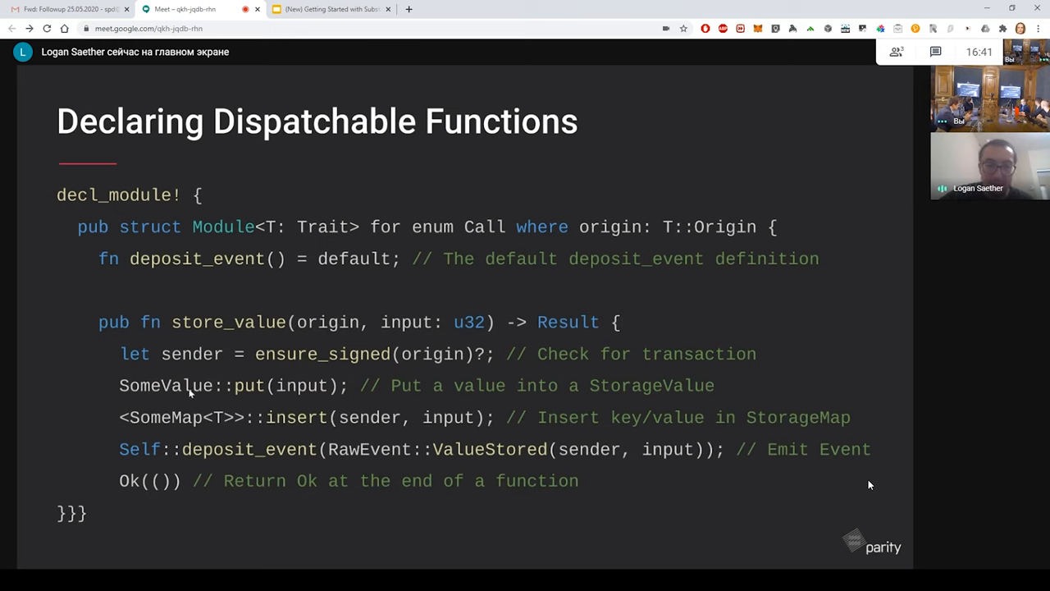
{"action": "mouse_move", "coordinate": [311, 392]}
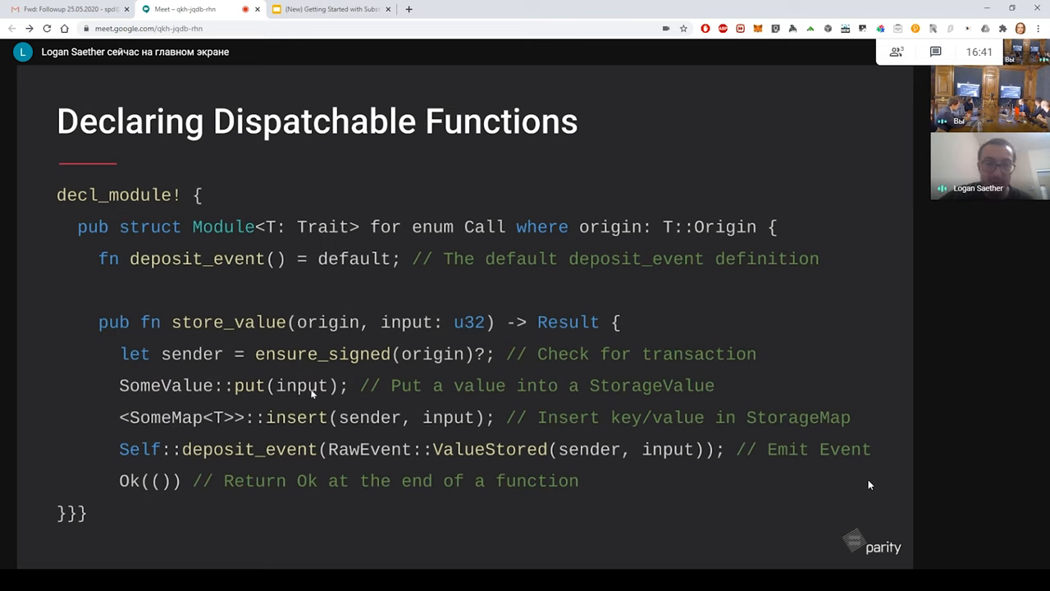
{"action": "mouse_move", "coordinate": [344, 437]}
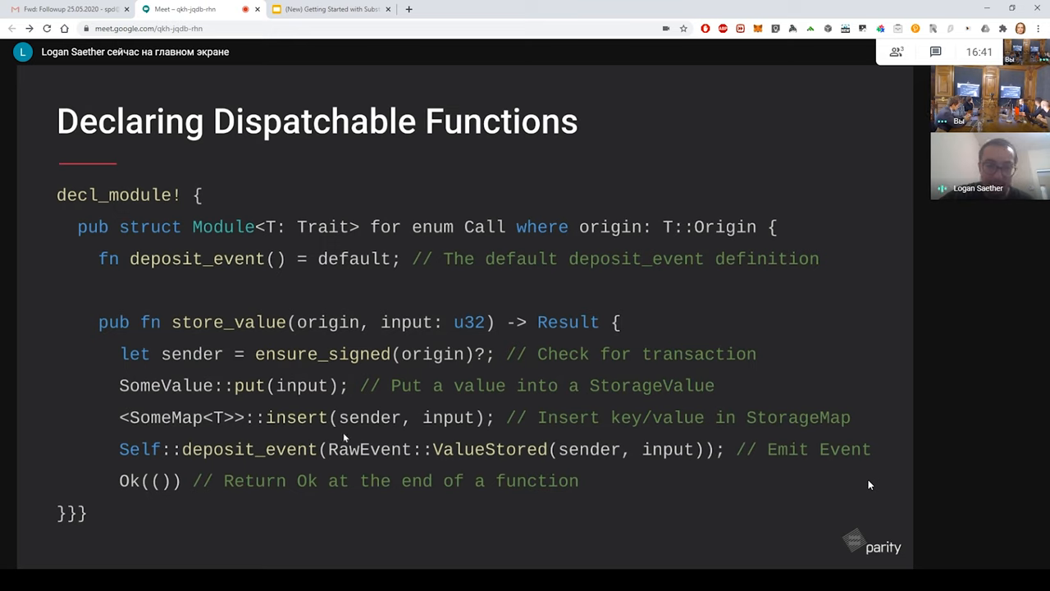
{"action": "mouse_move", "coordinate": [600, 458]}
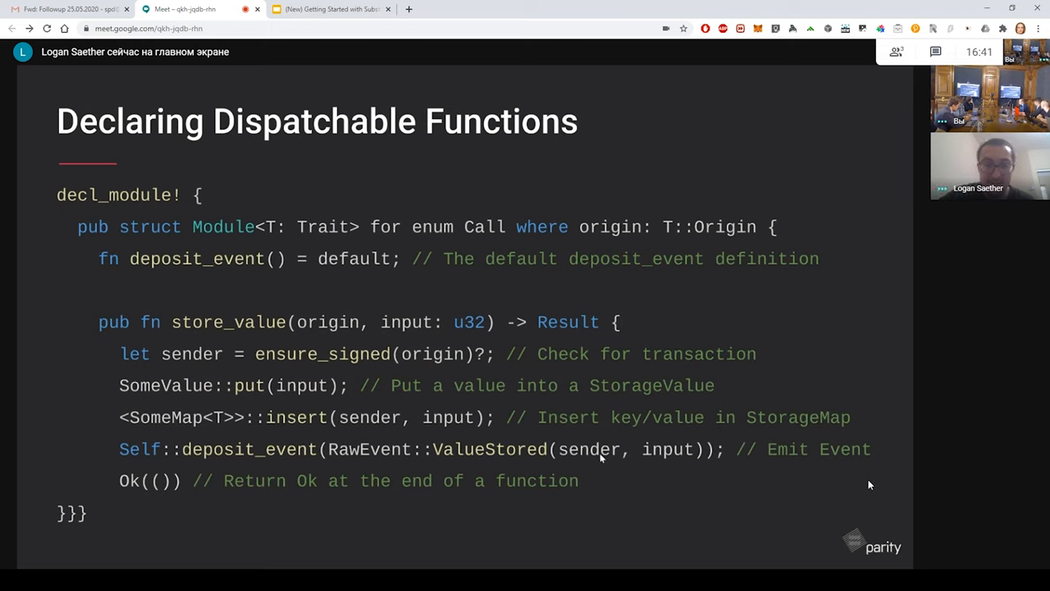
{"action": "mouse_move", "coordinate": [657, 488]}
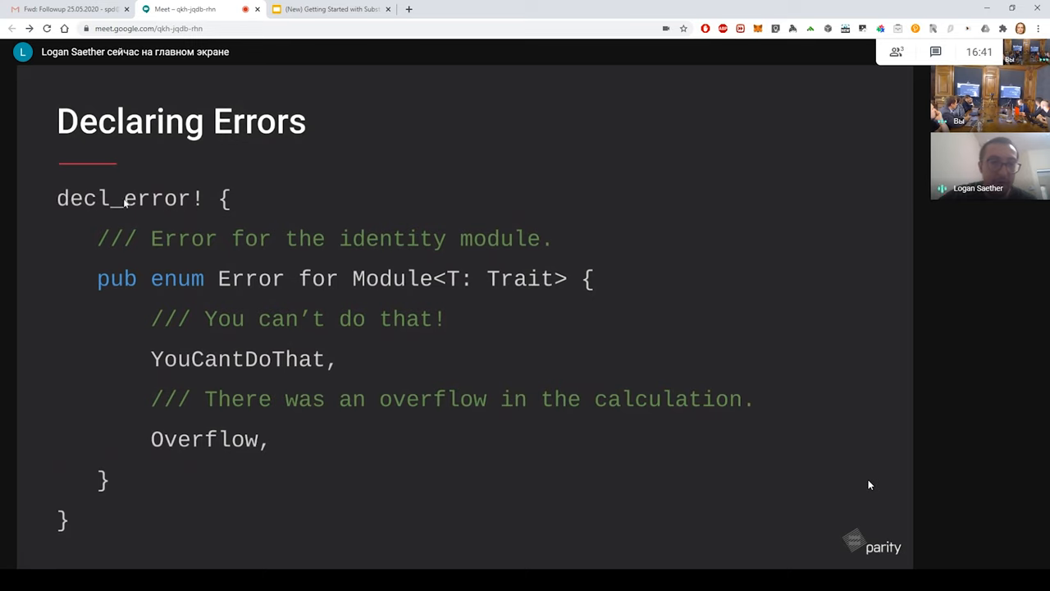
{"action": "mouse_move", "coordinate": [169, 219]}
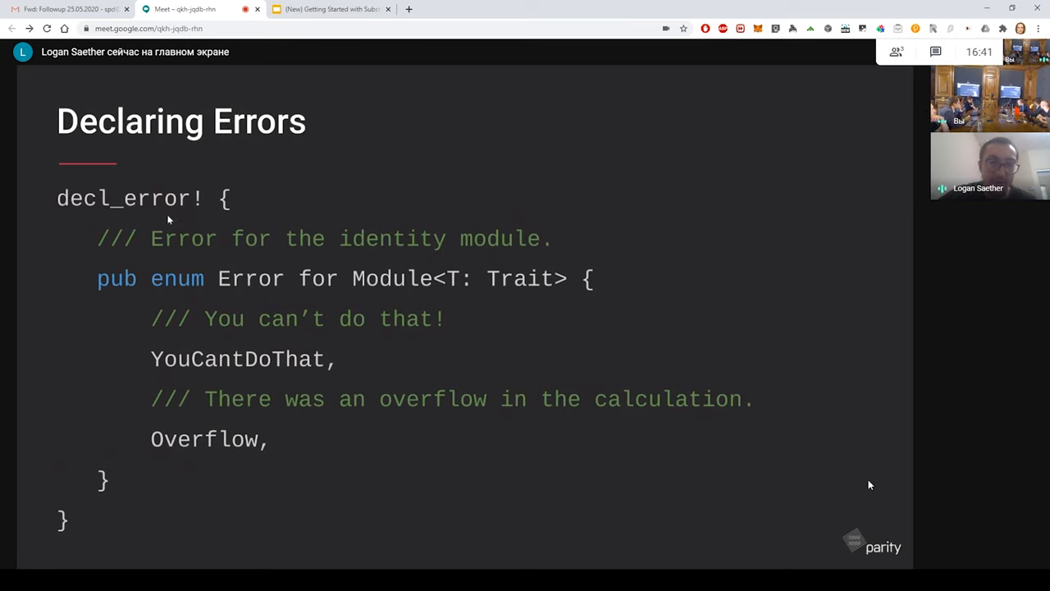
{"action": "mouse_move", "coordinate": [137, 255]}
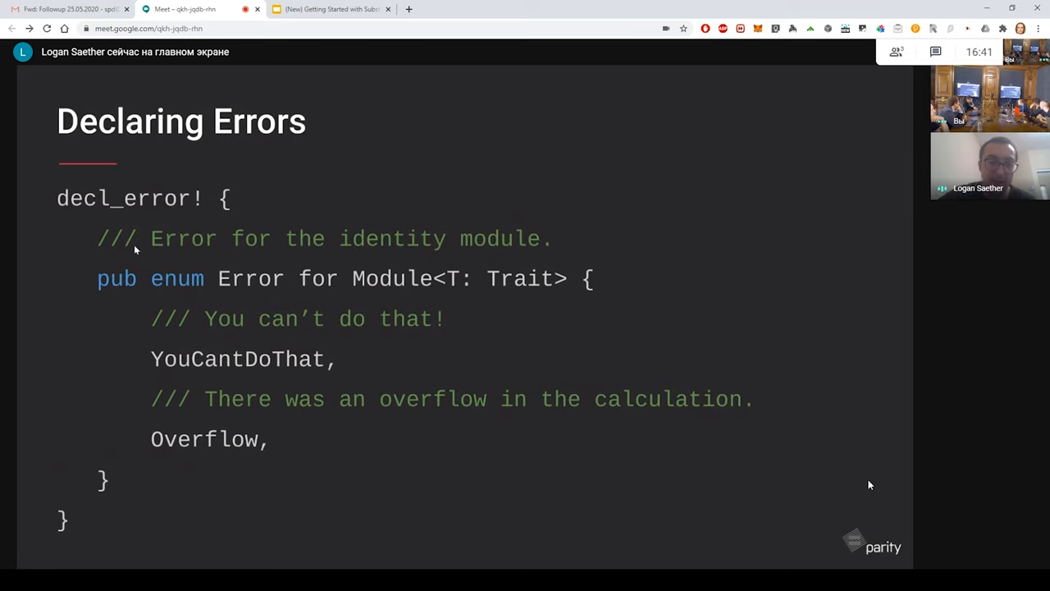
{"action": "mouse_move", "coordinate": [219, 286]}
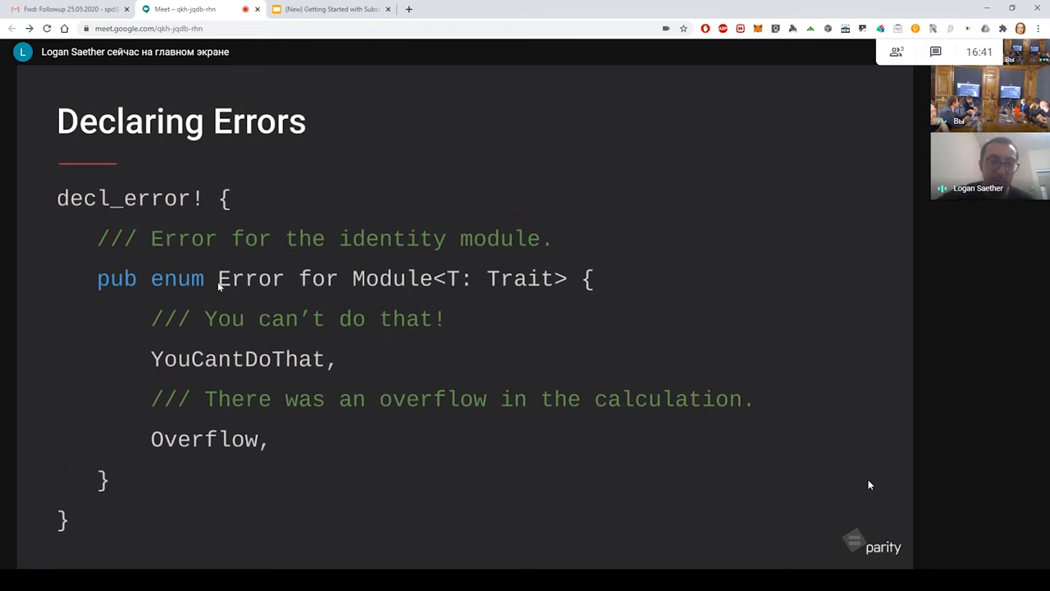
{"action": "mouse_move", "coordinate": [239, 285]}
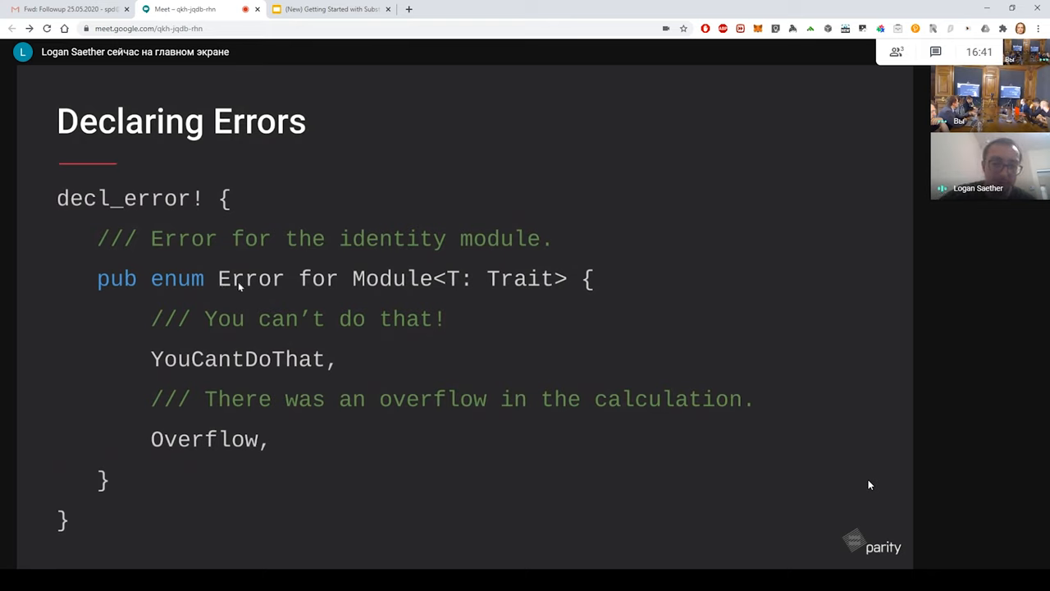
{"action": "mouse_move", "coordinate": [238, 259]}
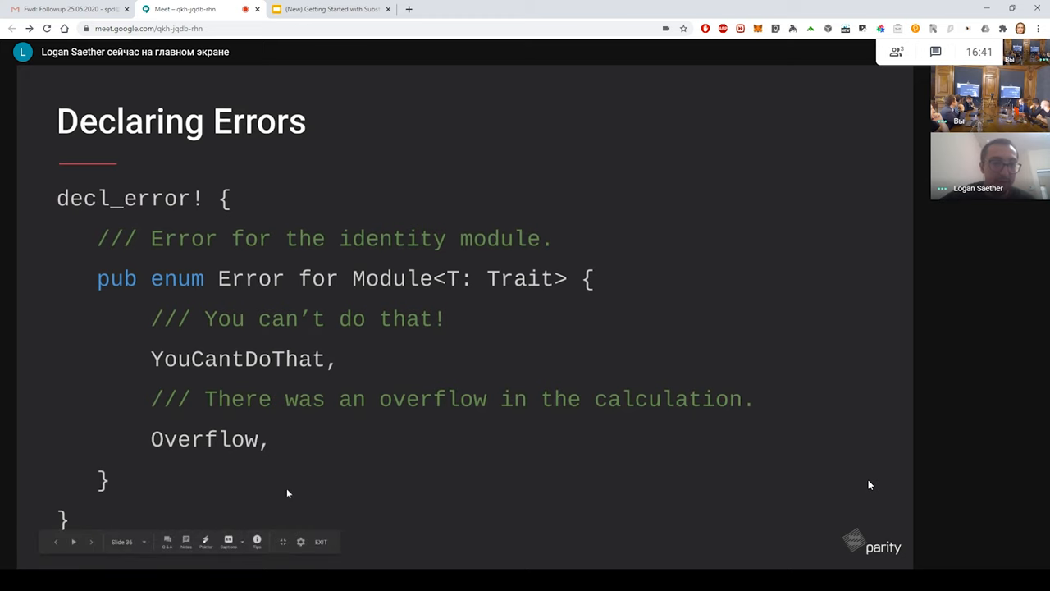
{"action": "left_click", "coordinate": [90, 541]}
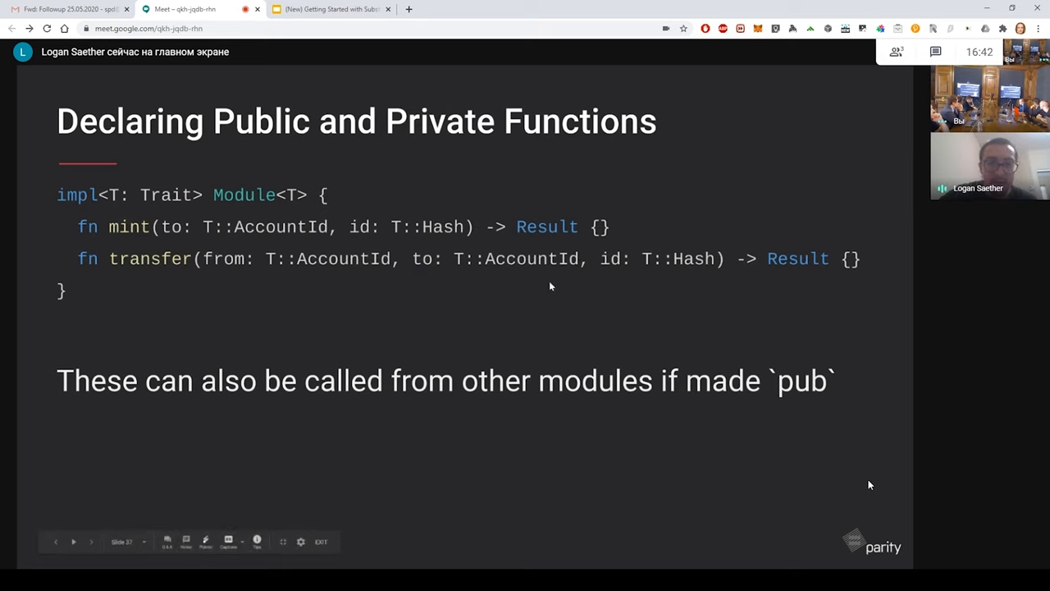
{"action": "mouse_move", "coordinate": [229, 186]}
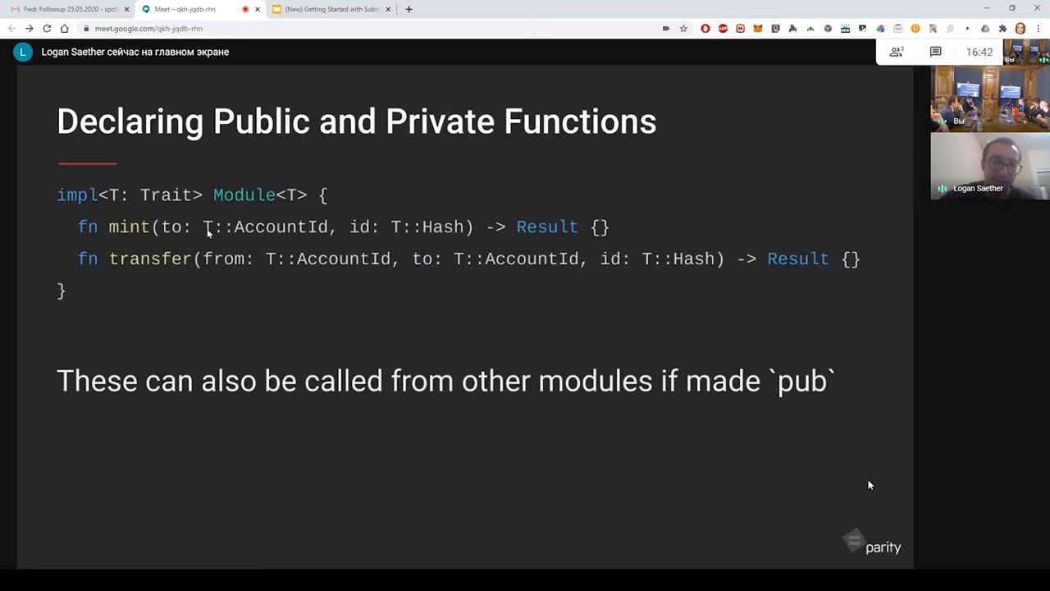
{"action": "mouse_move", "coordinate": [140, 231]}
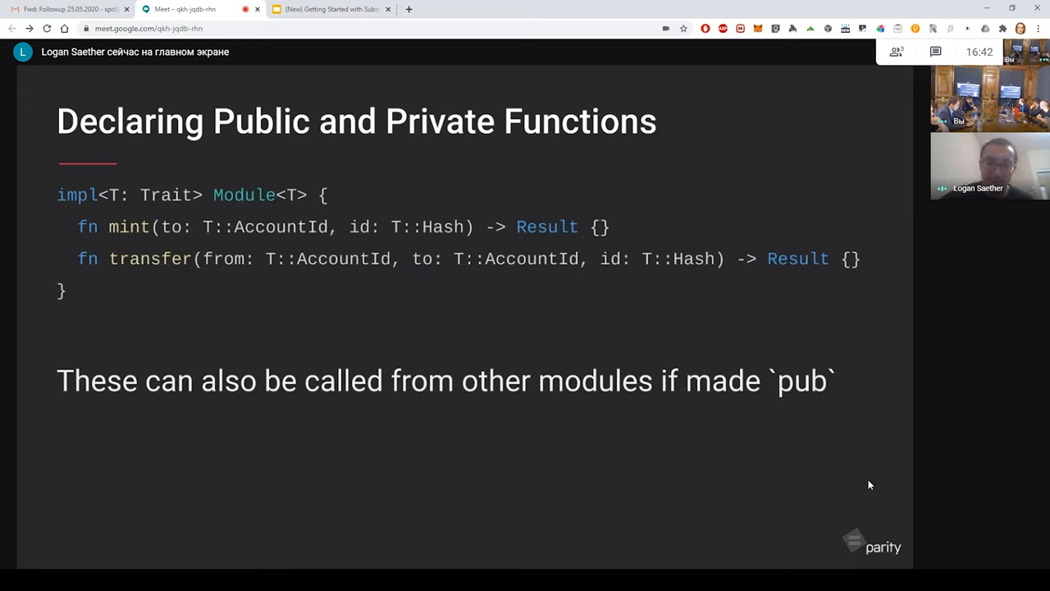
{"action": "mouse_move", "coordinate": [413, 425]}
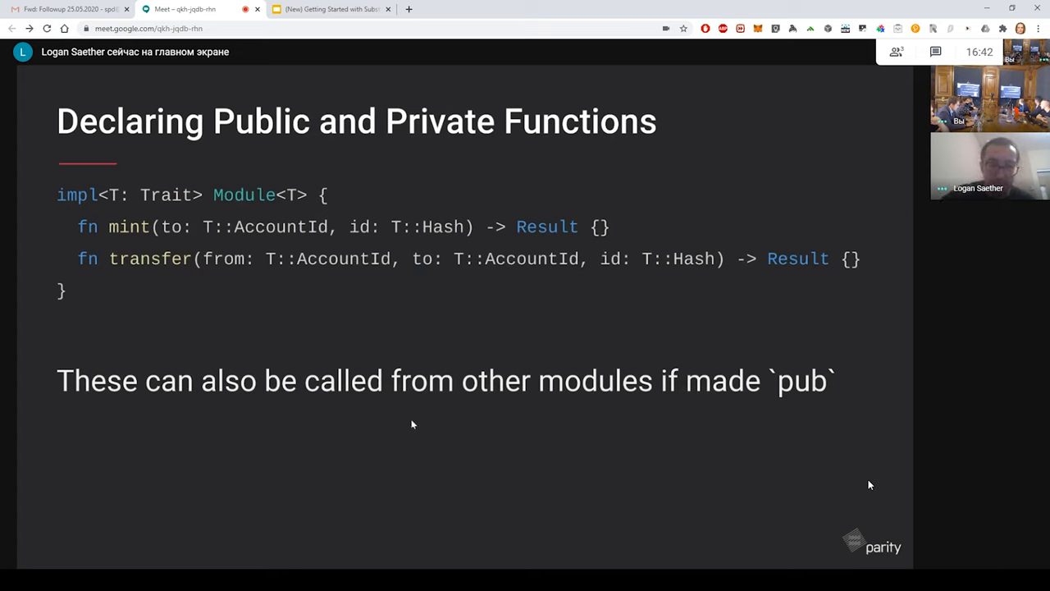
{"action": "mouse_move", "coordinate": [550, 435]}
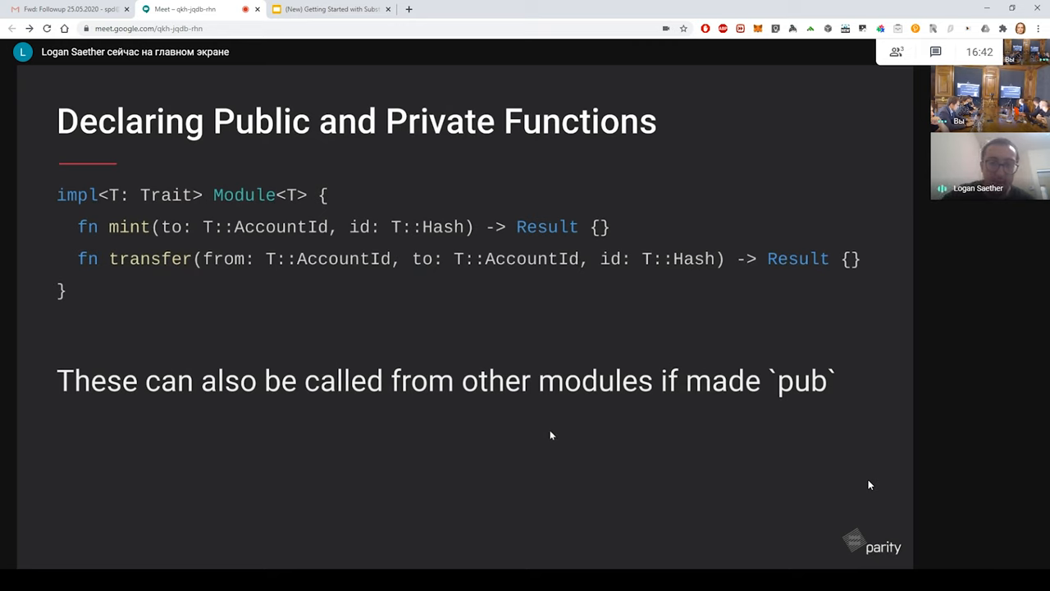
{"action": "mouse_move", "coordinate": [127, 365]}
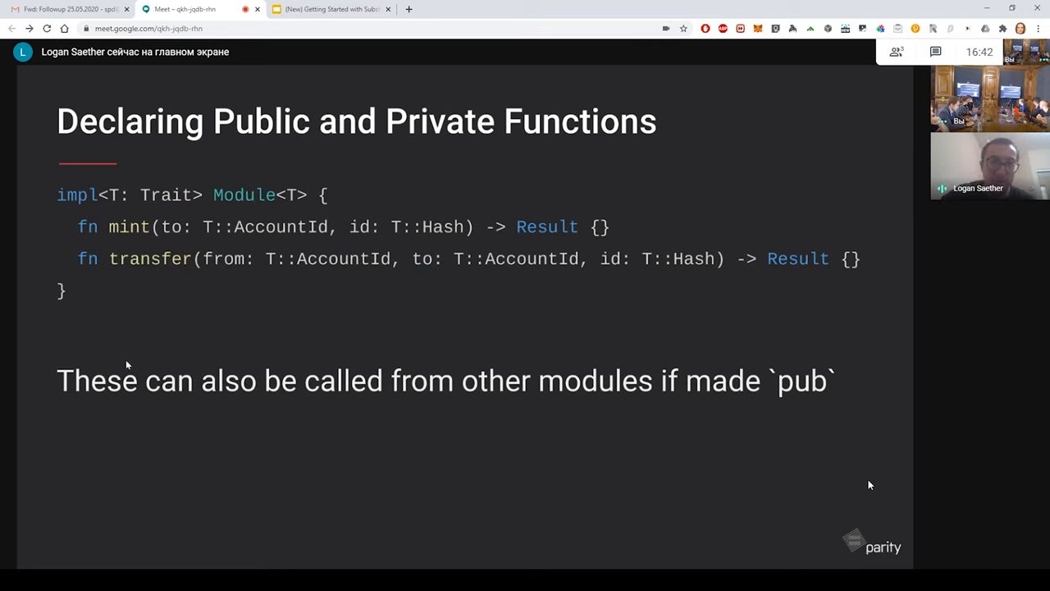
{"action": "mouse_move", "coordinate": [318, 421]}
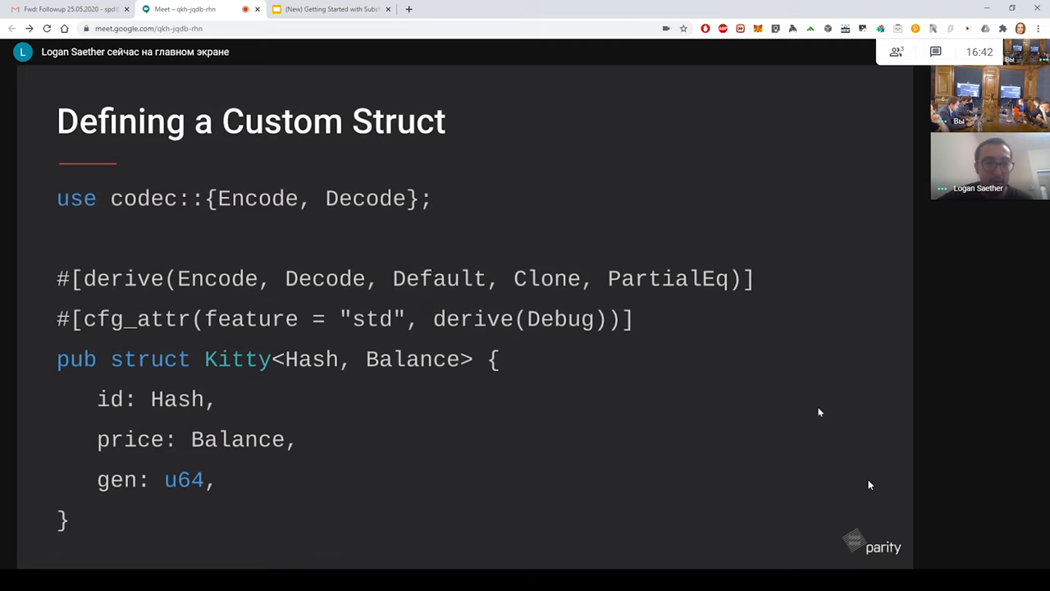
{"action": "mouse_move", "coordinate": [754, 358]}
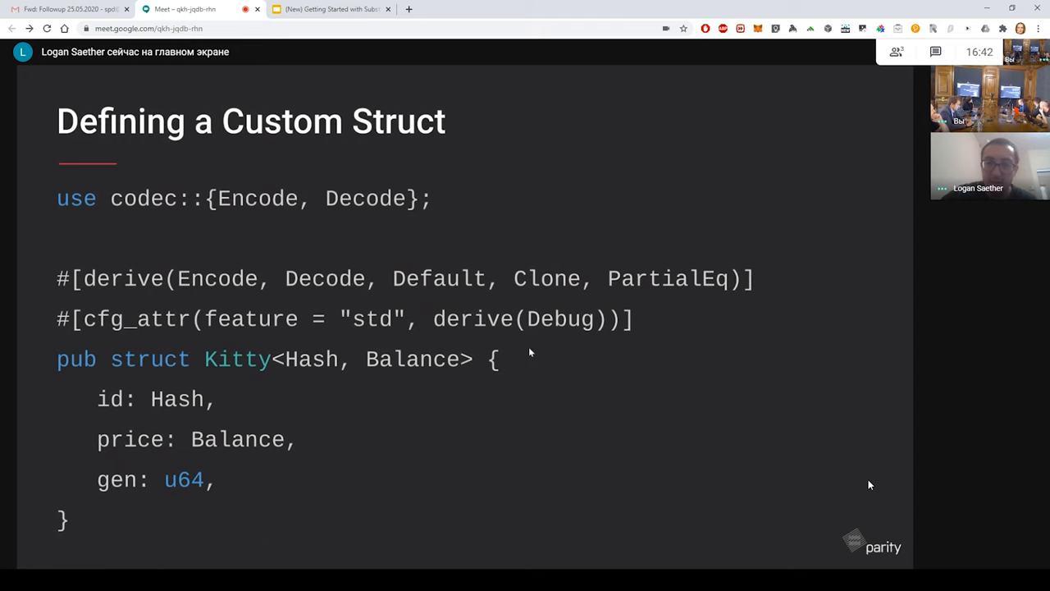
{"action": "mouse_move", "coordinate": [457, 217]}
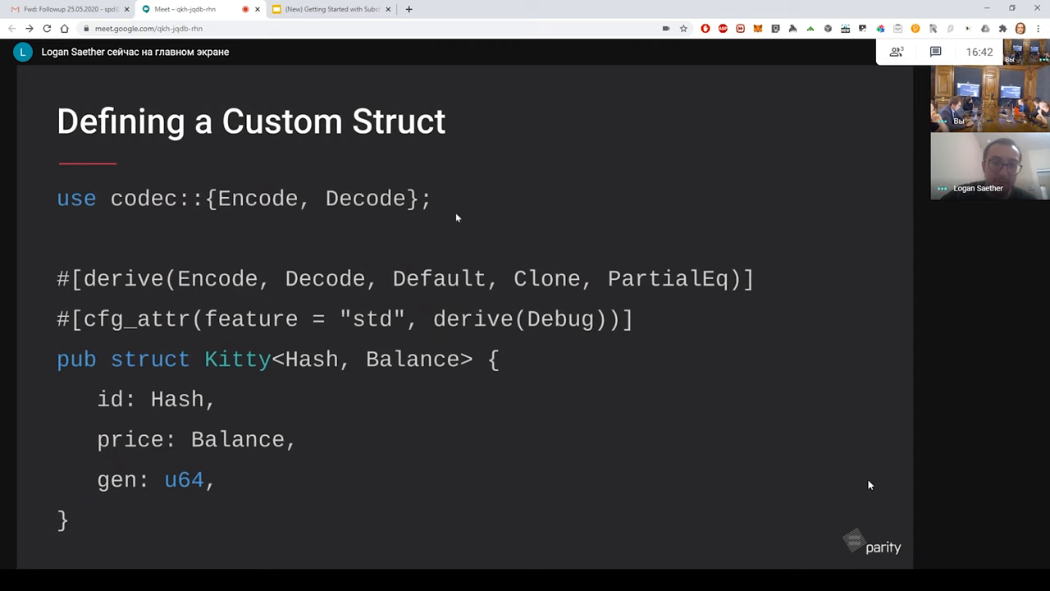
{"action": "mouse_move", "coordinate": [187, 179]}
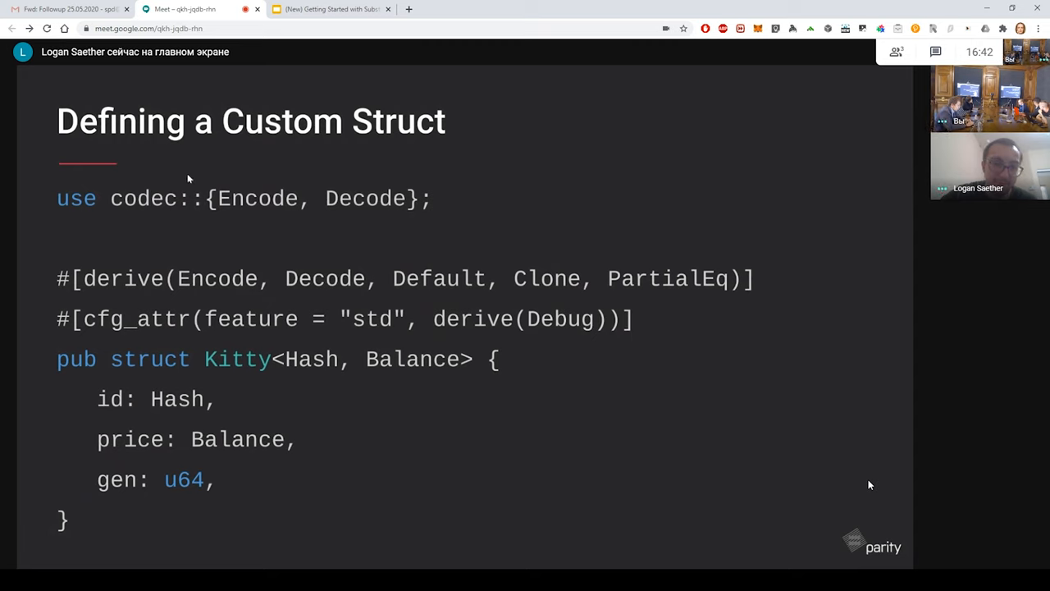
{"action": "mouse_move", "coordinate": [204, 206]}
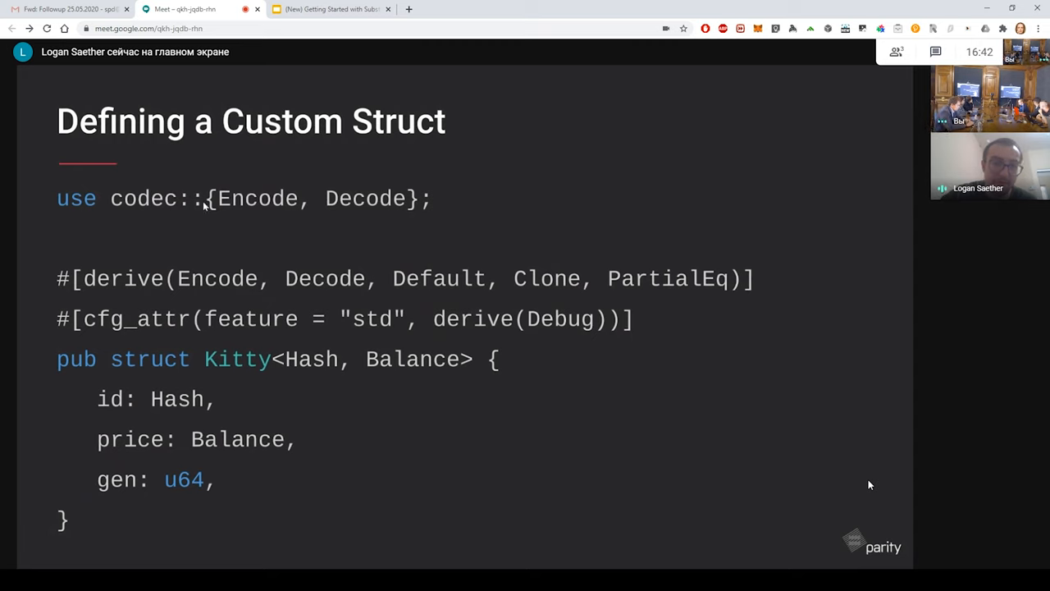
{"action": "mouse_move", "coordinate": [243, 248]}
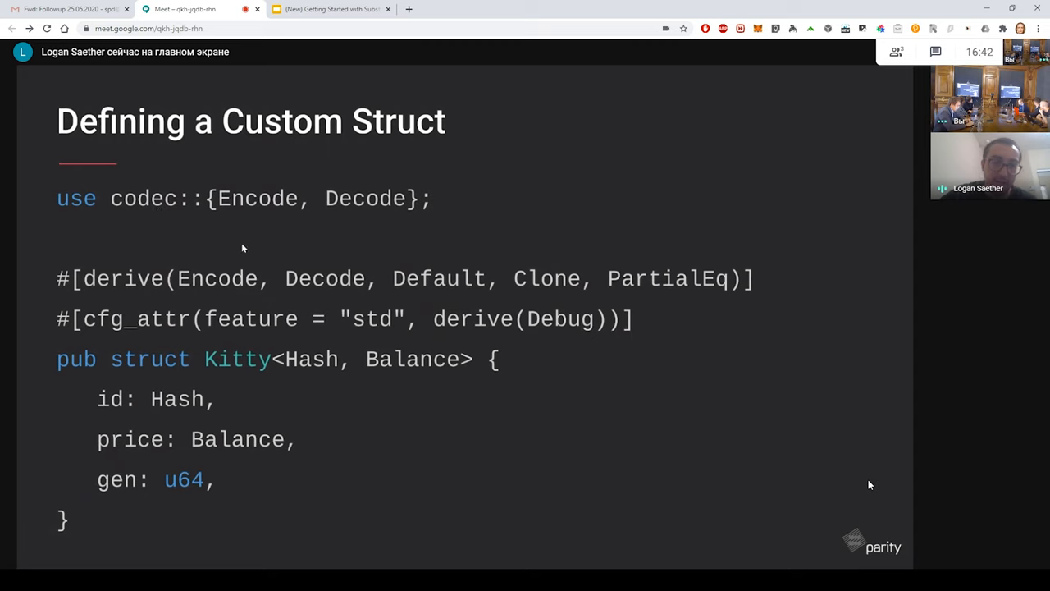
{"action": "mouse_move", "coordinate": [393, 441]}
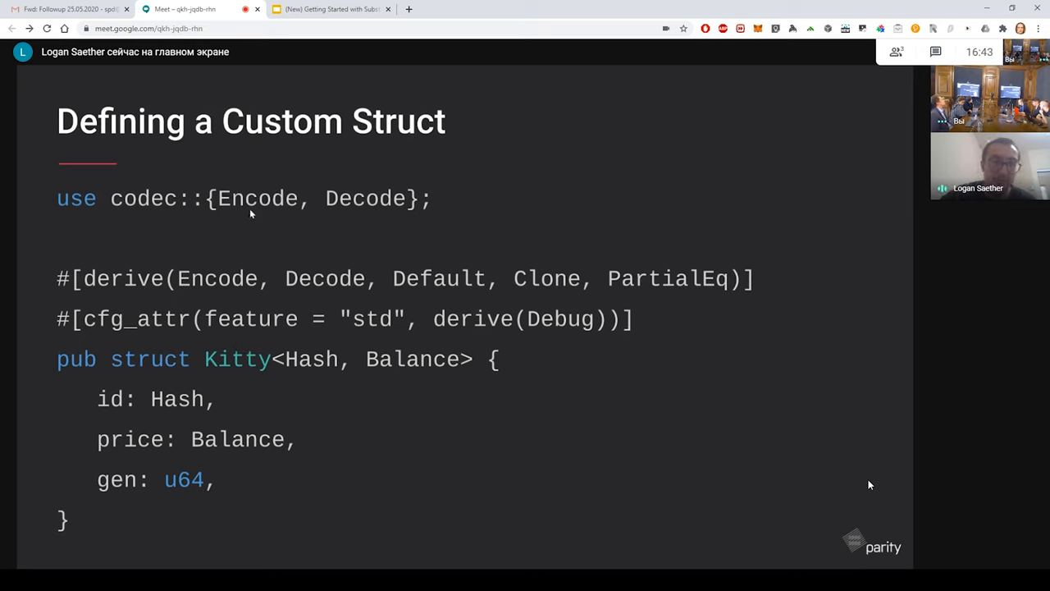
{"action": "mouse_move", "coordinate": [205, 269]}
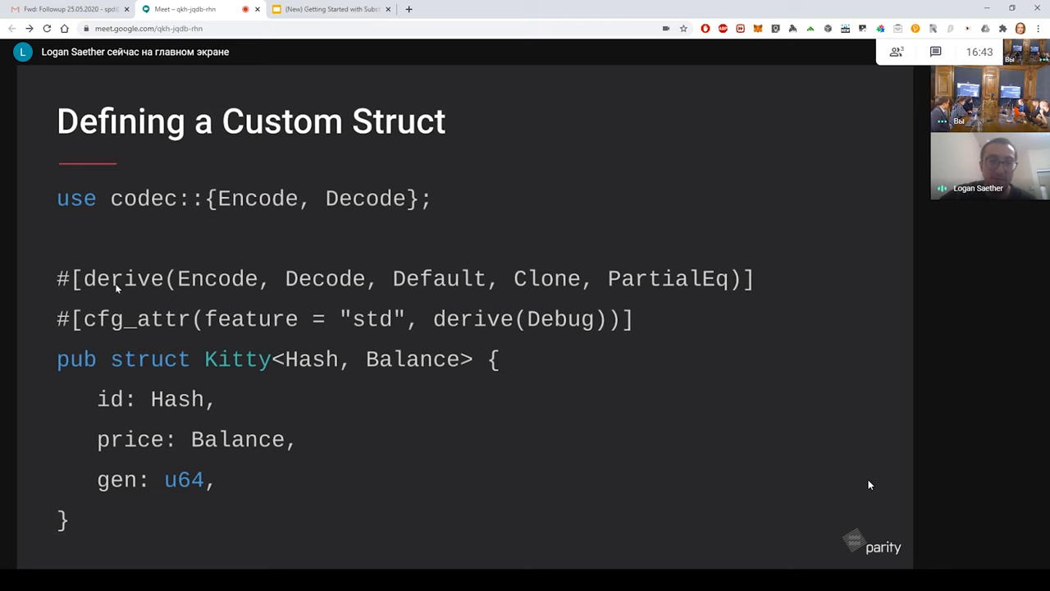
{"action": "mouse_move", "coordinate": [264, 448]}
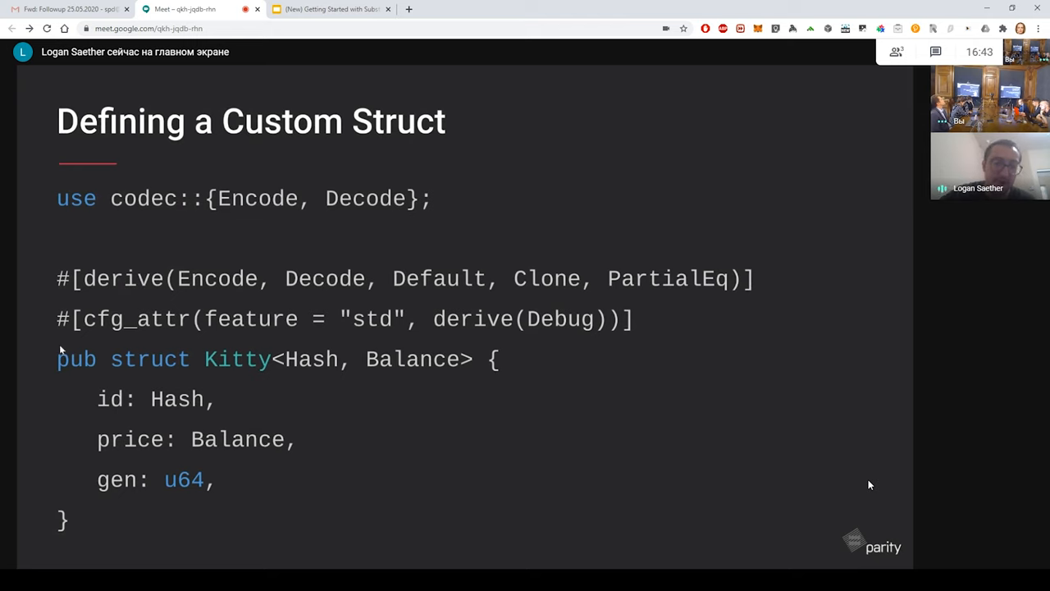
{"action": "mouse_move", "coordinate": [288, 378]}
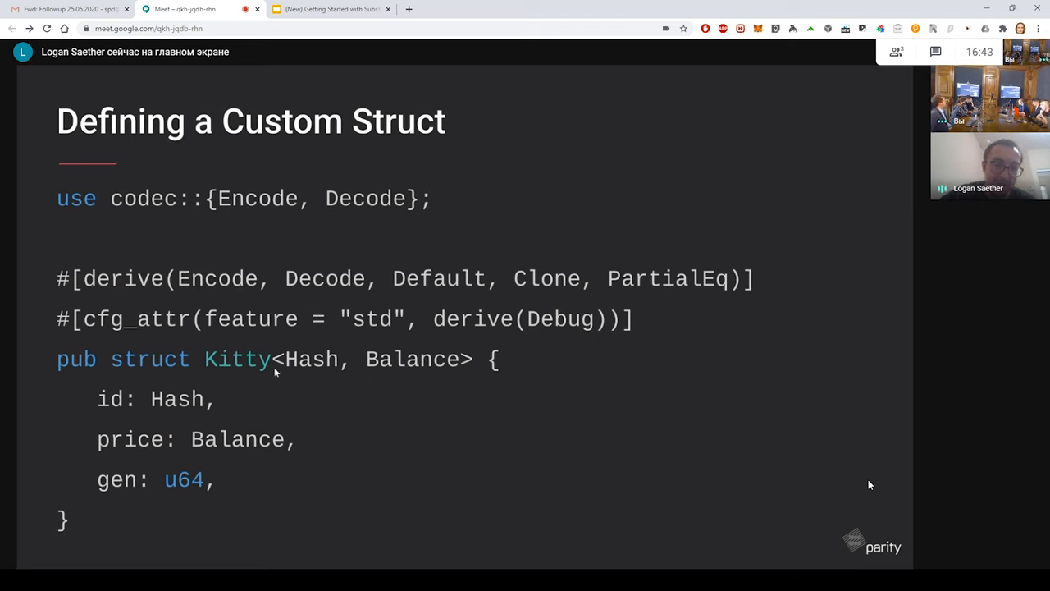
{"action": "mouse_move", "coordinate": [277, 361]}
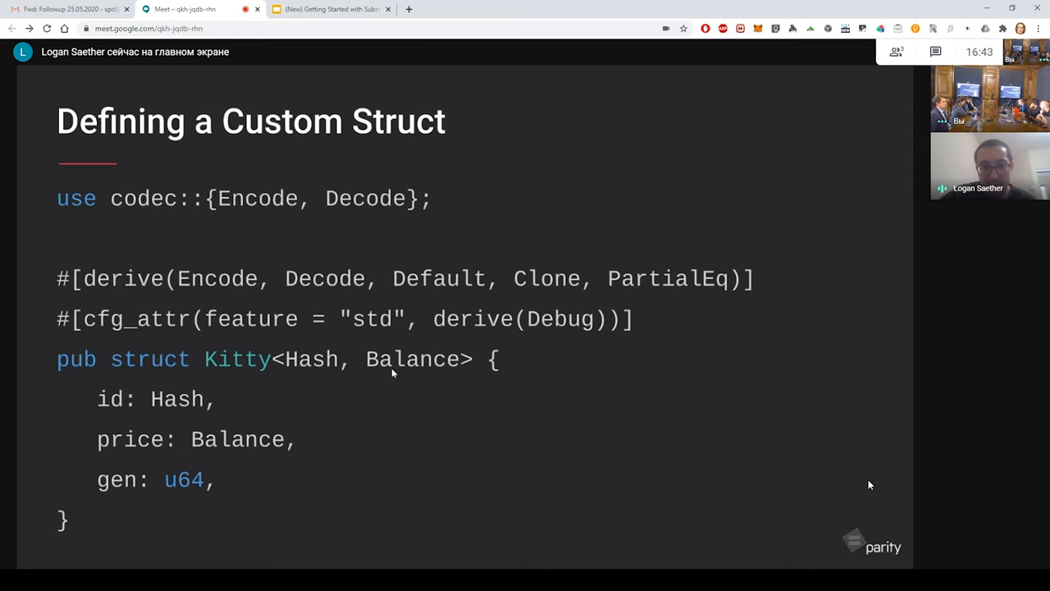
{"action": "mouse_move", "coordinate": [325, 367]}
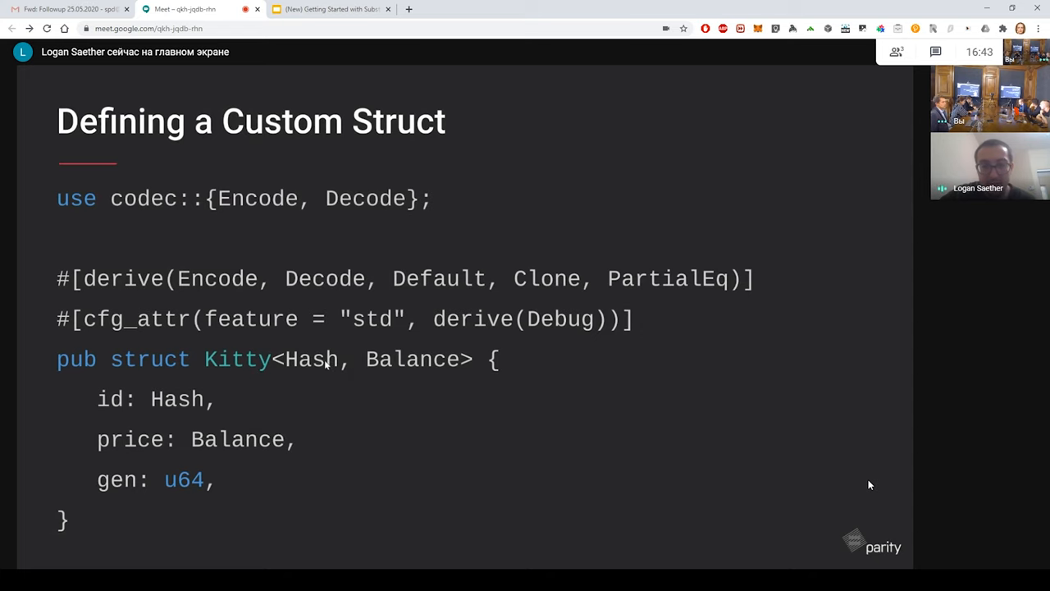
{"action": "mouse_move", "coordinate": [394, 366]}
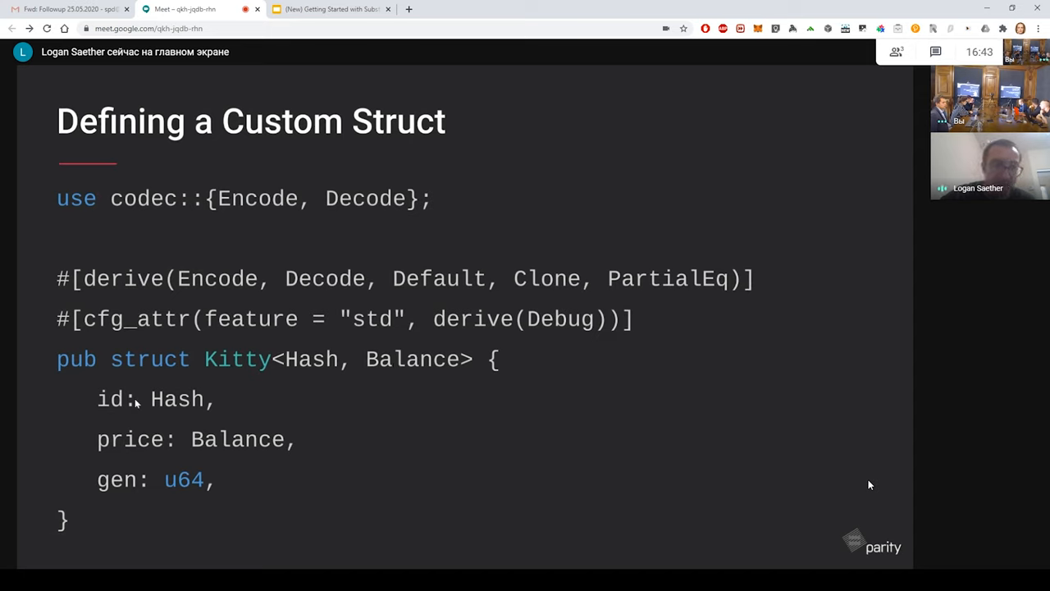
{"action": "mouse_move", "coordinate": [158, 388]}
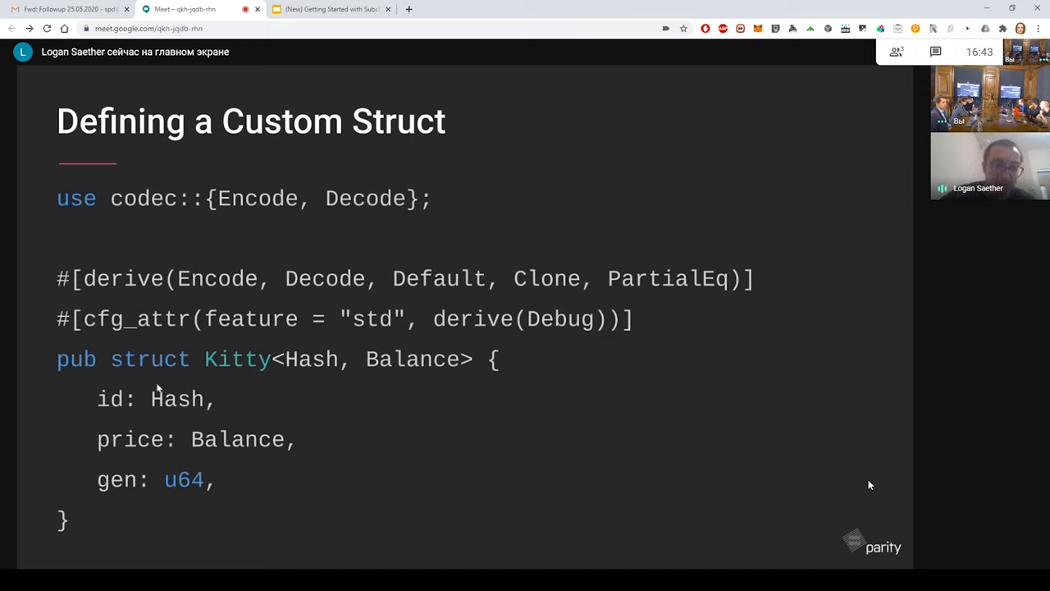
{"action": "mouse_move", "coordinate": [216, 458]}
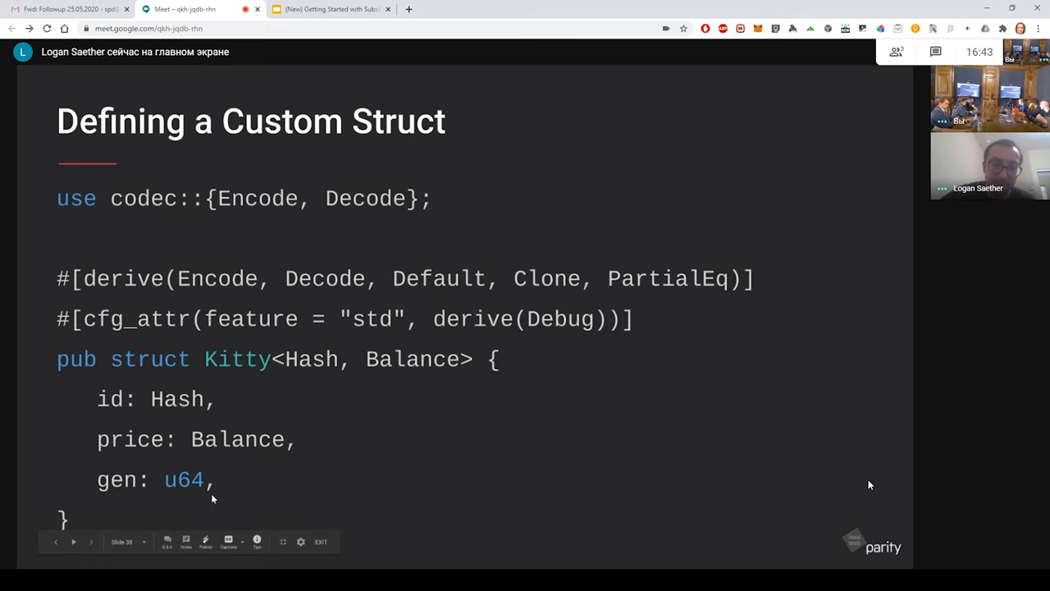
{"action": "mouse_move", "coordinate": [525, 493]}
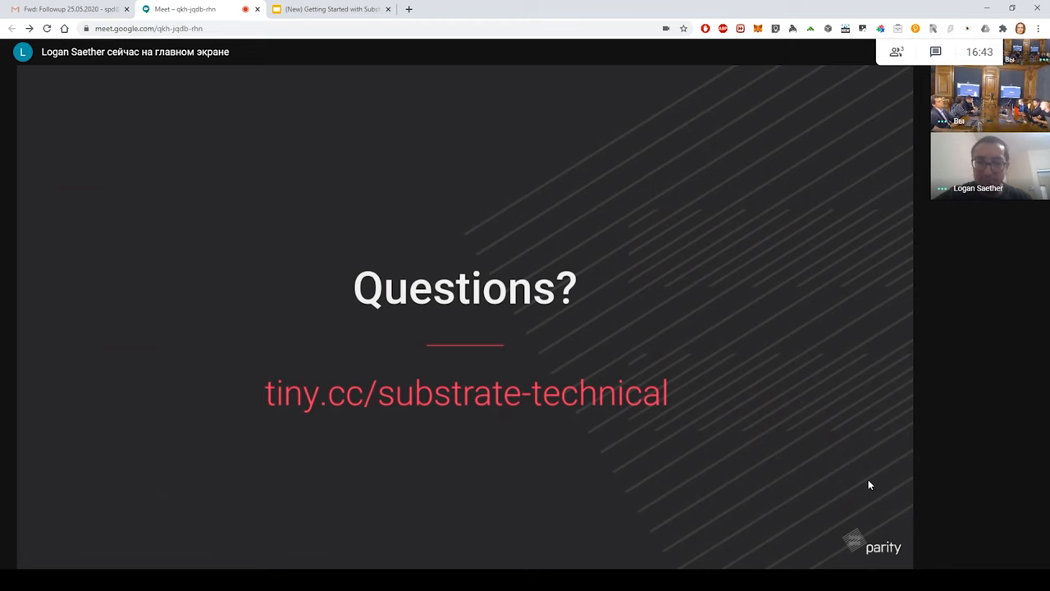
{"action": "mouse_move", "coordinate": [526, 493]}
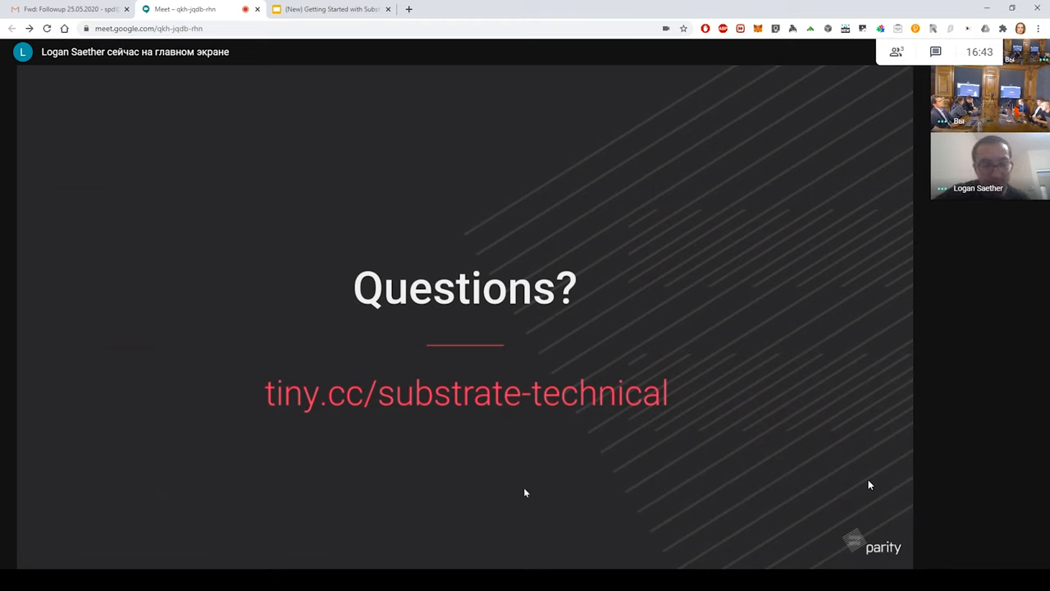